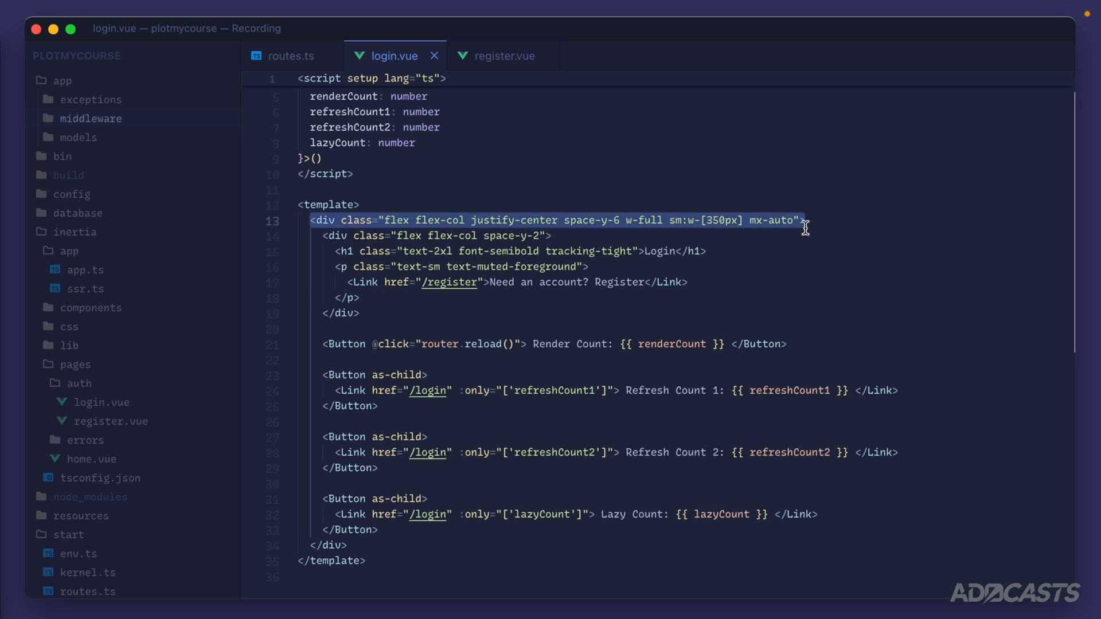
pyautogui.moveTo(519, 82)
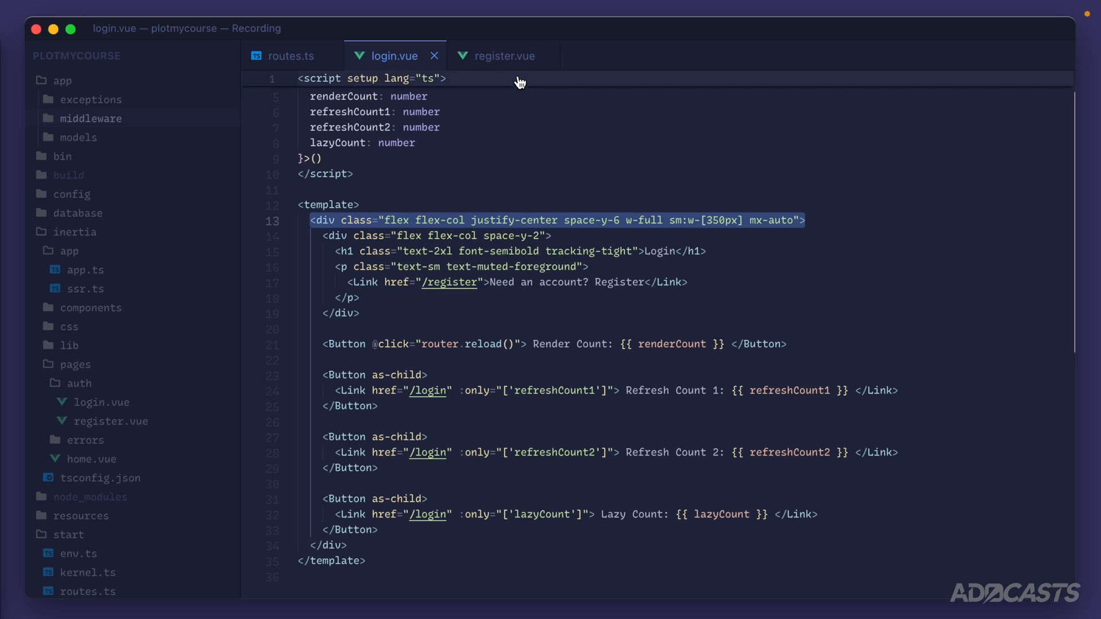
pyautogui.moveTo(409, 317)
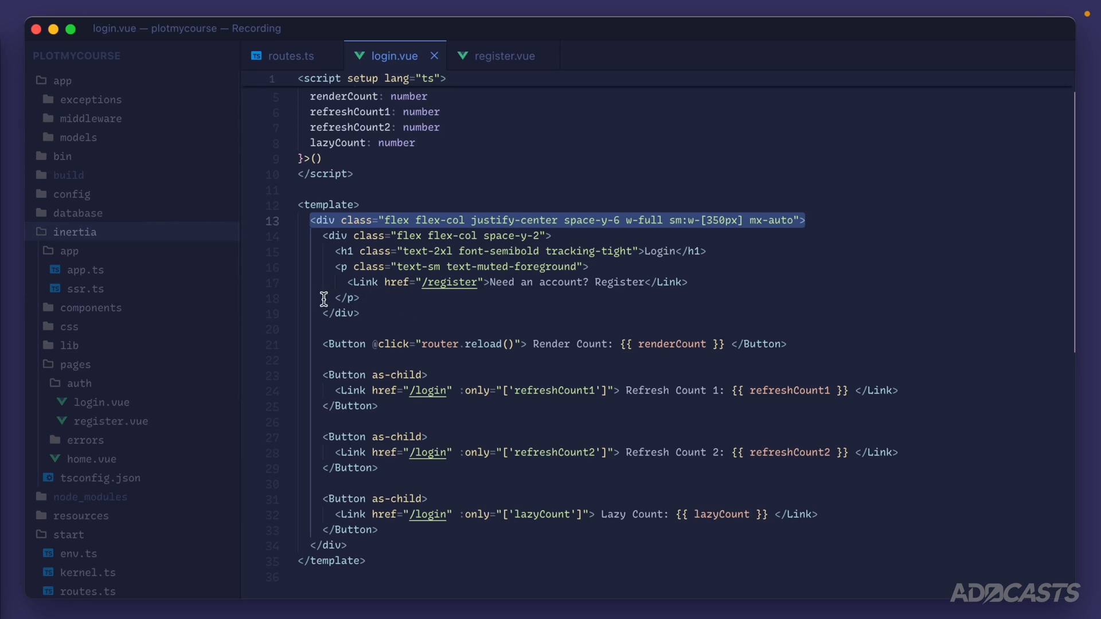
pyautogui.moveTo(141, 301)
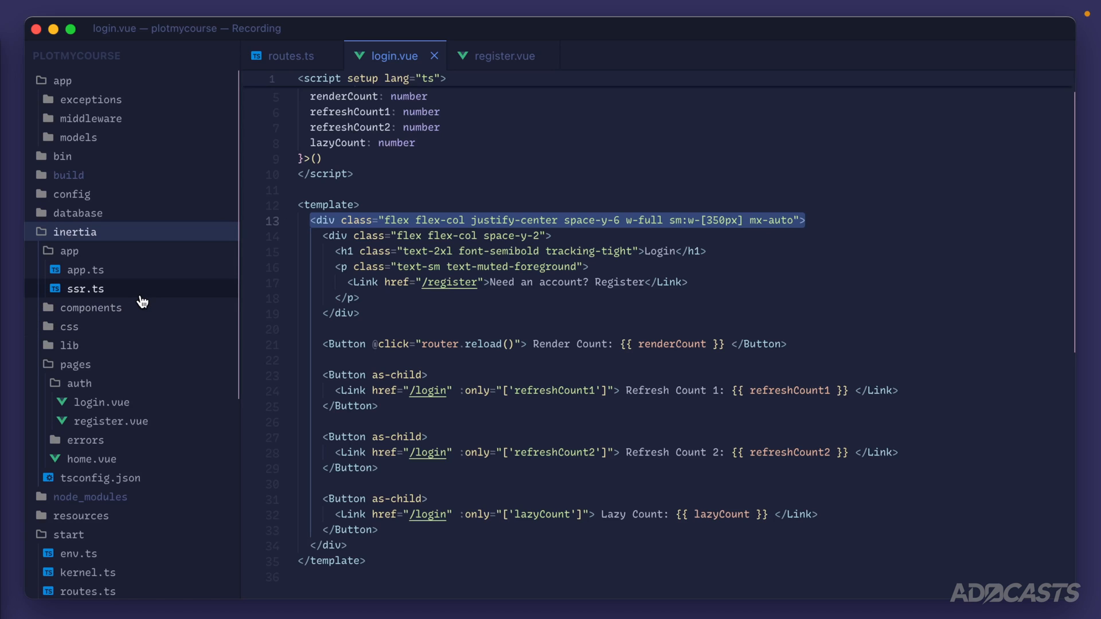
pyautogui.moveTo(118, 277)
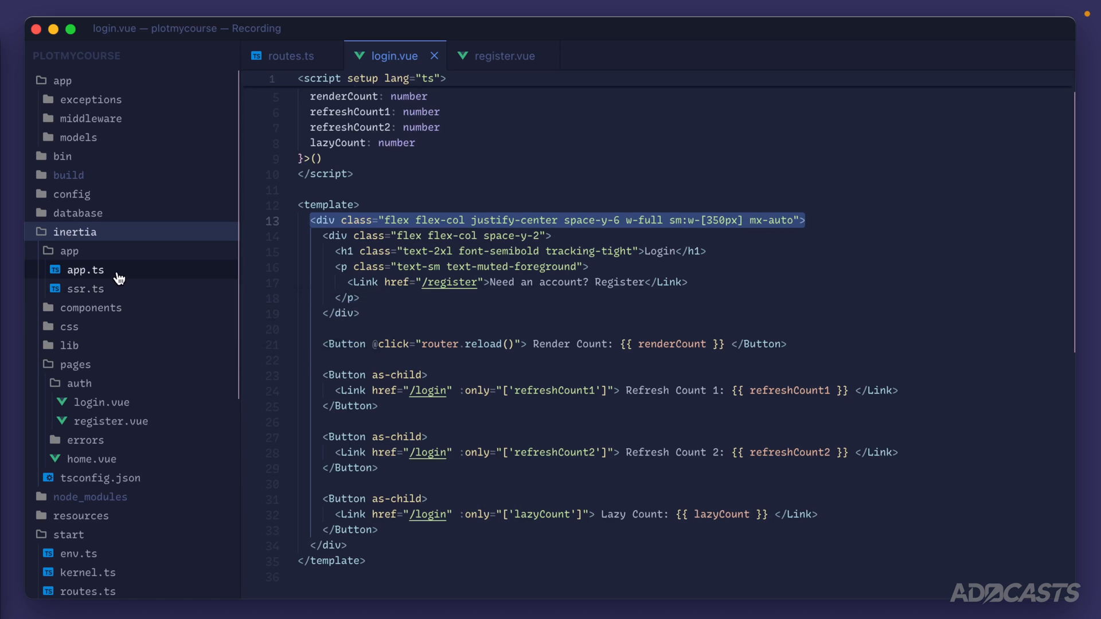
# Create layouts/AuthLayout.vue under inertia with an empty template block
pyautogui.click(69, 250)
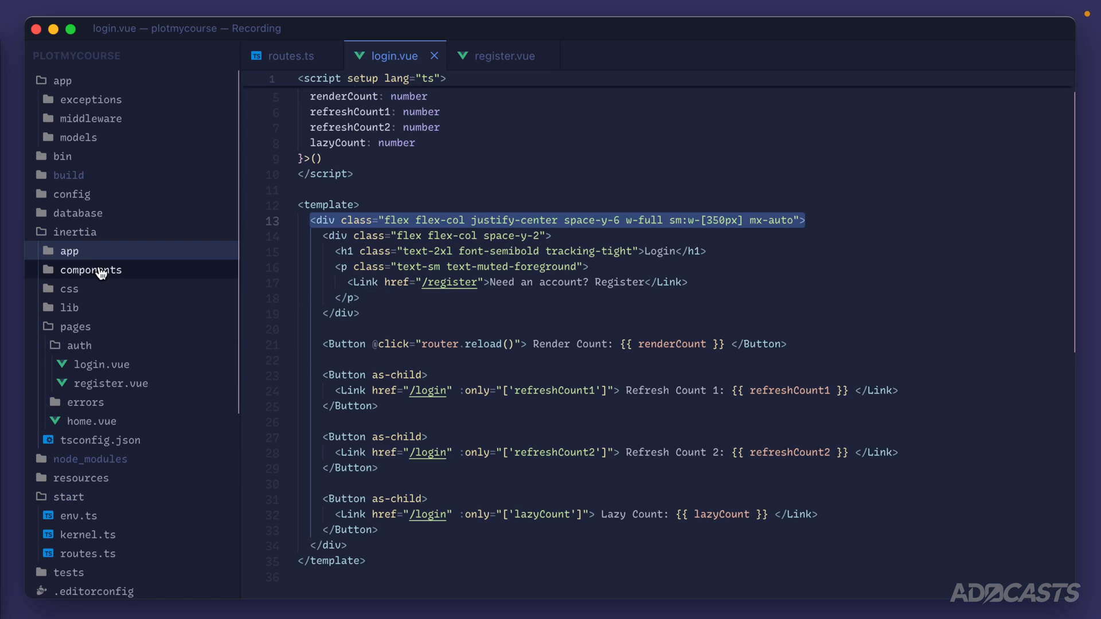
pyautogui.moveTo(94, 239)
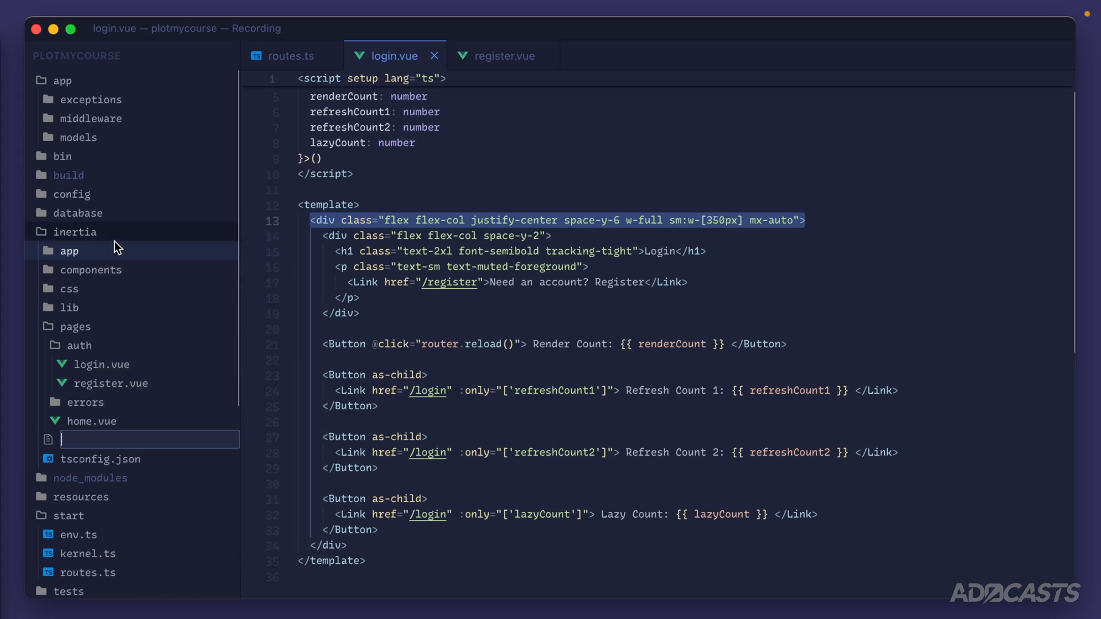
pyautogui.write('layouts/')
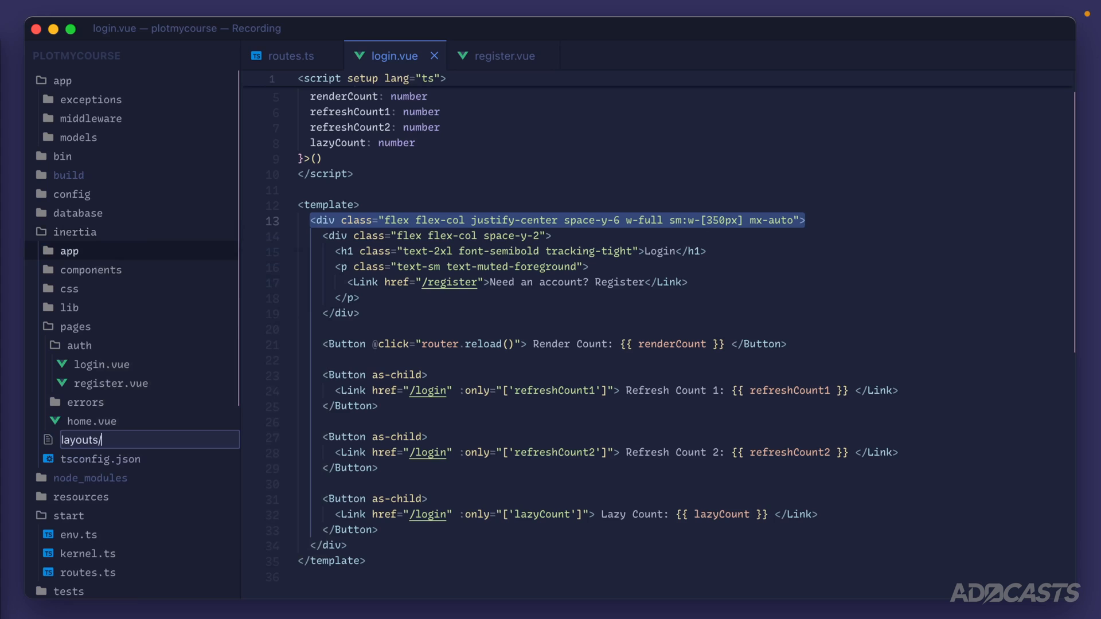
pyautogui.write('AuthLayout.vue')
pyautogui.write('<template>')
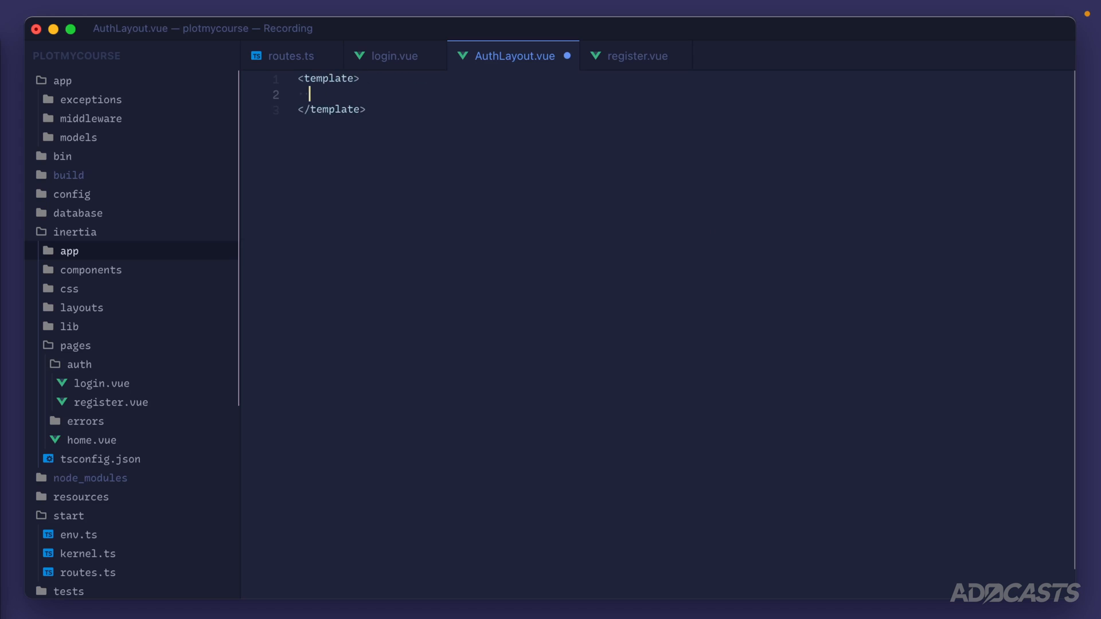
# Add a div with a header and a flex nav padded p-6 lg:px-8
pyautogui.write('<div>')
pyautogui.write('<nav class="')
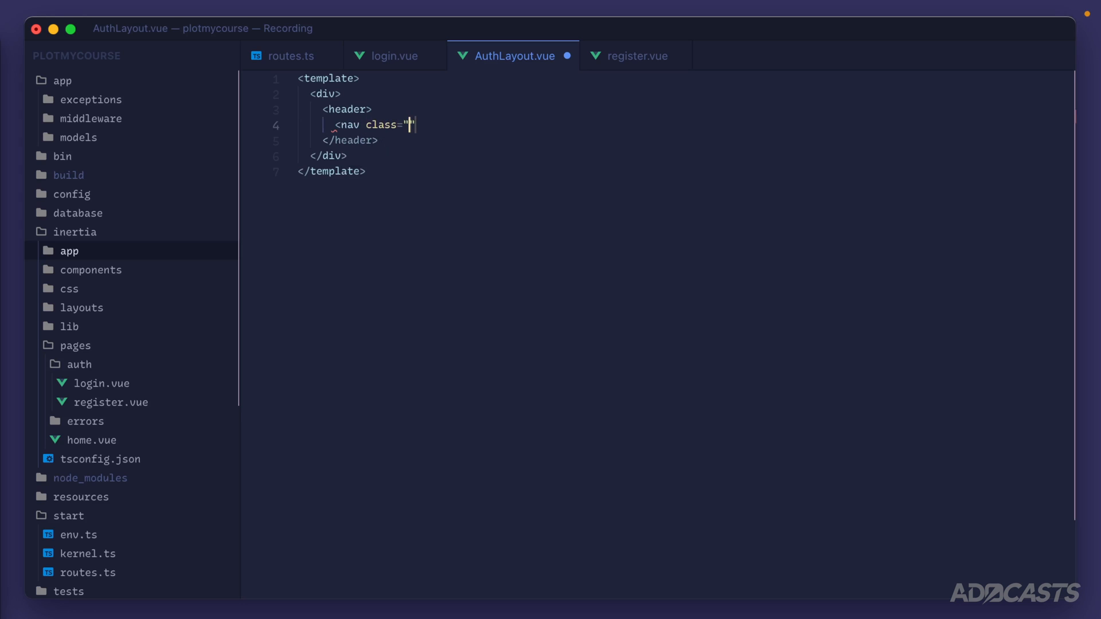
pyautogui.write('flex items-center')
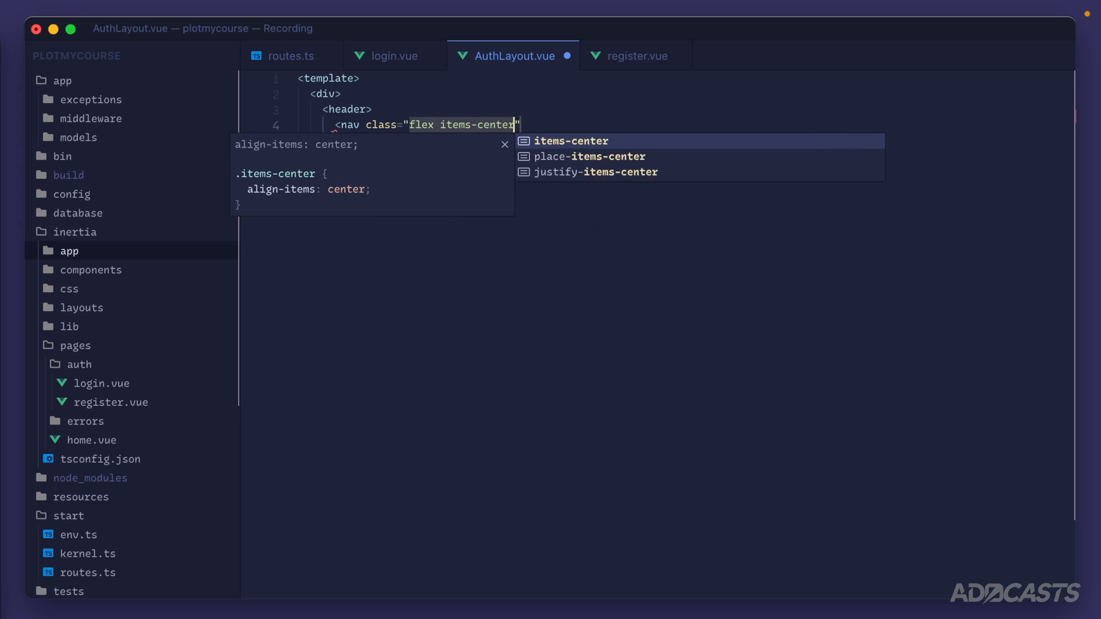
pyautogui.write('justify-between p-')
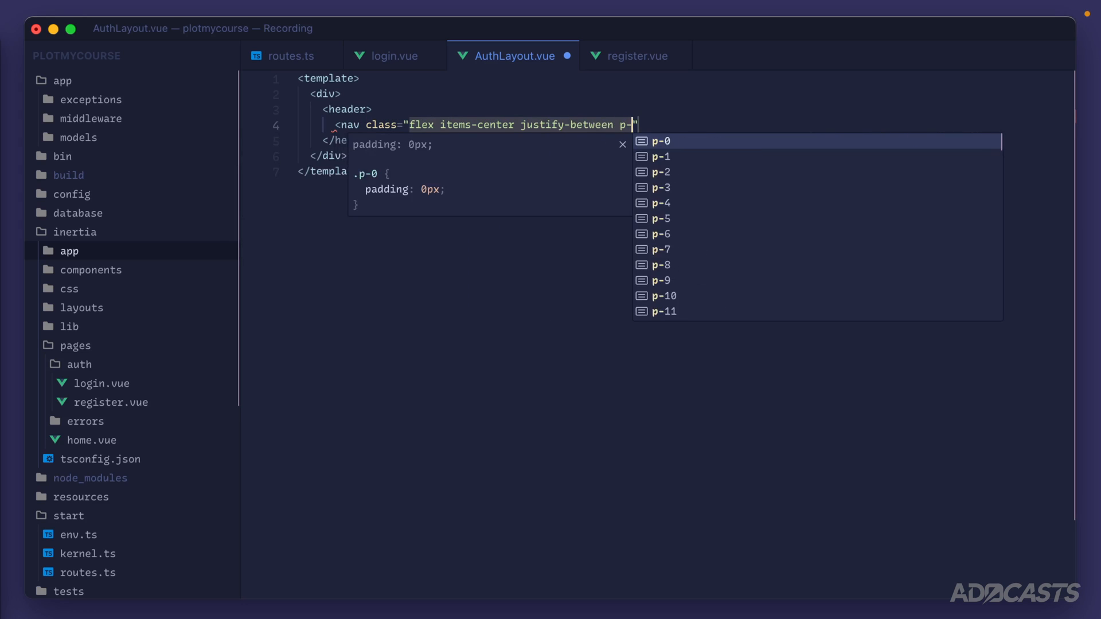
pyautogui.write('6 lg:px-8')
pyautogui.write('<div cla')
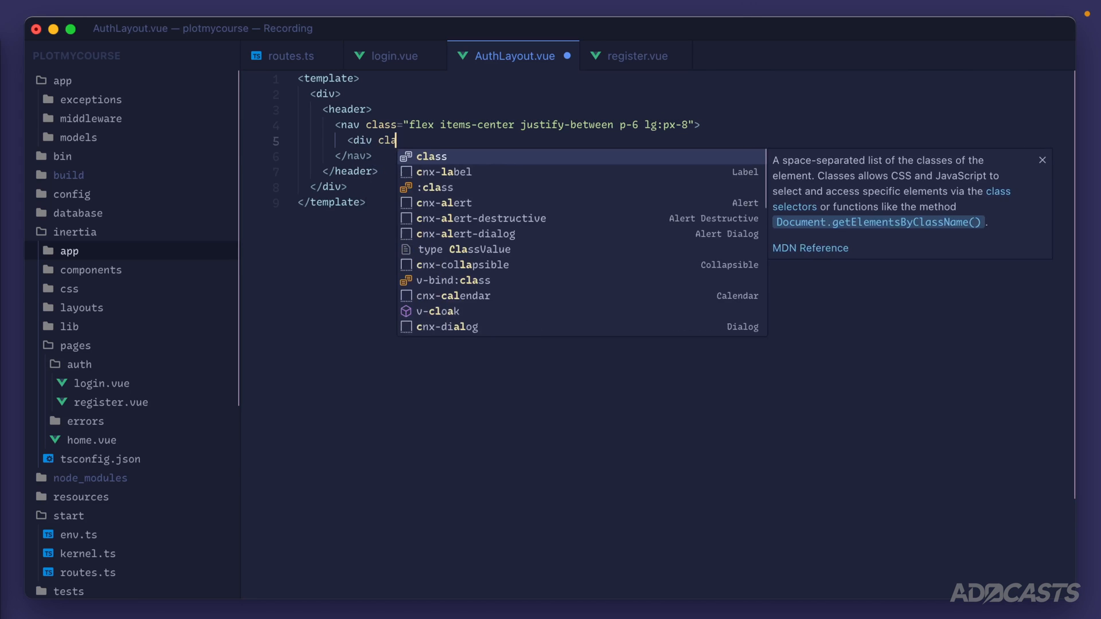
pyautogui.write('="flex lg:flex-1">')
pyautogui.write('<Link href="')
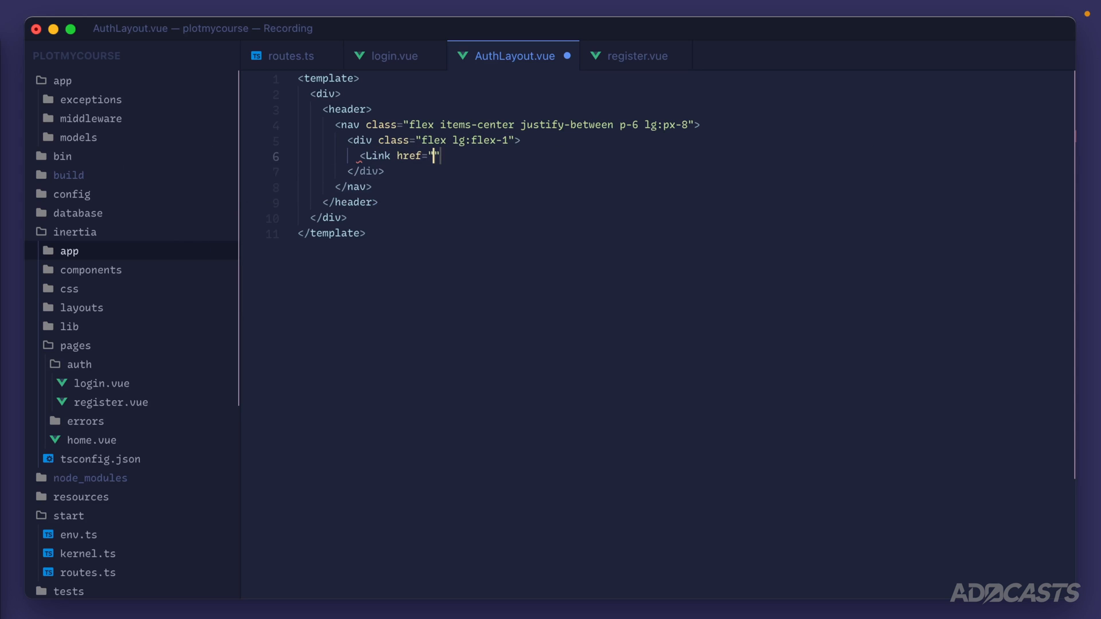
# Add a home Link with -m-1.5, an sr-only PlotMyCourse span and an SVG placeholder comment
pyautogui.write('/')
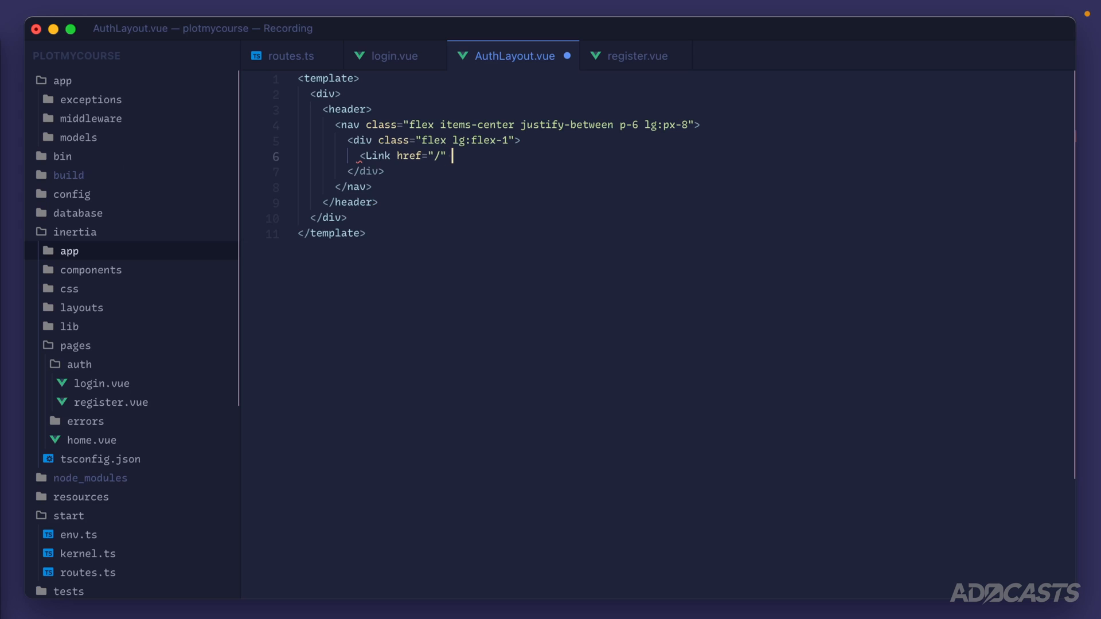
pyautogui.write('class=""')
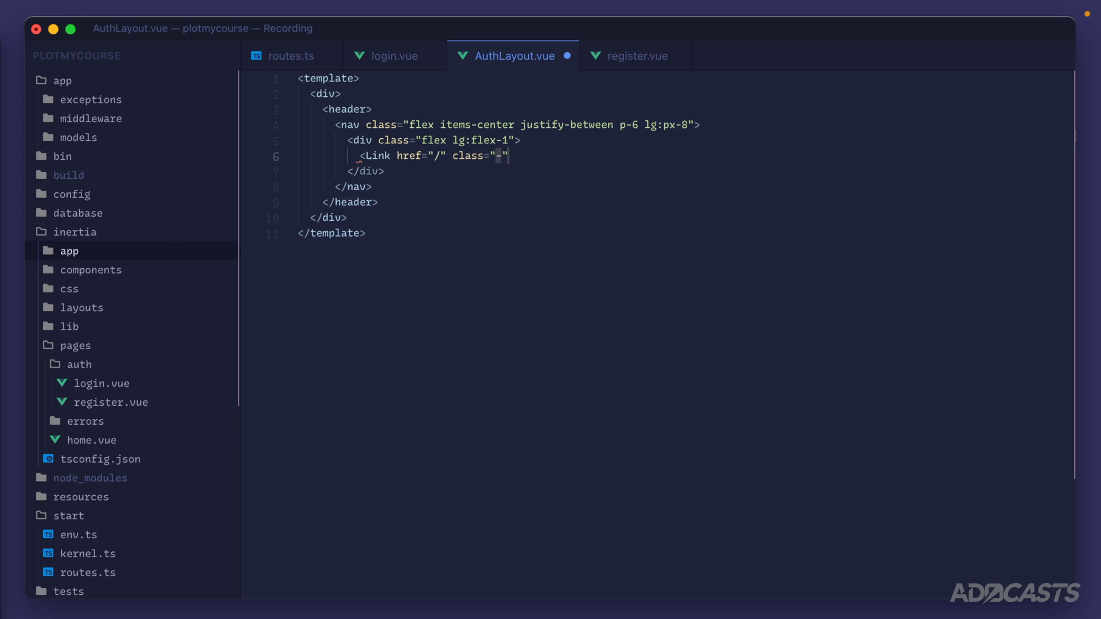
pyautogui.write('-m-1.5 p-1.5')
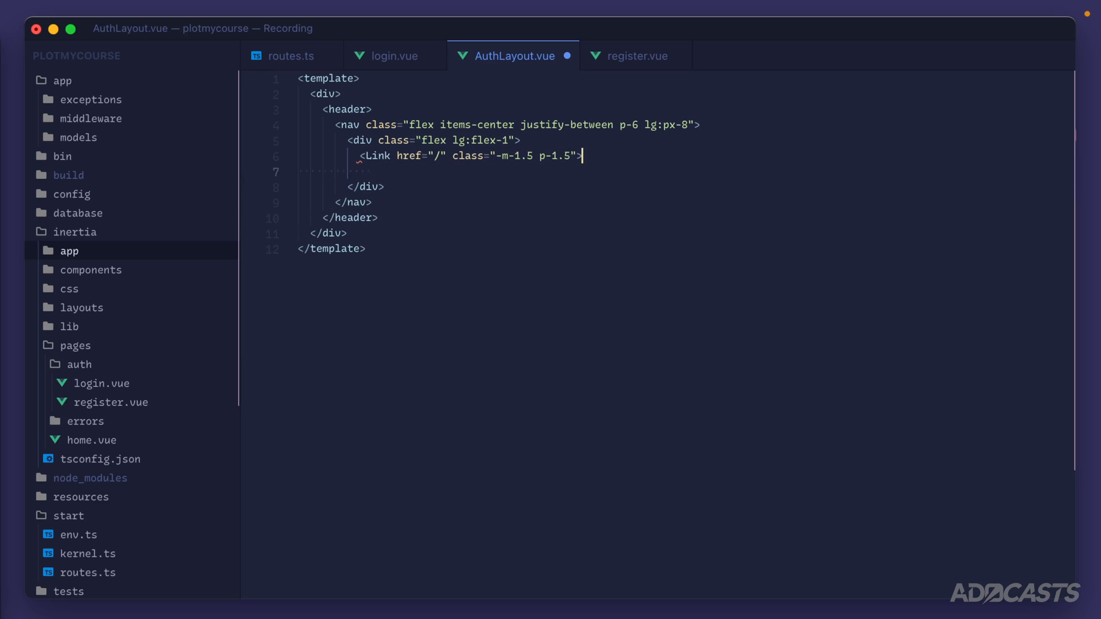
pyautogui.write('<span class="sr-only">Plot</span>')
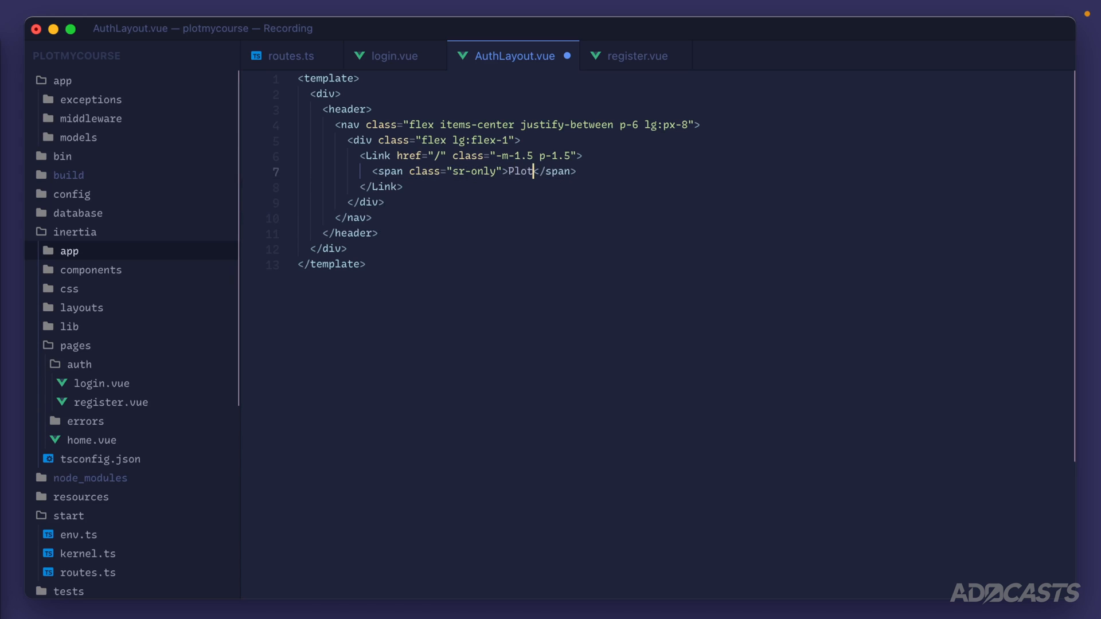
pyautogui.write('MyCourse')
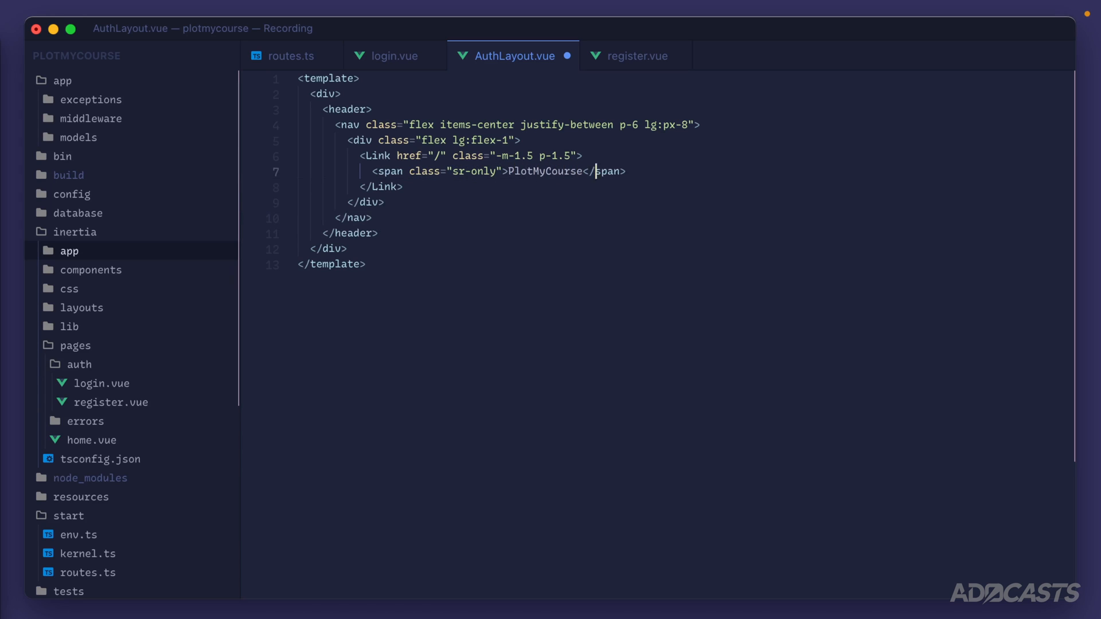
pyautogui.press('Enter')
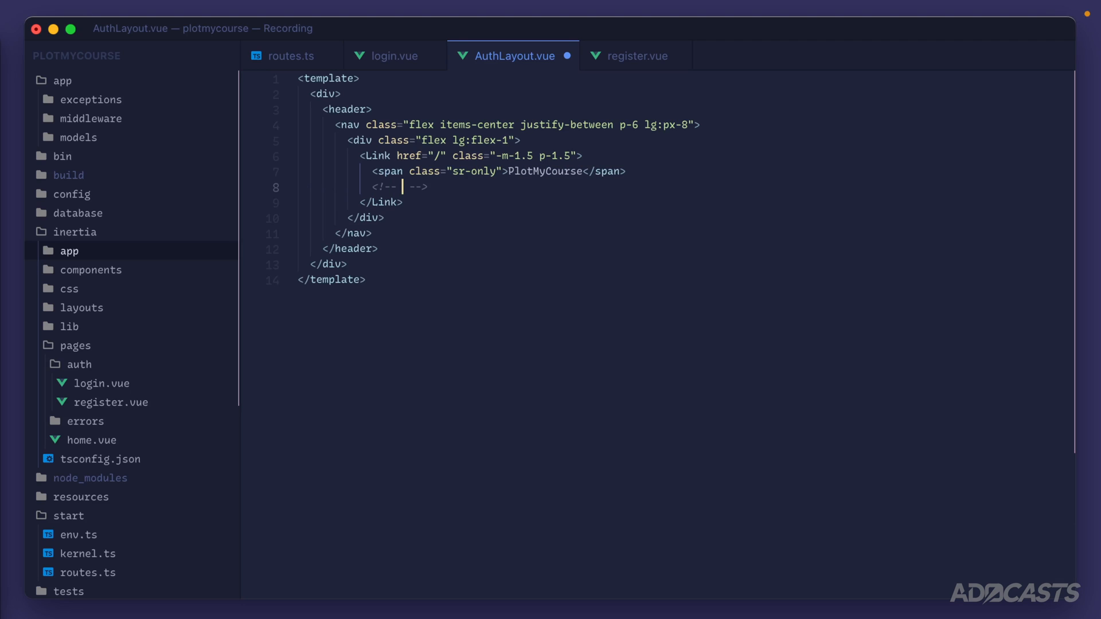
pyautogui.write('SVG')
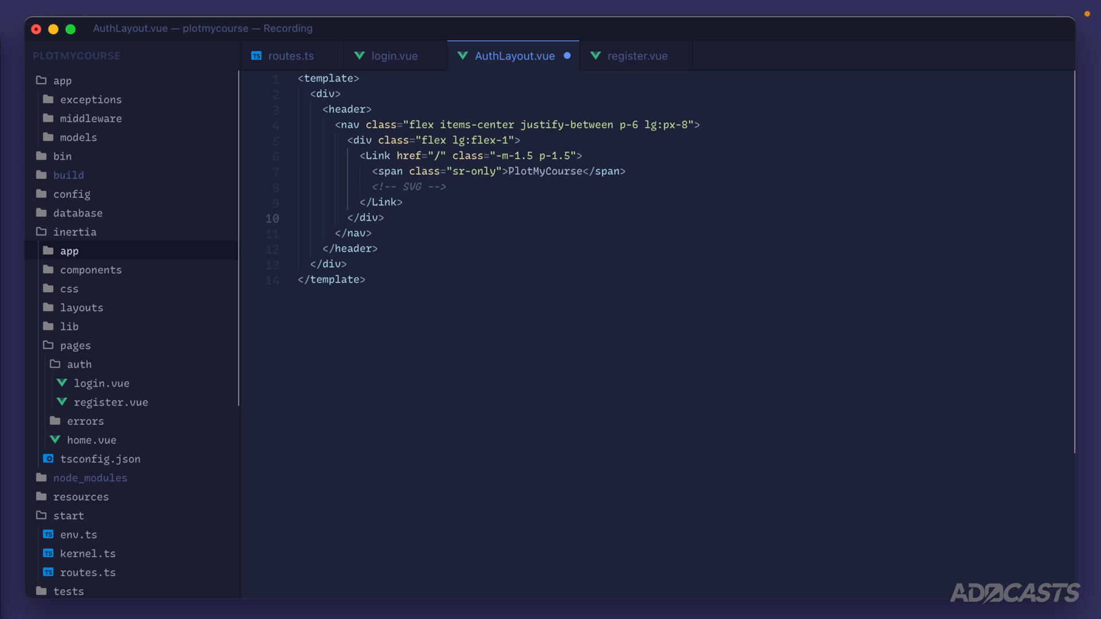
# Add a flex flex-1 justify-end group with Register (/register) and Login (/login) links
pyautogui.press('enter')
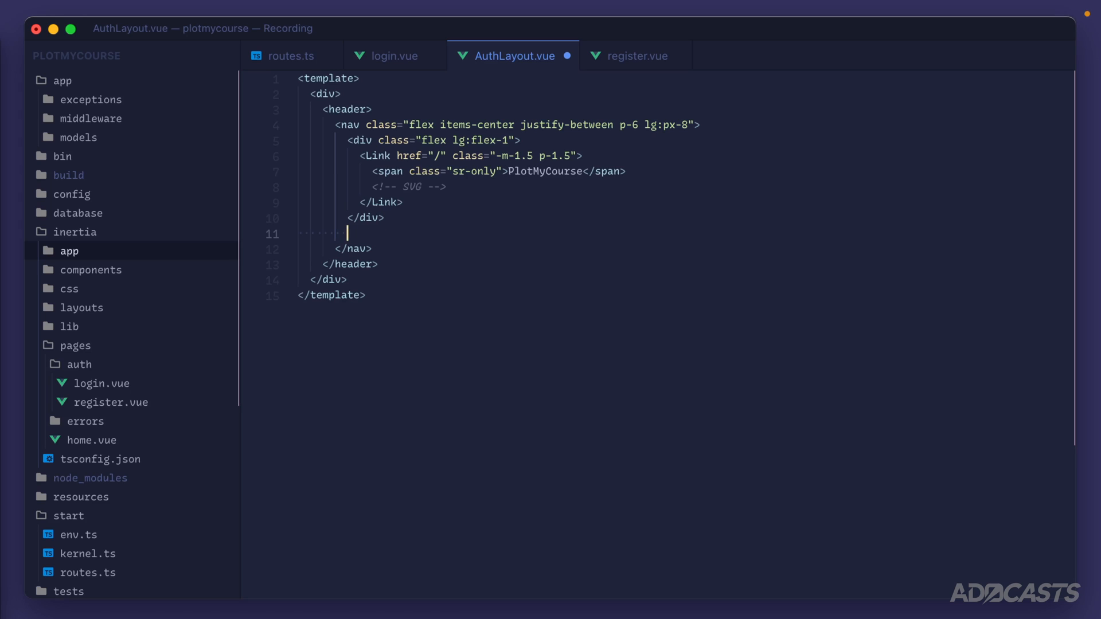
pyautogui.write('<div class="')
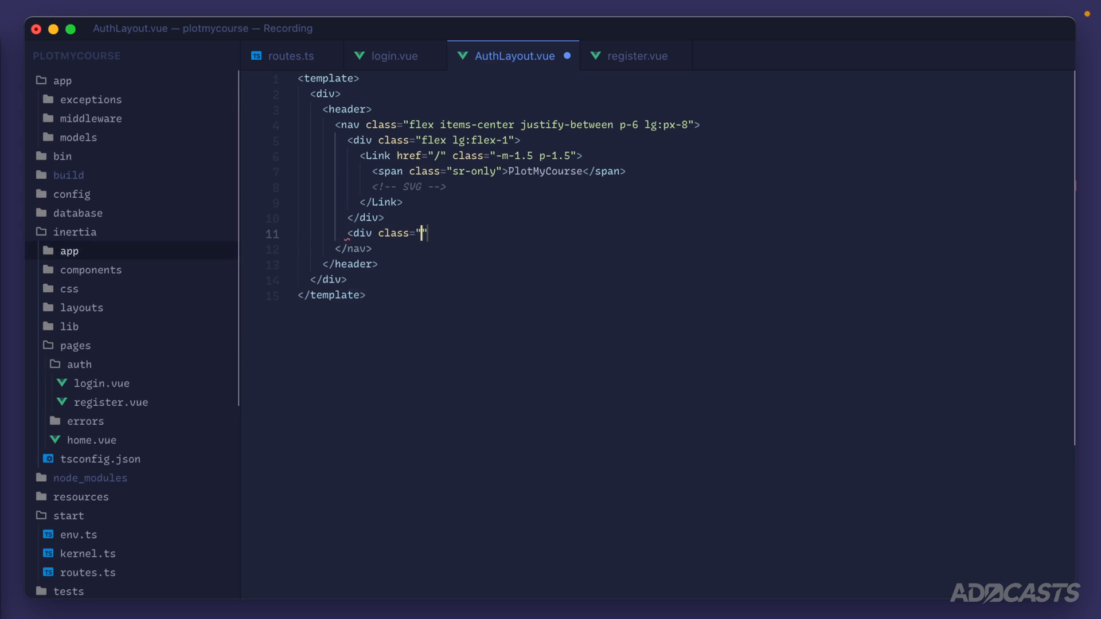
pyautogui.write('flex flex-1 justify-end gap-4')
pyautogui.write('<Link href="/')
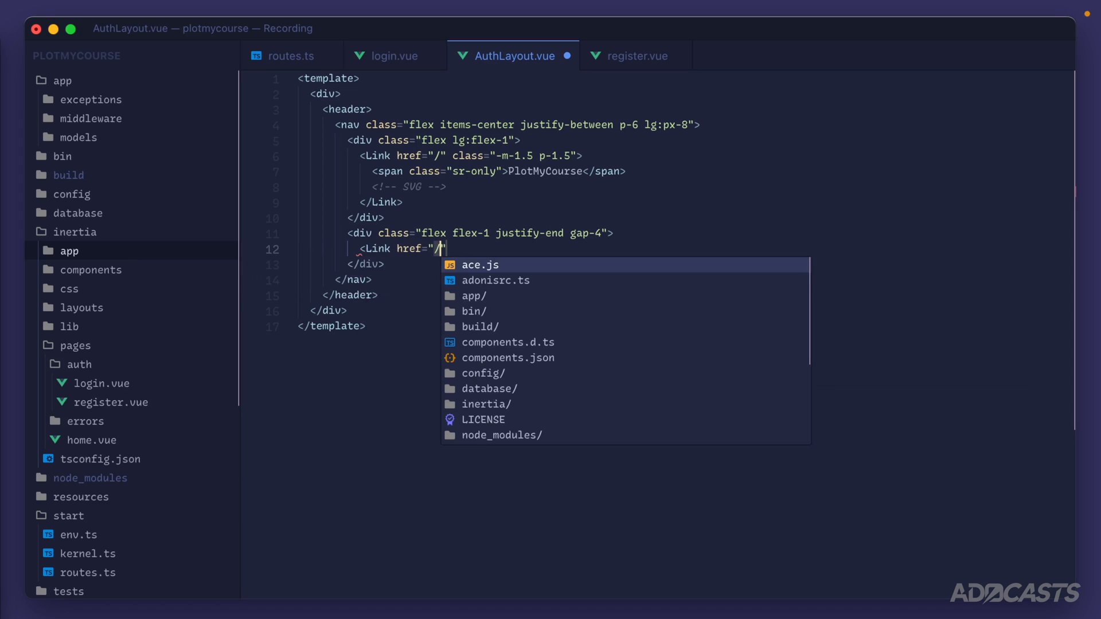
pyautogui.write('register" class="text-sm font-semibold leading-6 text-slate-900">')
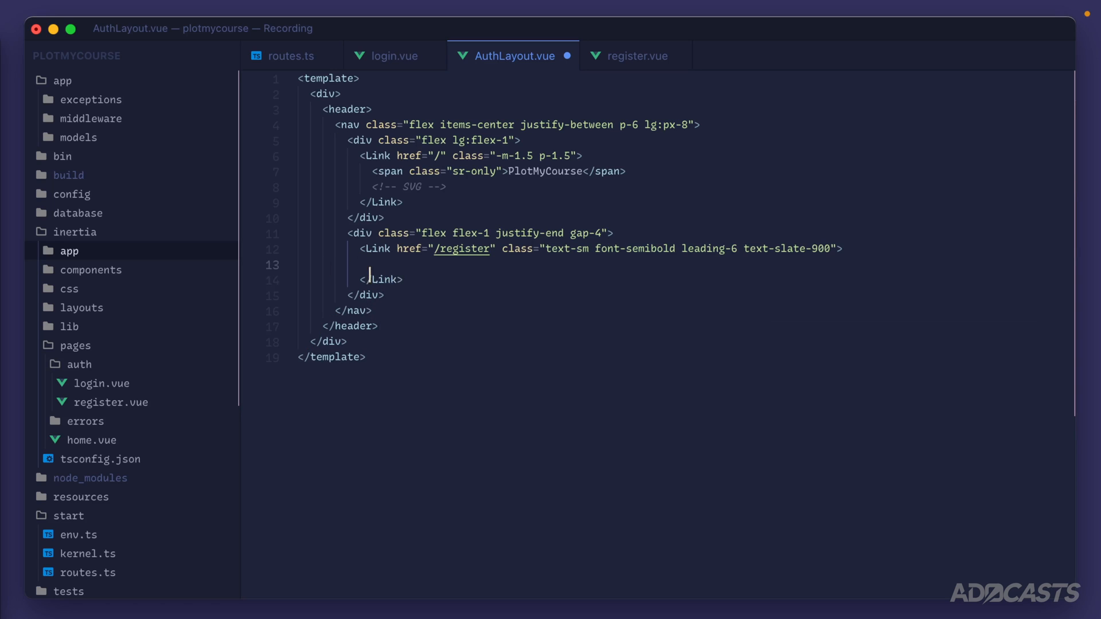
pyautogui.write('Register')
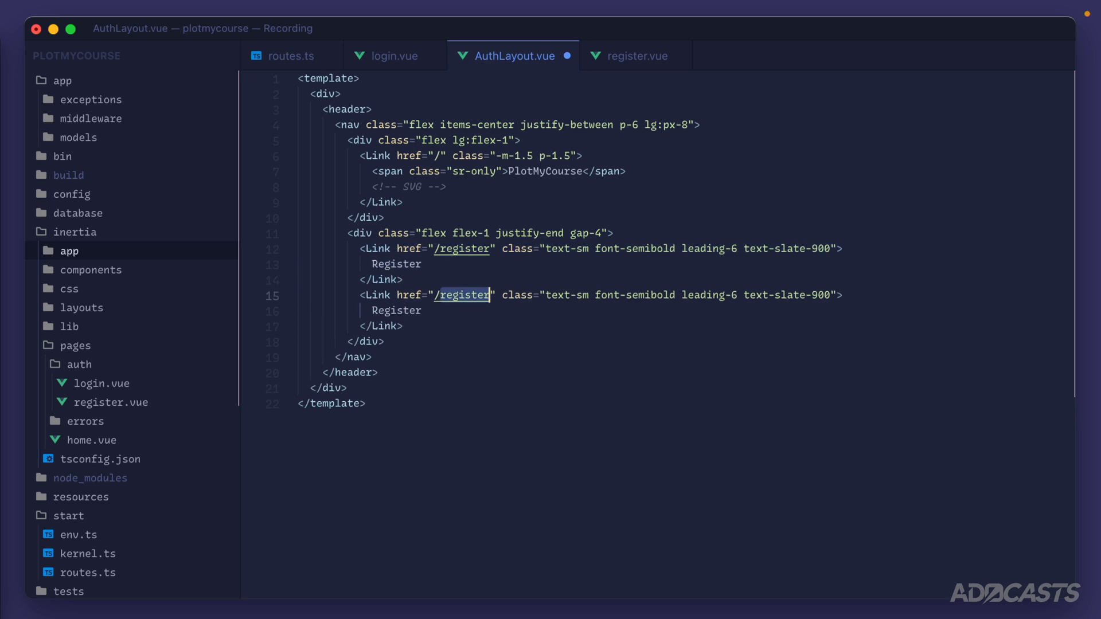
pyautogui.write('login')
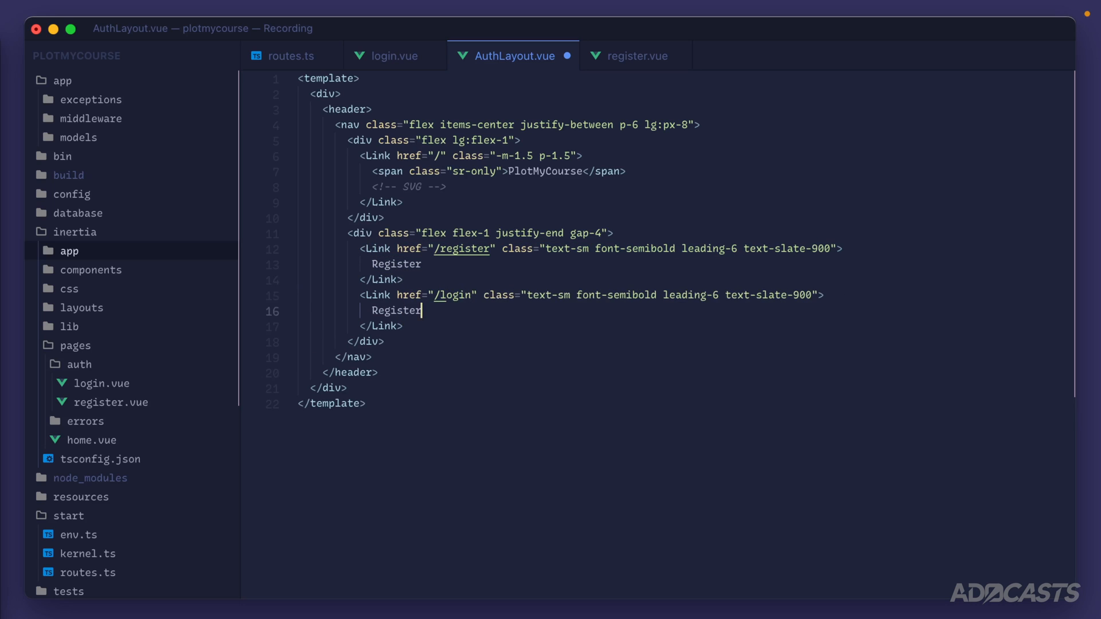
pyautogui.write('Login')
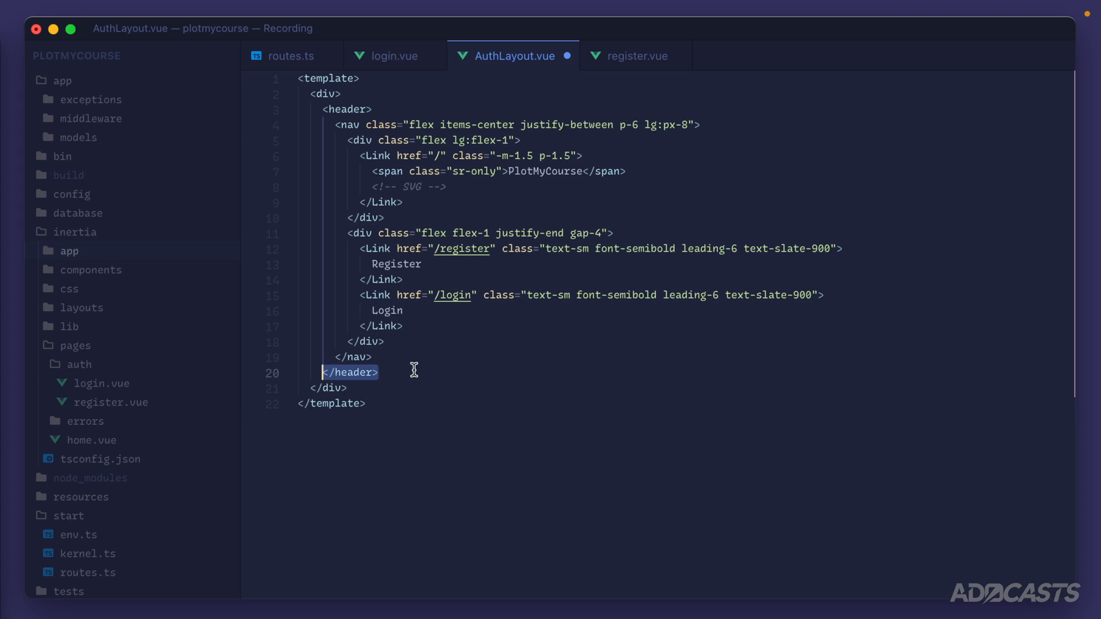
# Add a p-6 lg:p-8 content wrapper div below the header
pyautogui.click(350, 372)
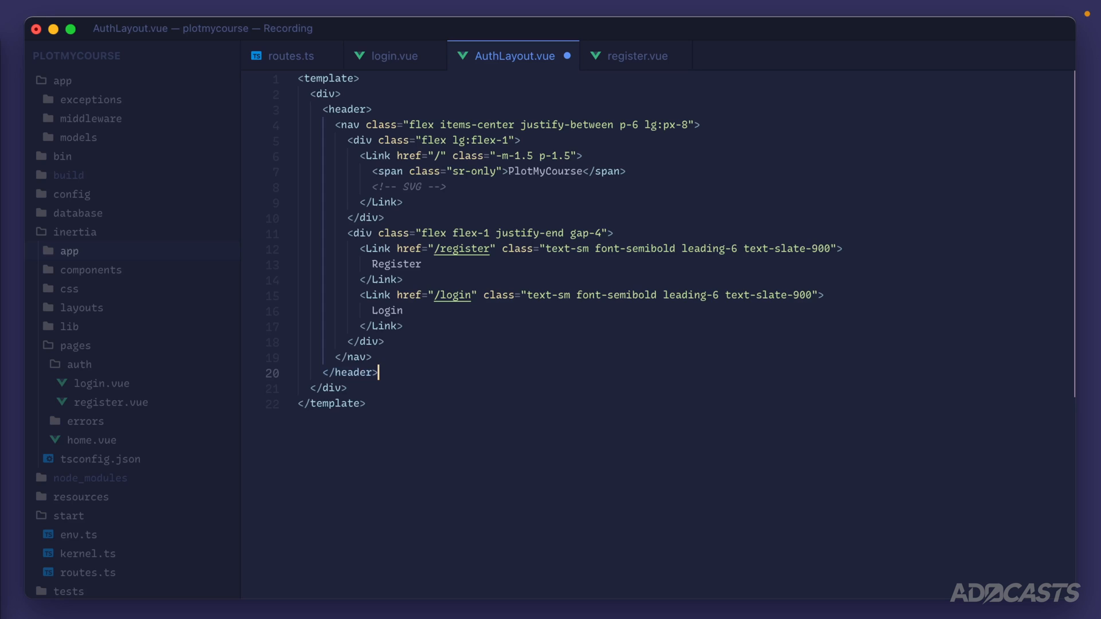
pyautogui.press('enter')
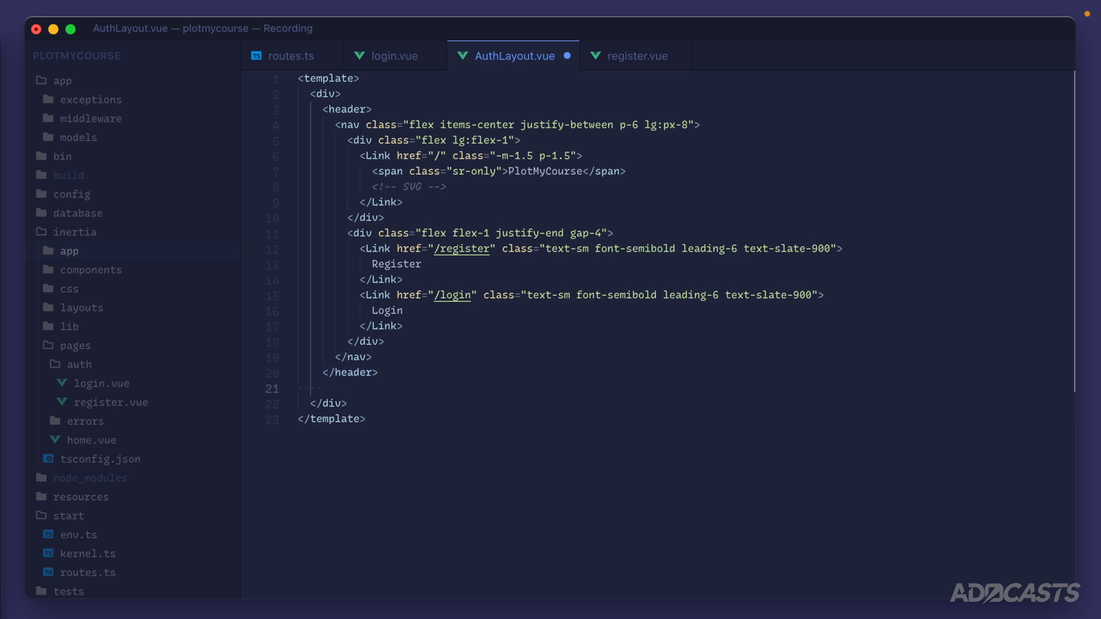
pyautogui.write('<div clas')
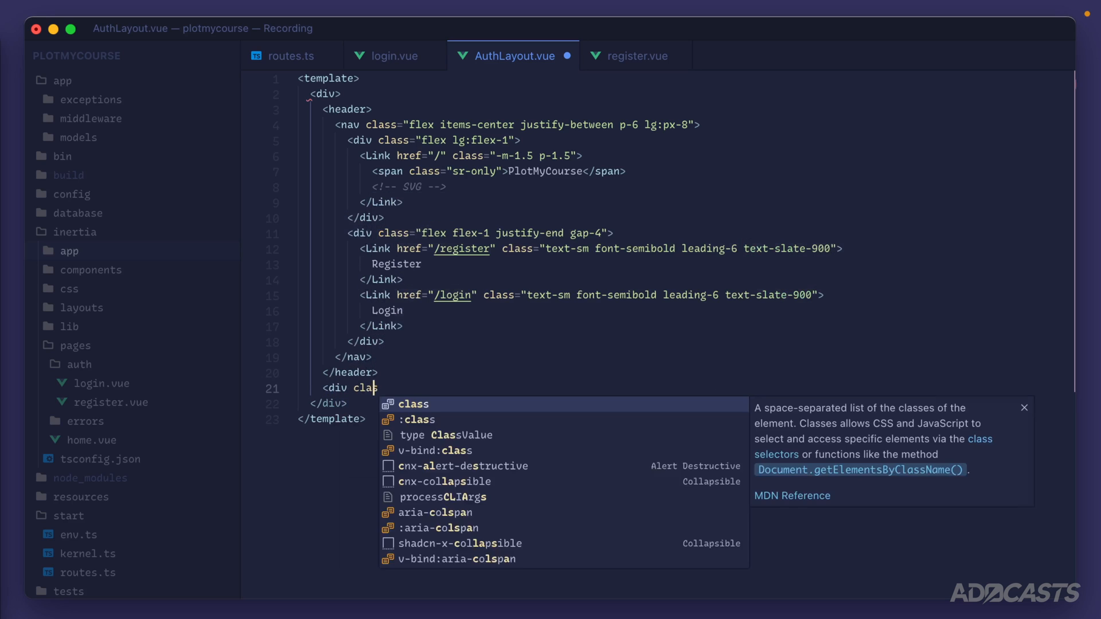
pyautogui.write('class="p-6"')
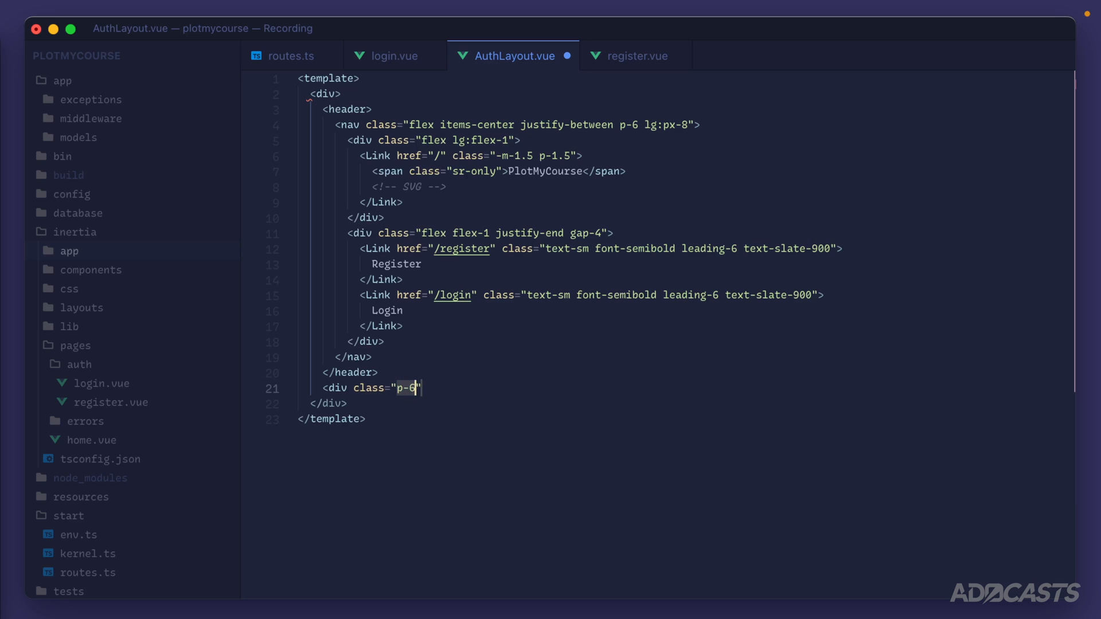
pyautogui.write('lg:p-8')
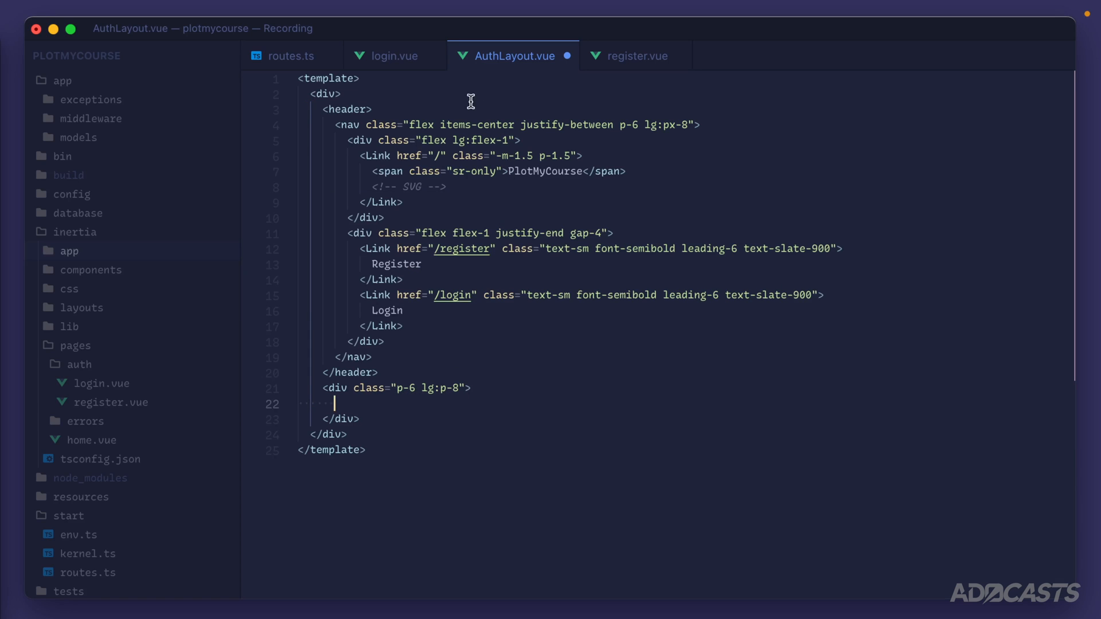
# Move login.vue's centred container div into the wrapper and add a slot inside it
pyautogui.click(394, 56)
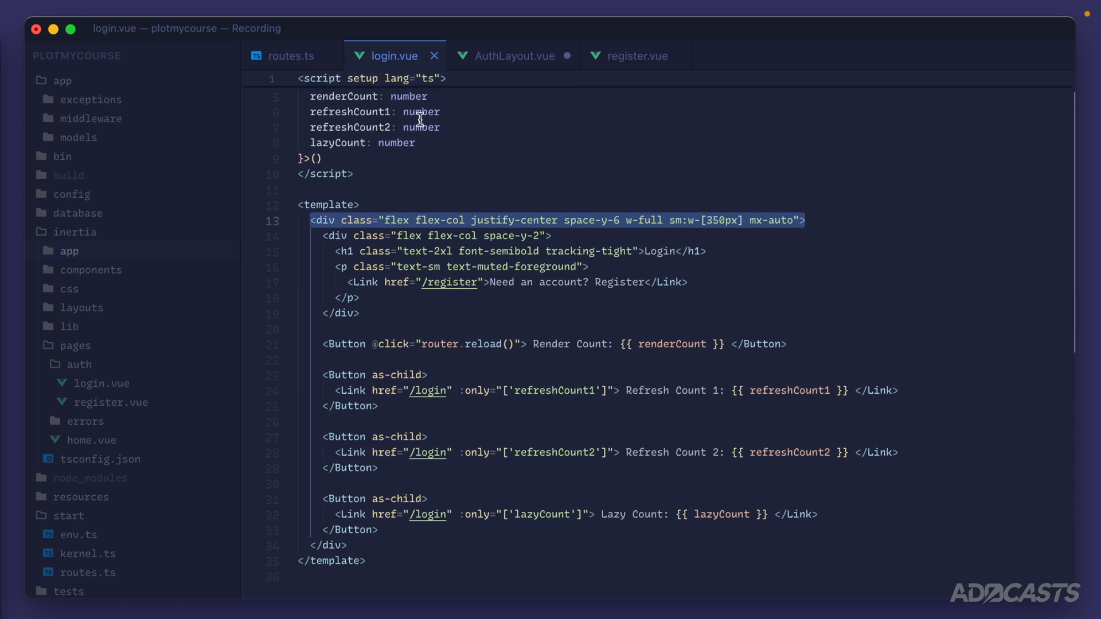
pyautogui.moveTo(381, 219)
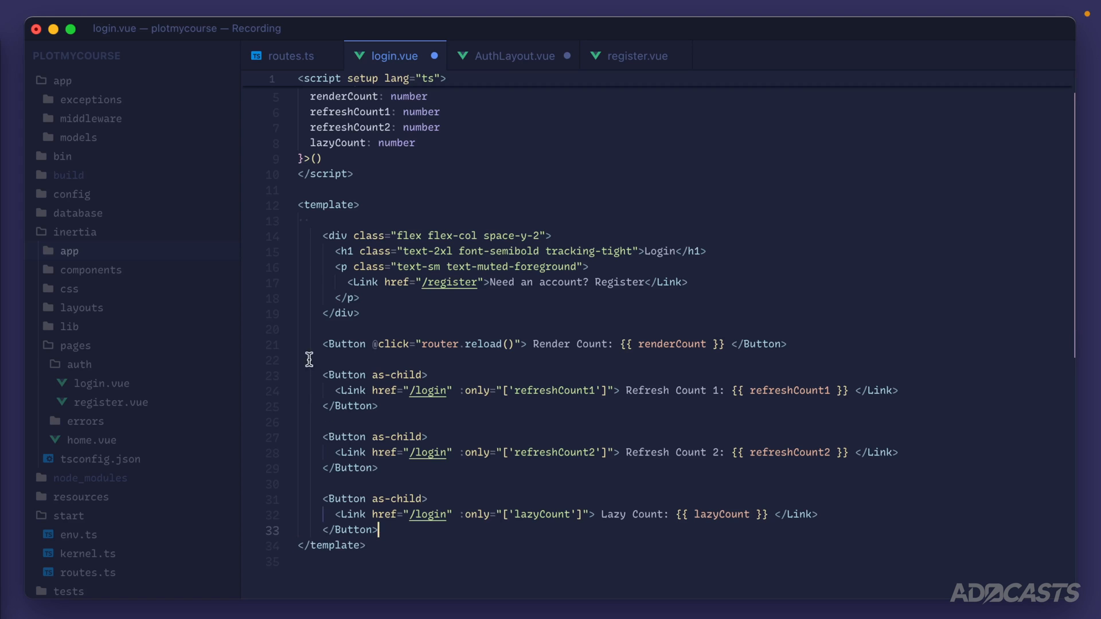
pyautogui.click(512, 56)
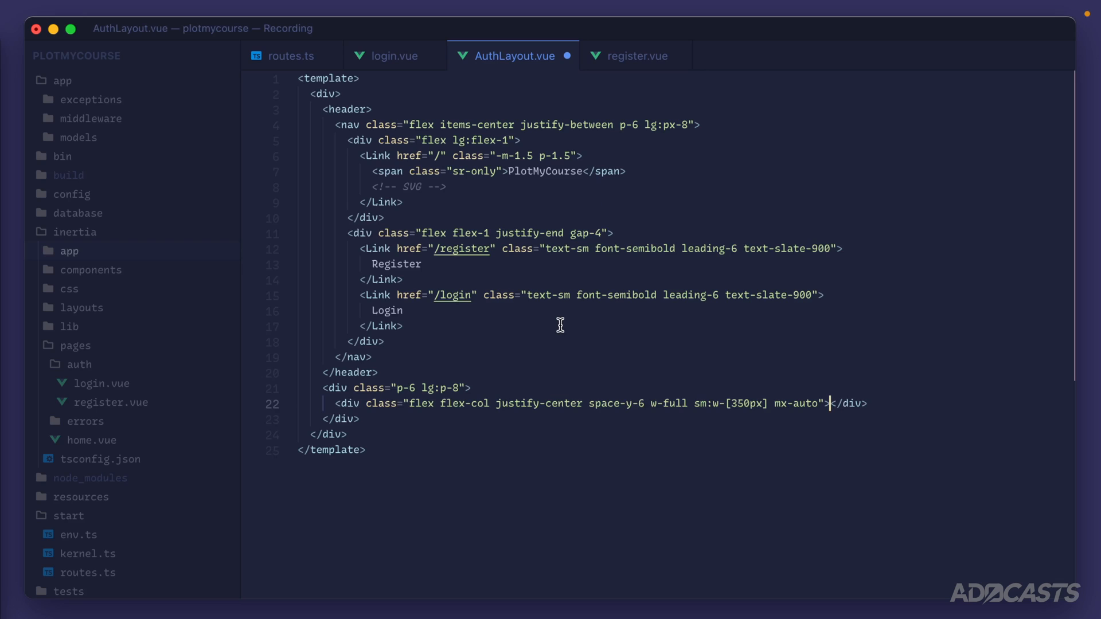
pyautogui.write('<slot />')
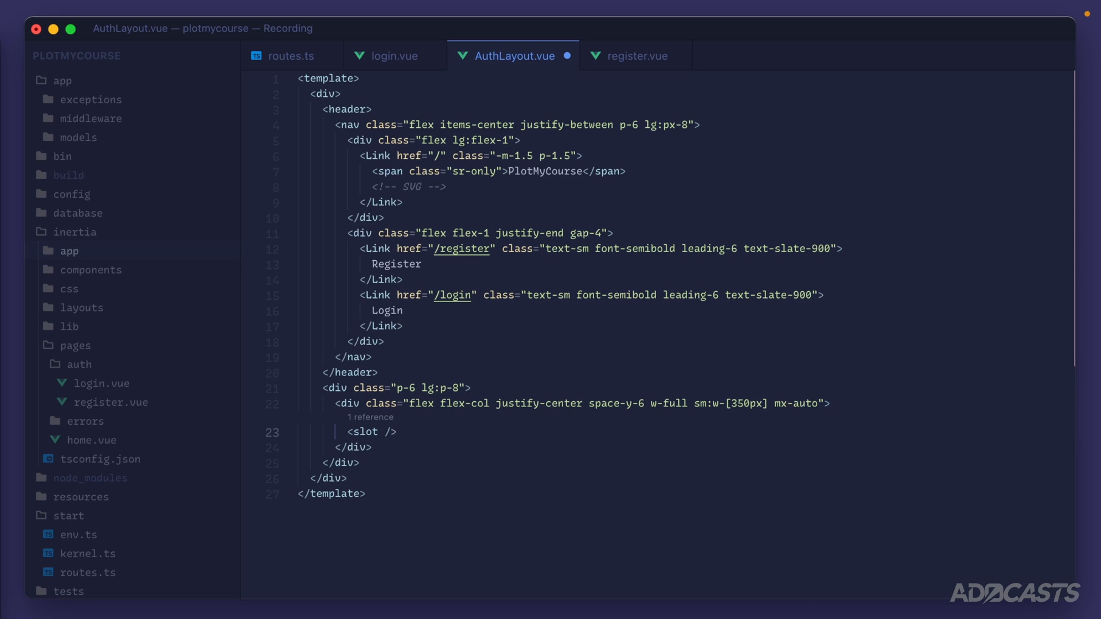
pyautogui.moveTo(388, 63)
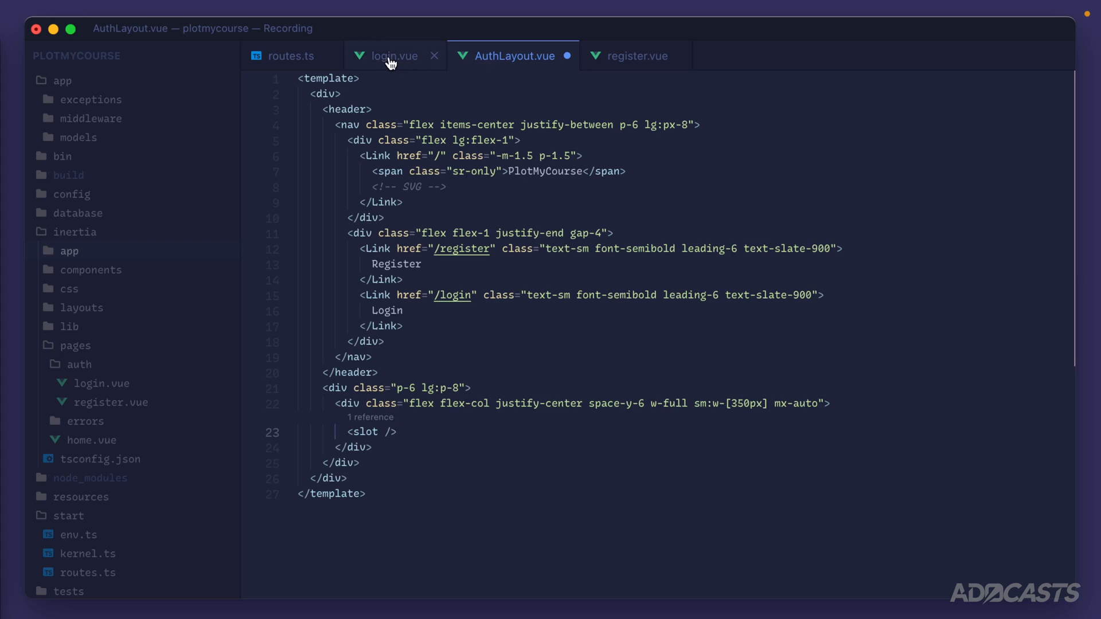
# Browse lucide.dev's icon library, search 'route' and copy the route icon's SVG
pyautogui.doubleClick(368, 431)
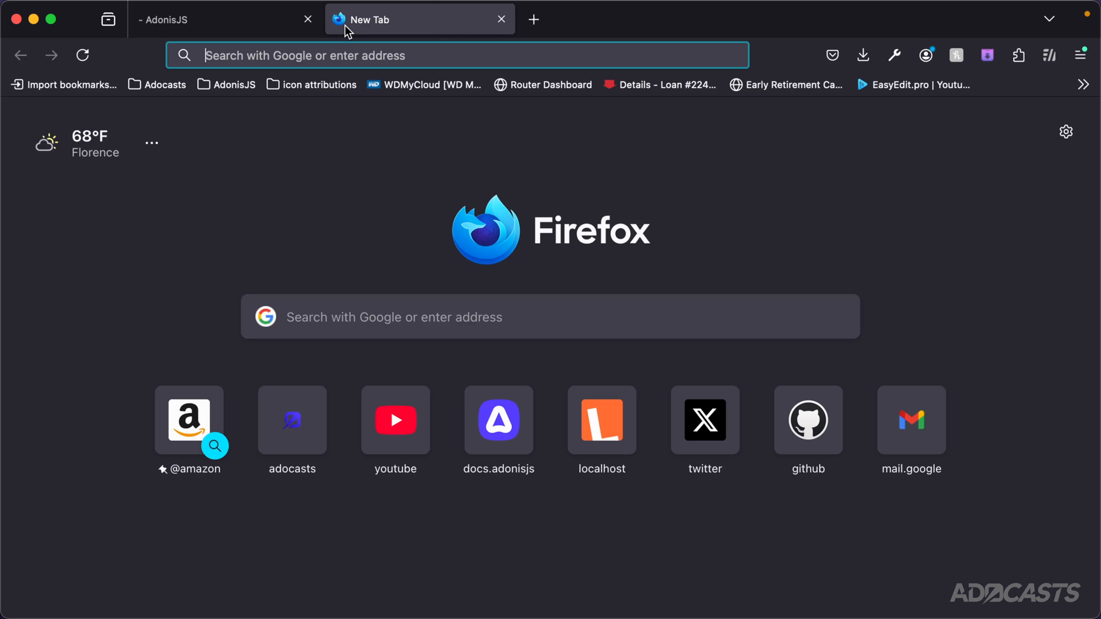
pyautogui.write('lucide.dev')
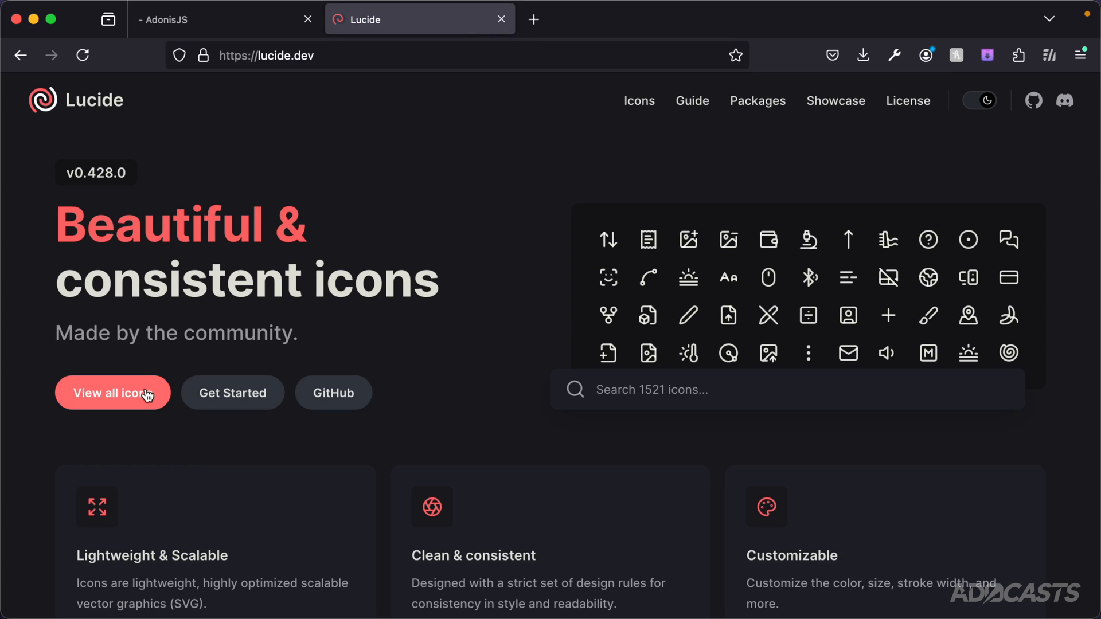
pyautogui.click(112, 392)
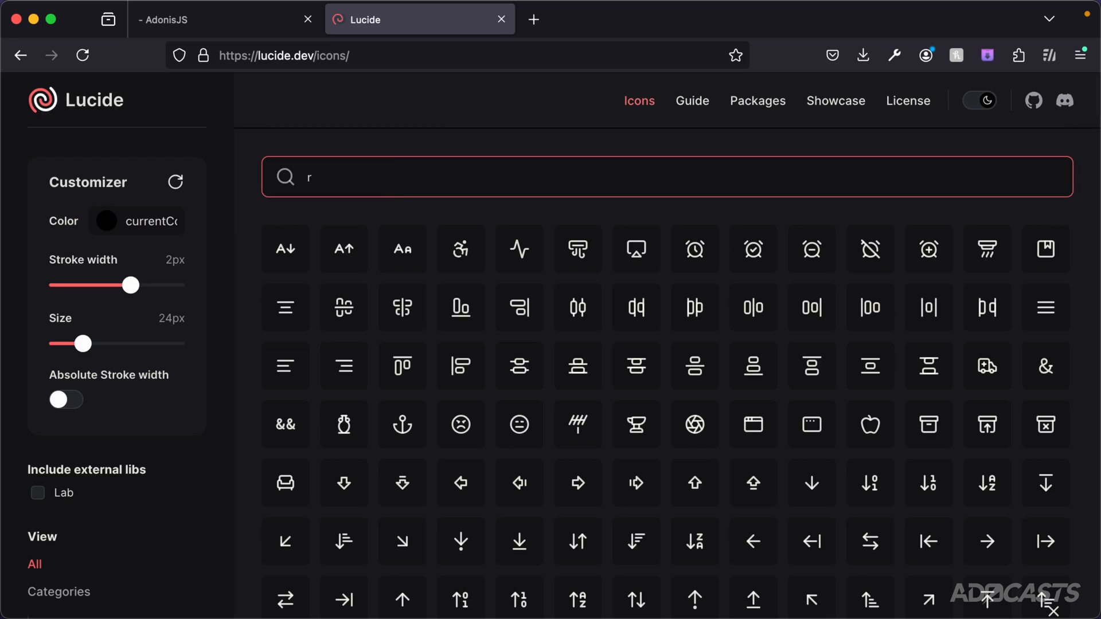
pyautogui.write('oute')
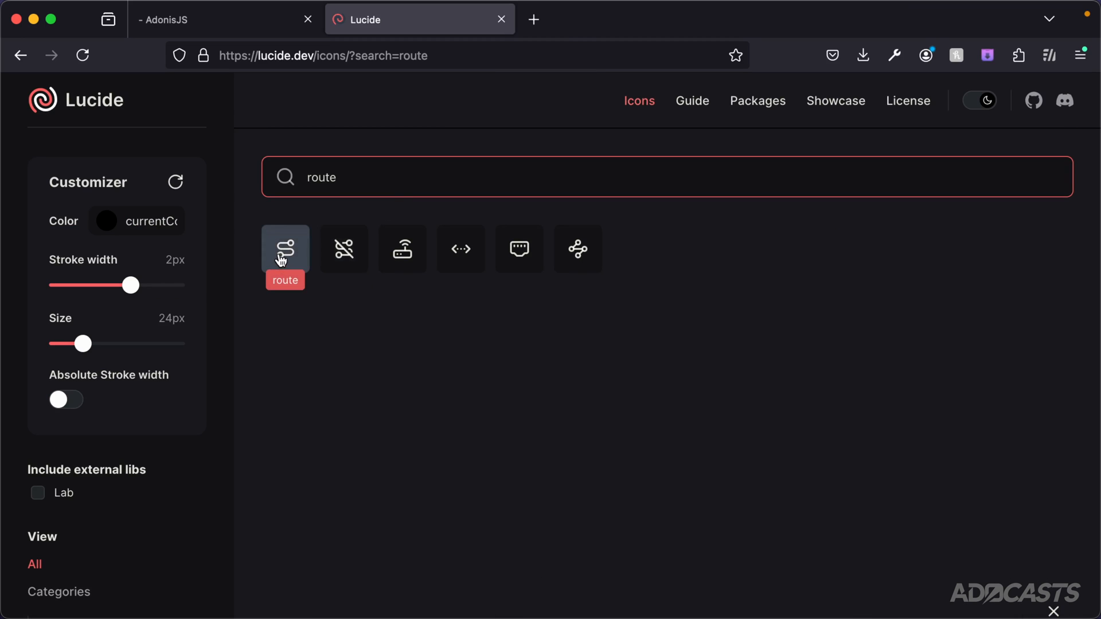
pyautogui.click(285, 249)
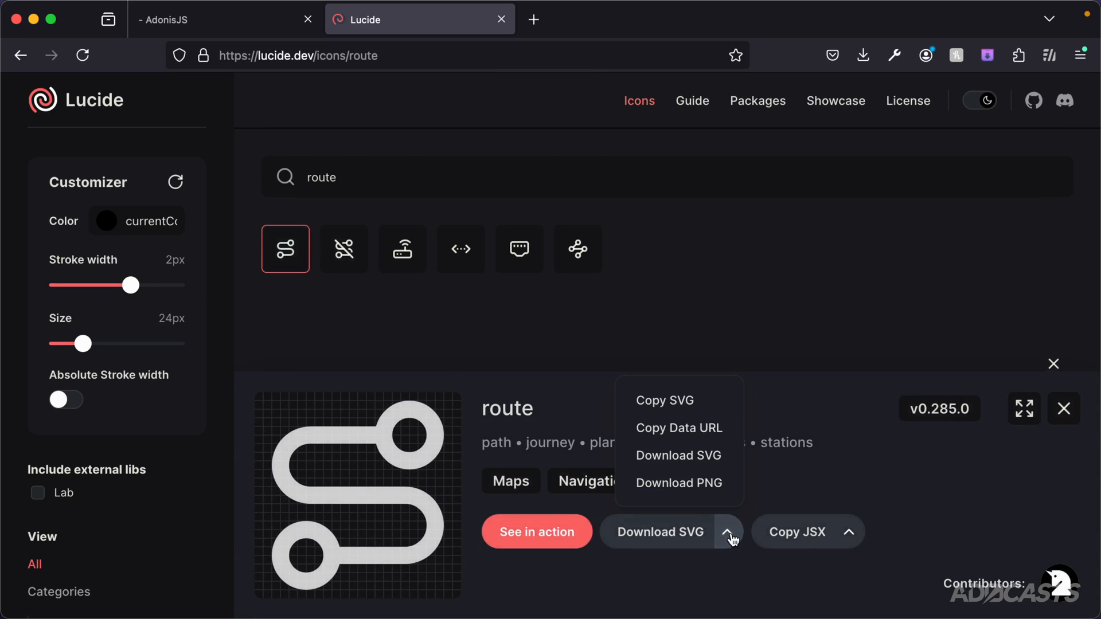
pyautogui.moveTo(663, 400)
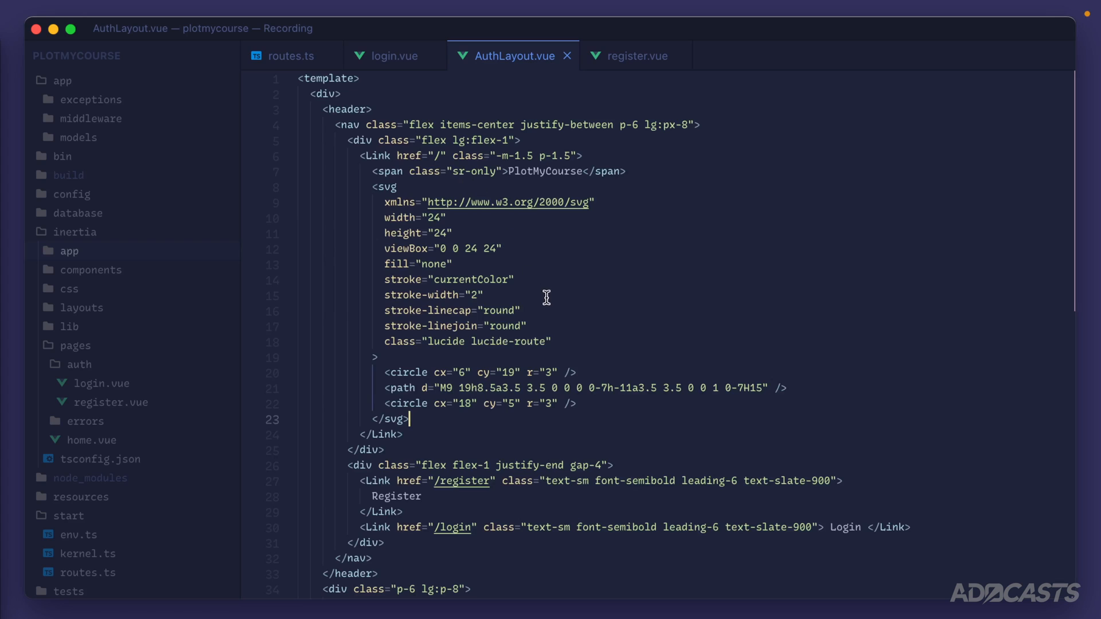
# Paste the route SVG into the logo link and set its class to h-8 w-auto
pyautogui.doubleClick(465, 341)
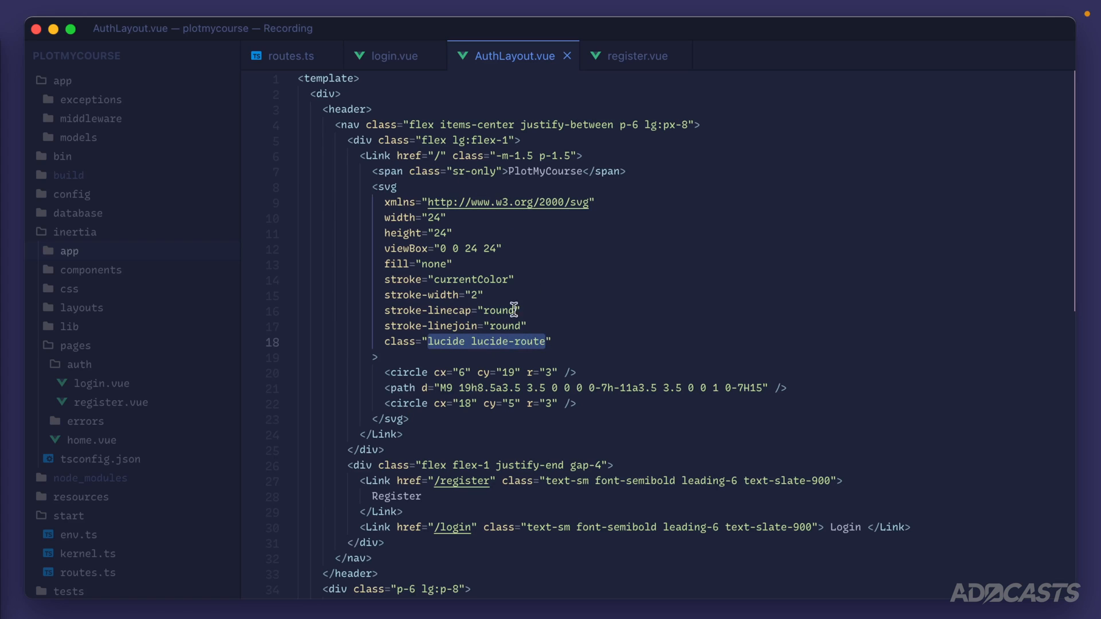
pyautogui.write('h-8"')
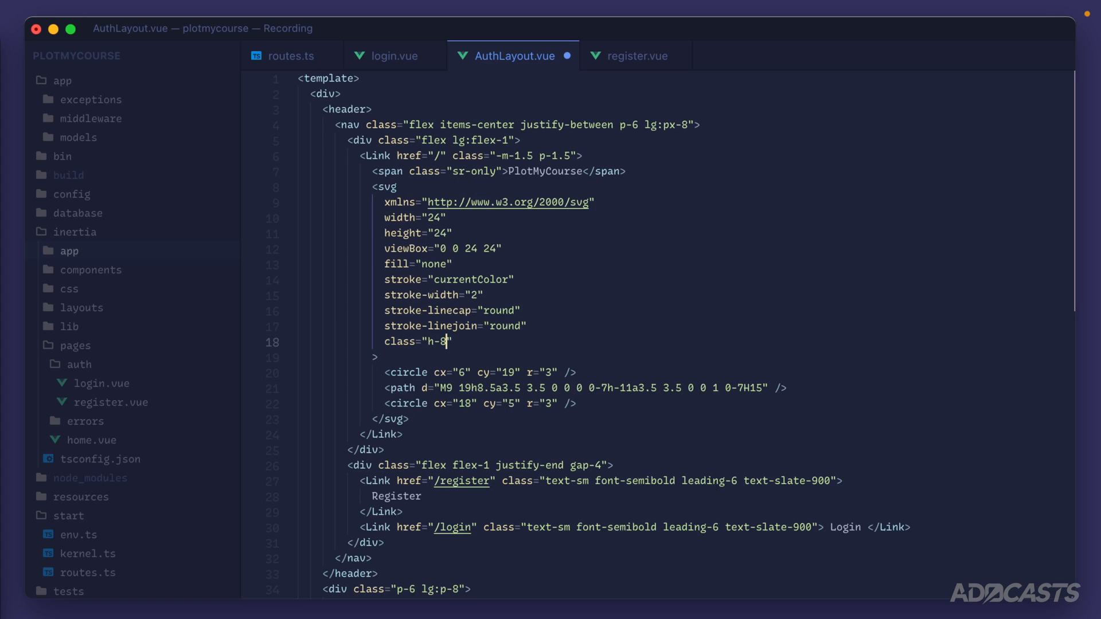
pyautogui.write('w-auto')
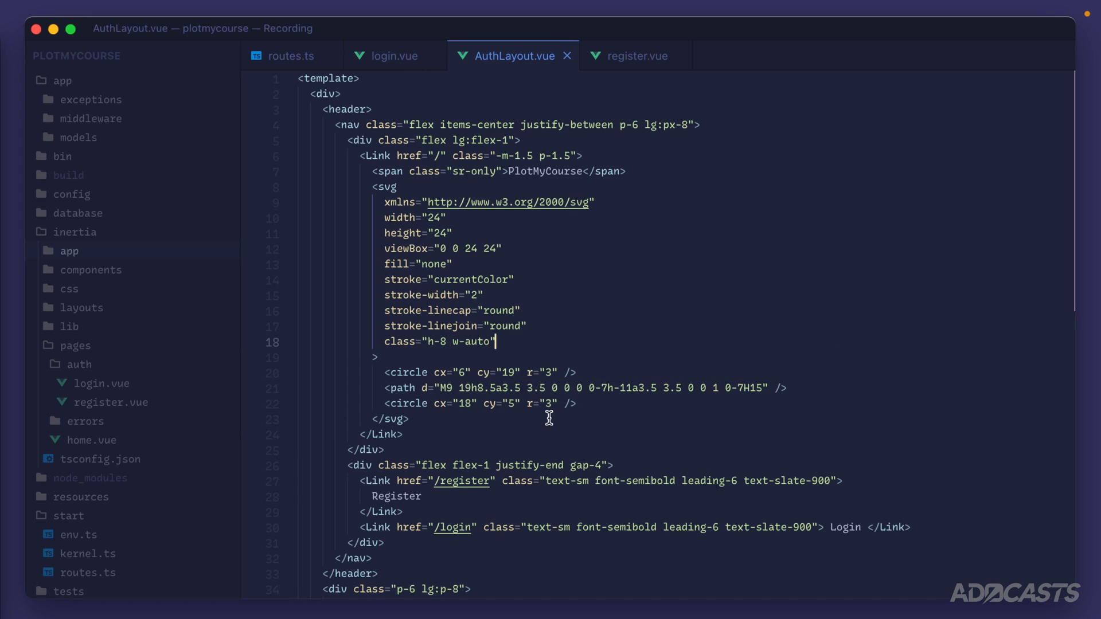
# Wrap login.vue's template in <AuthLayout> and import AuthLayout from the layouts folder
pyautogui.click(394, 56)
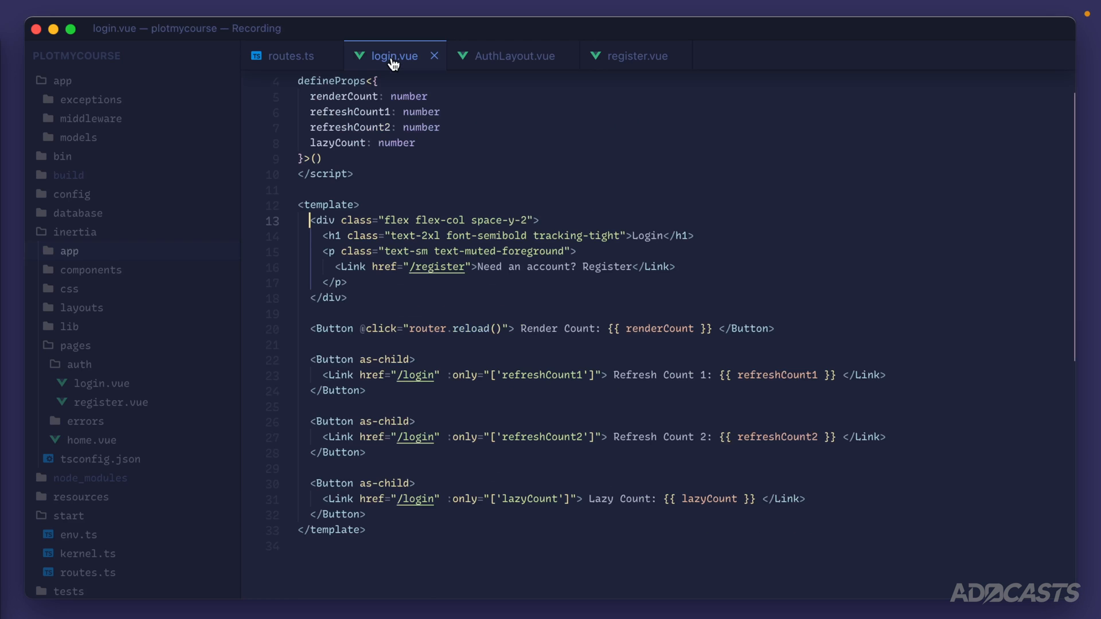
pyautogui.scroll(3)
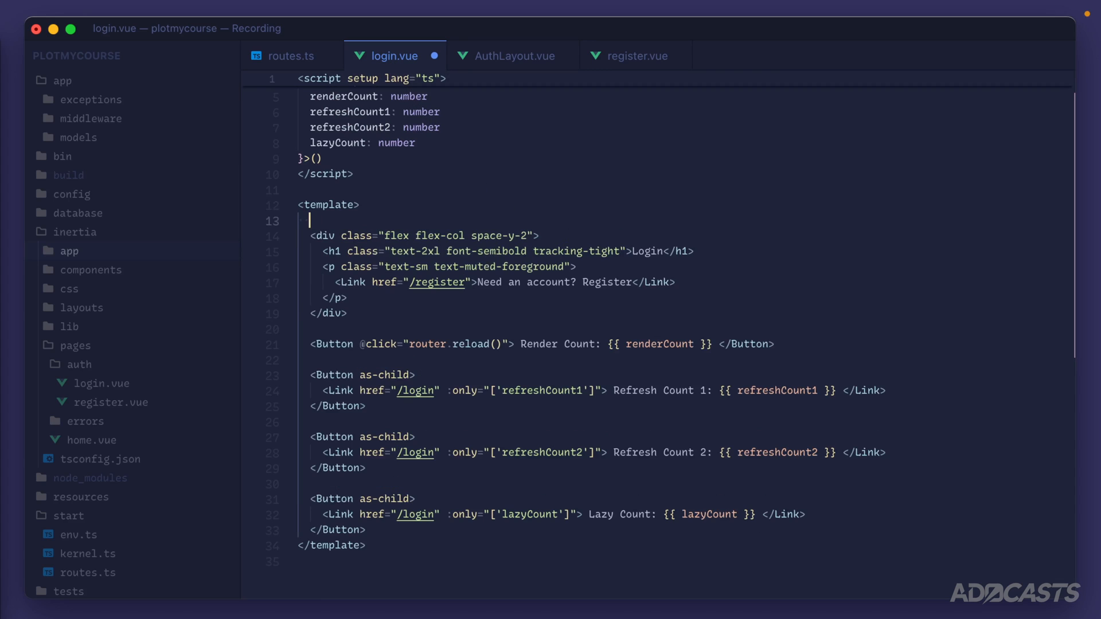
pyautogui.write('<AuthLayout>')
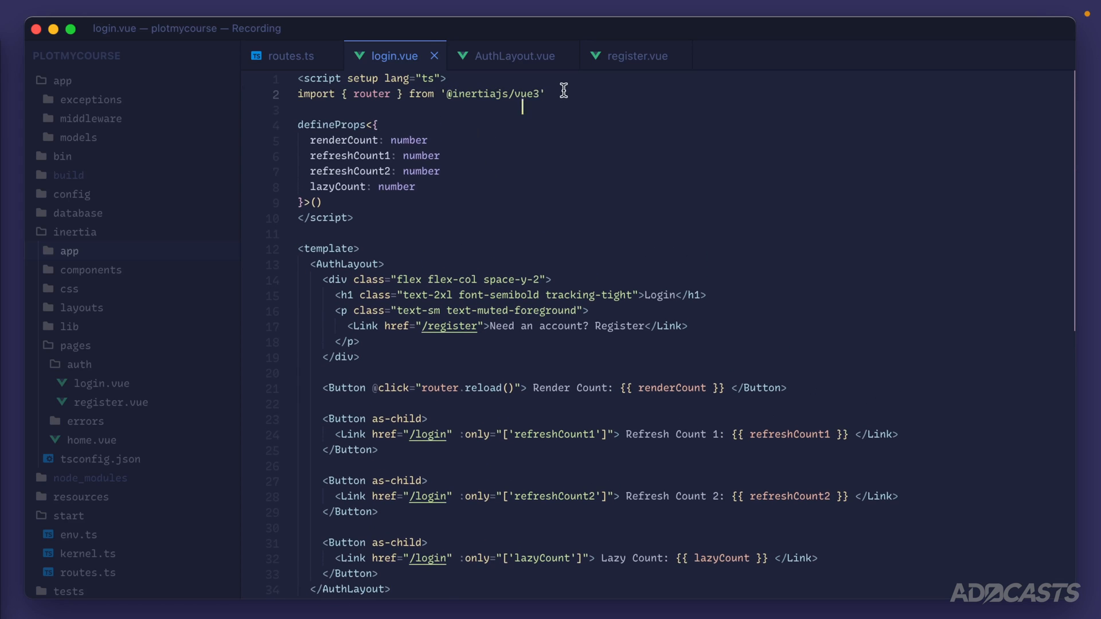
pyautogui.write('import')
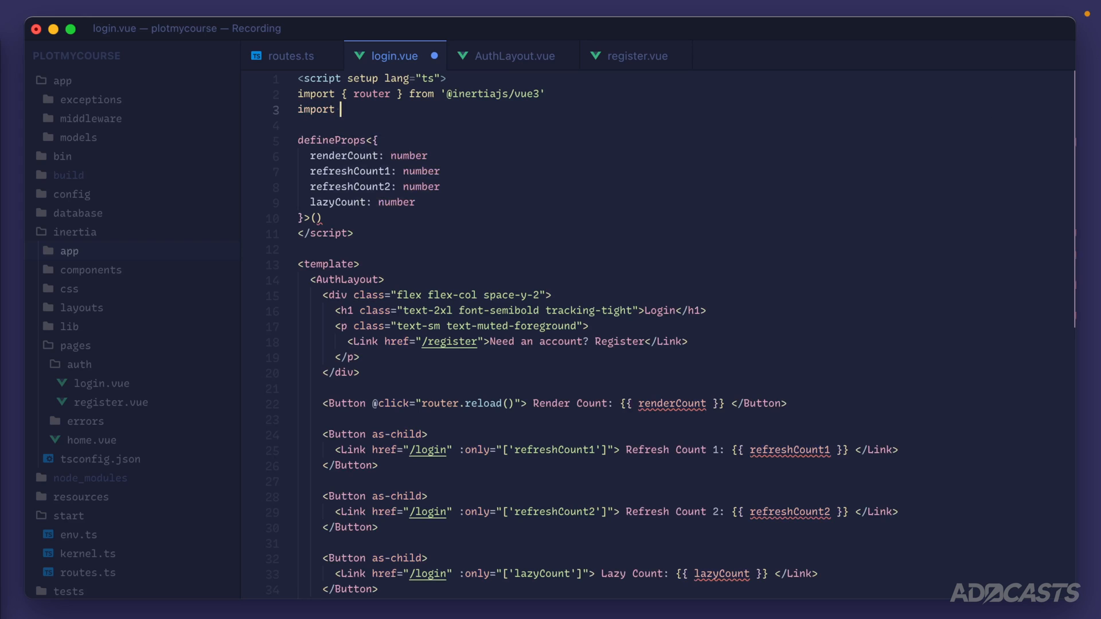
pyautogui.write('AuthLayout from')
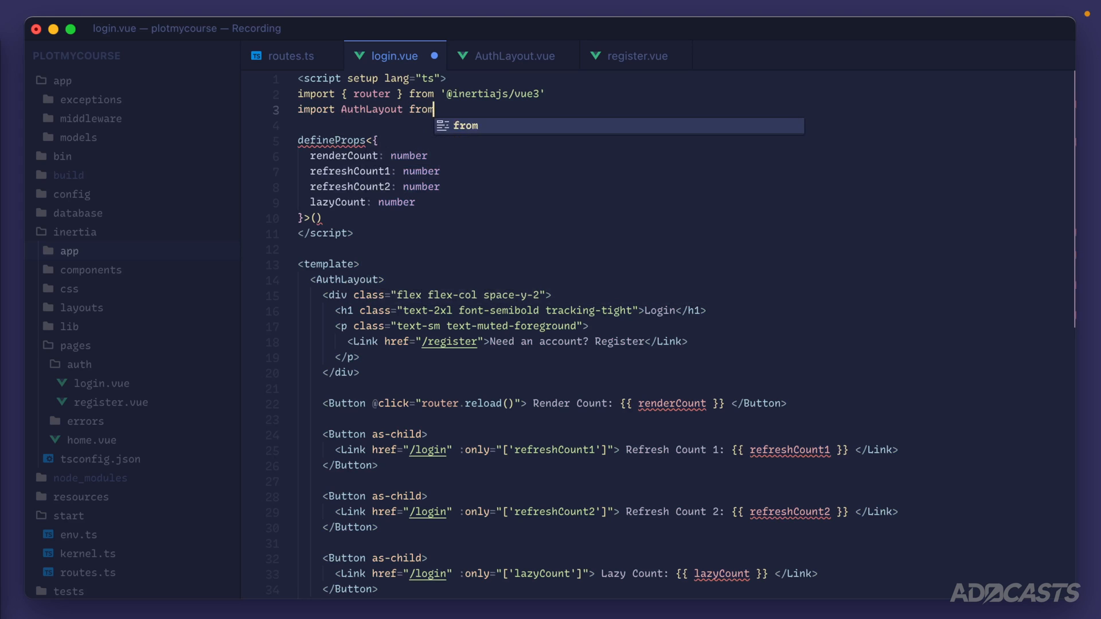
pyautogui.write("'~/'")
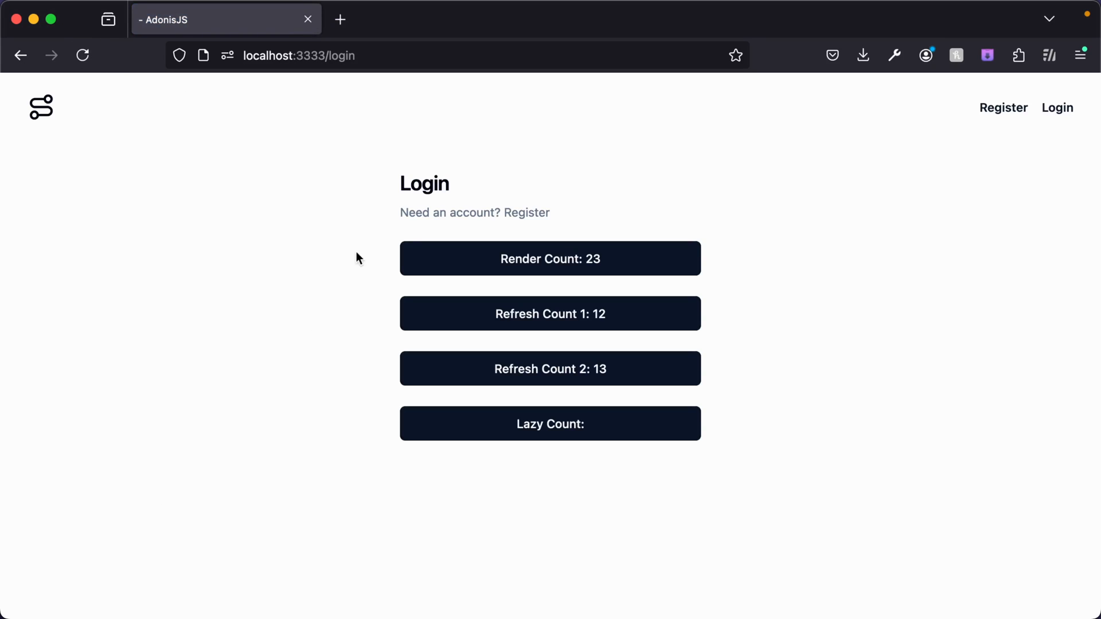
pyautogui.moveTo(368, 194)
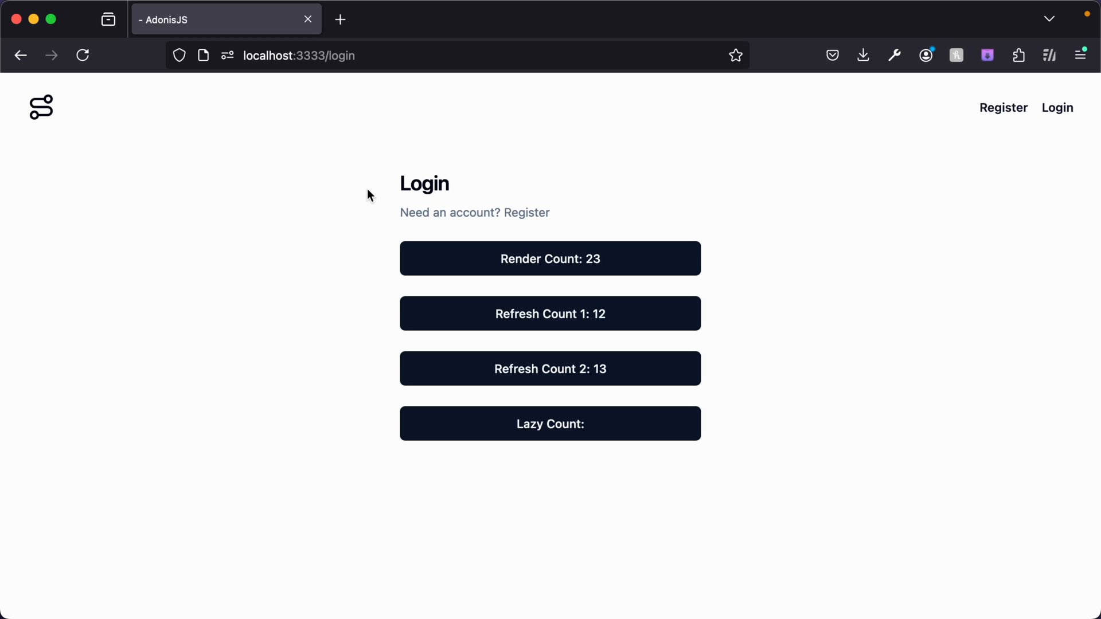
pyautogui.moveTo(469, 118)
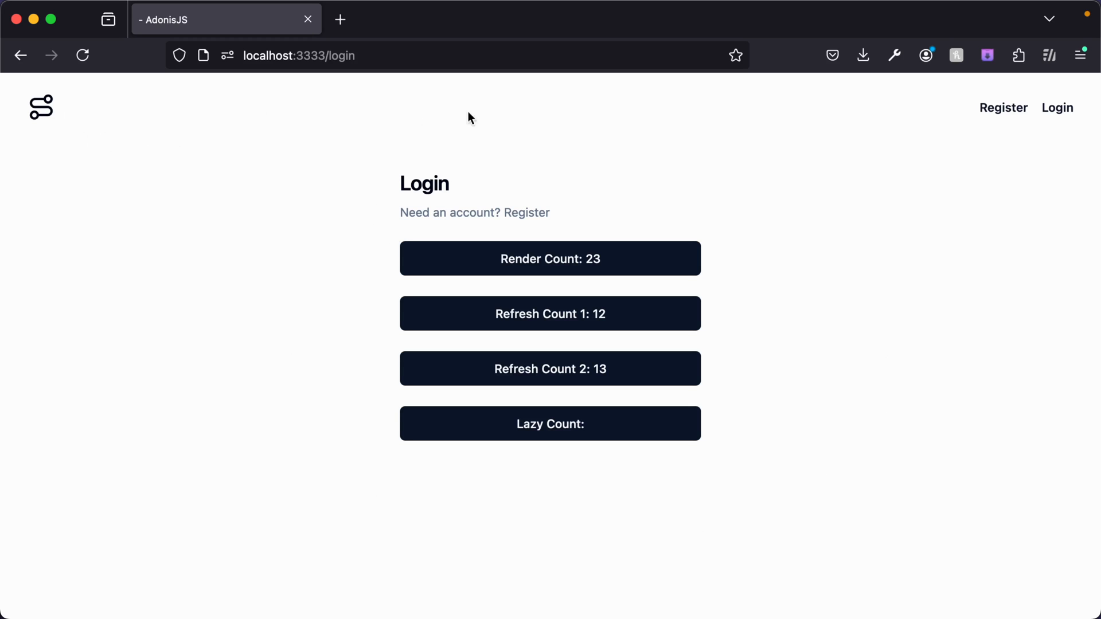
pyautogui.moveTo(345, 243)
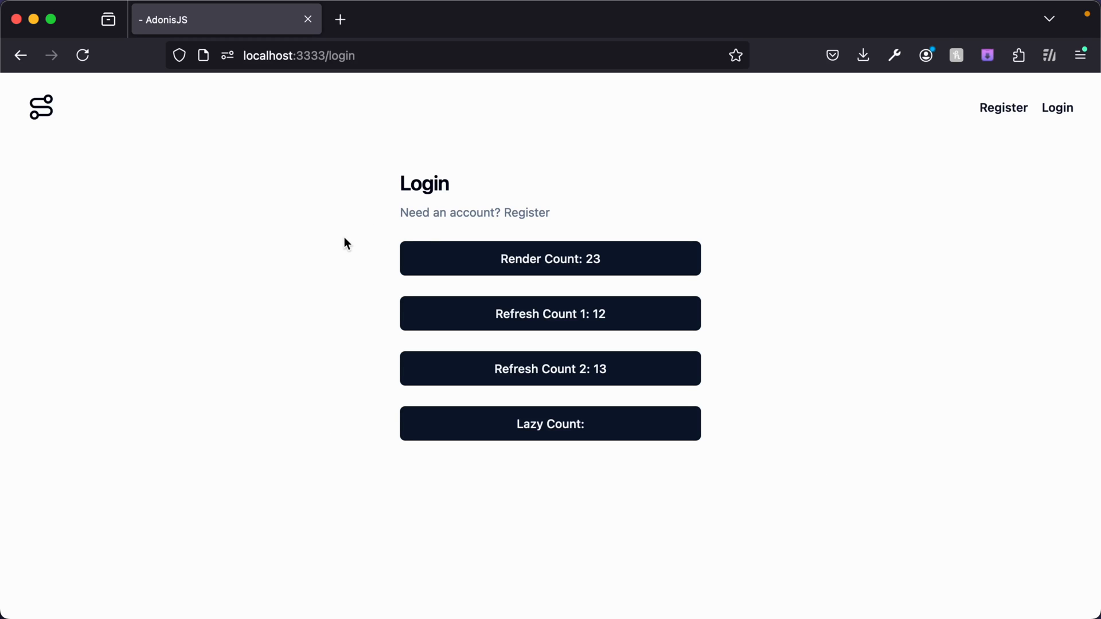
pyautogui.moveTo(527, 216)
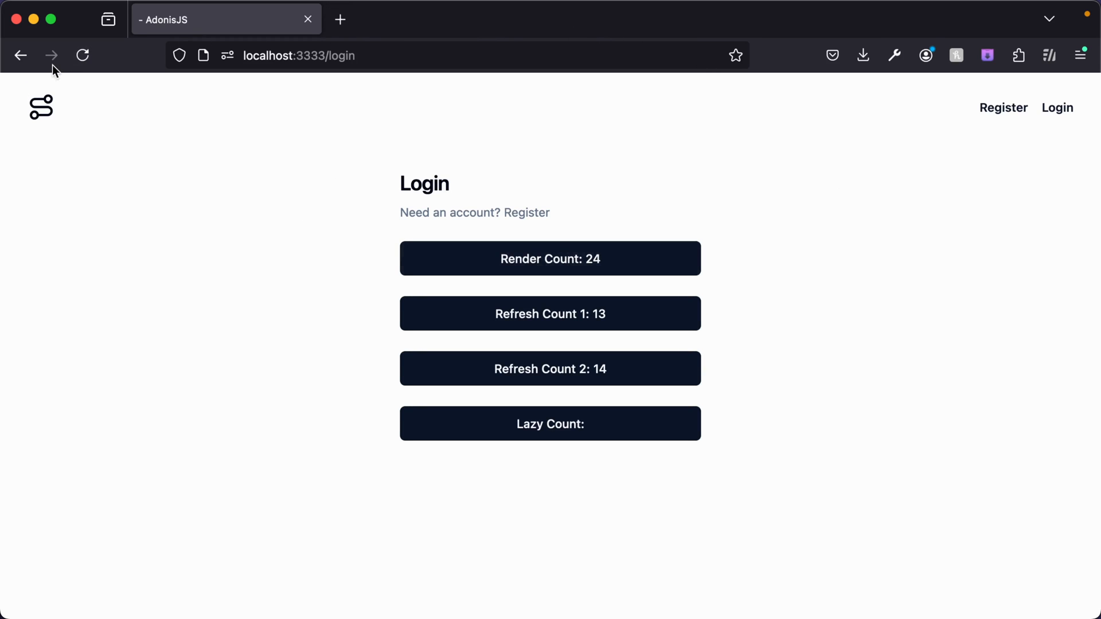
pyautogui.moveTo(37, 90)
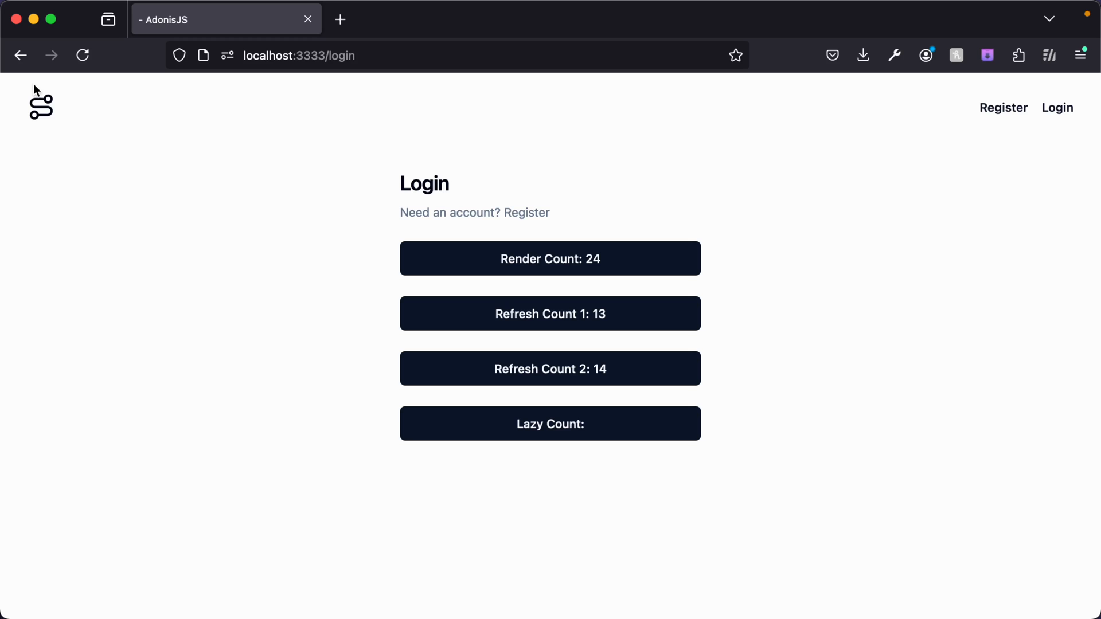
pyautogui.moveTo(45, 156)
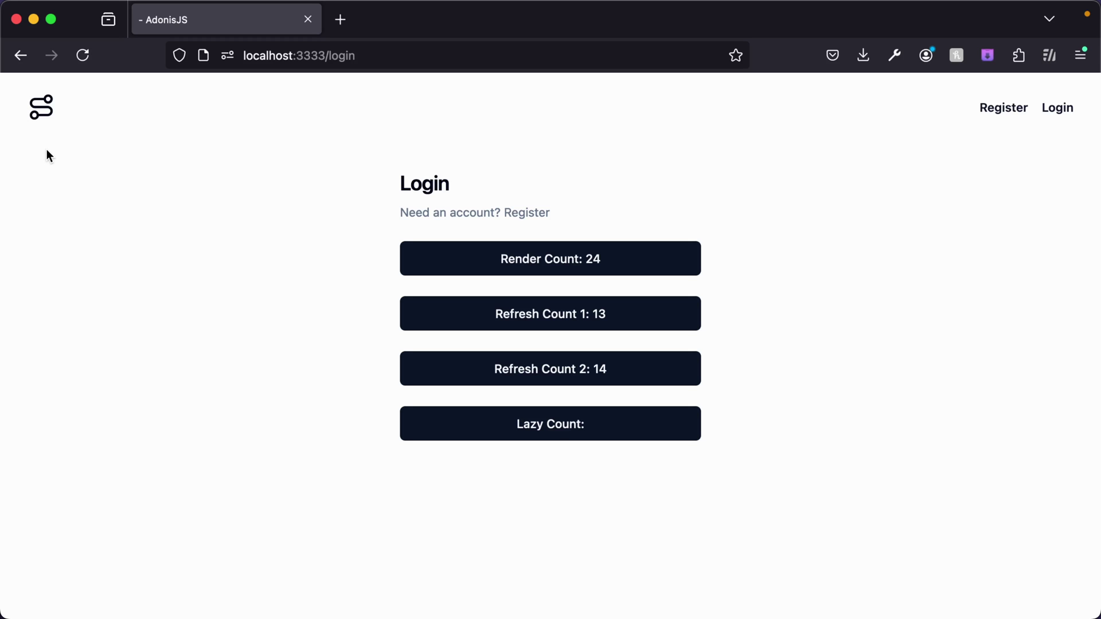
pyautogui.moveTo(34, 25)
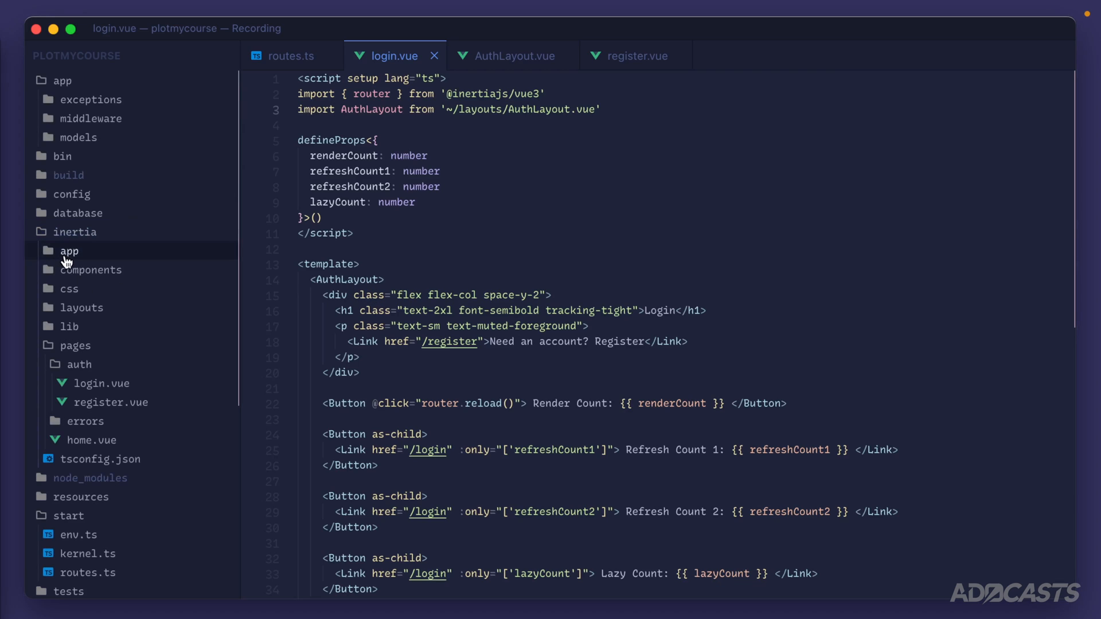
# Expand the inertia app folder to reveal app.ts and ssr.ts
pyautogui.click(69, 250)
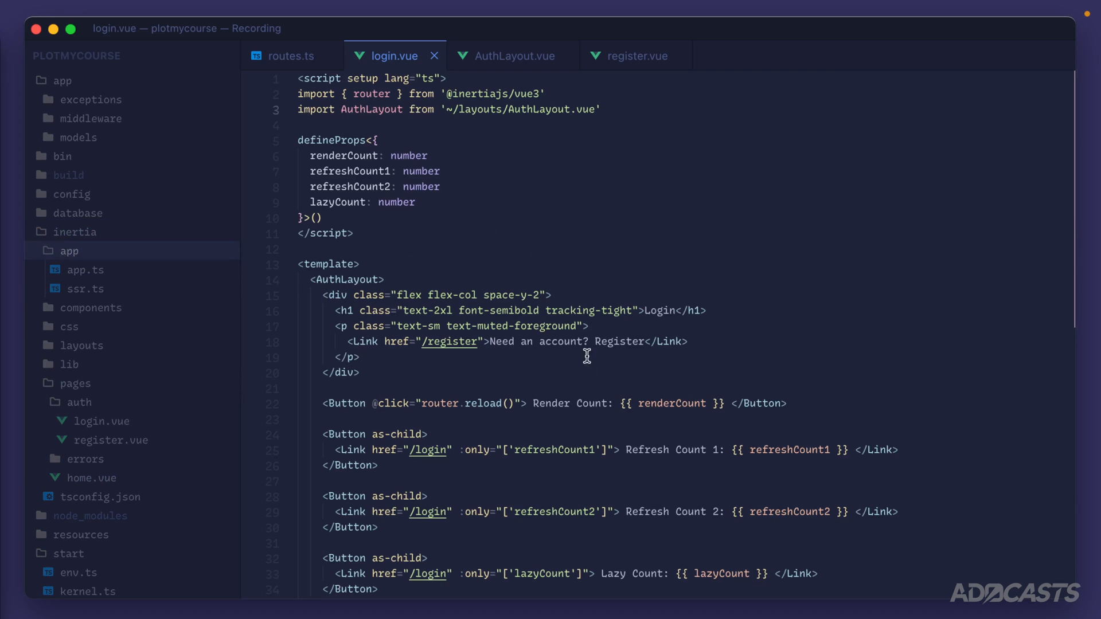
pyautogui.moveTo(438, 282)
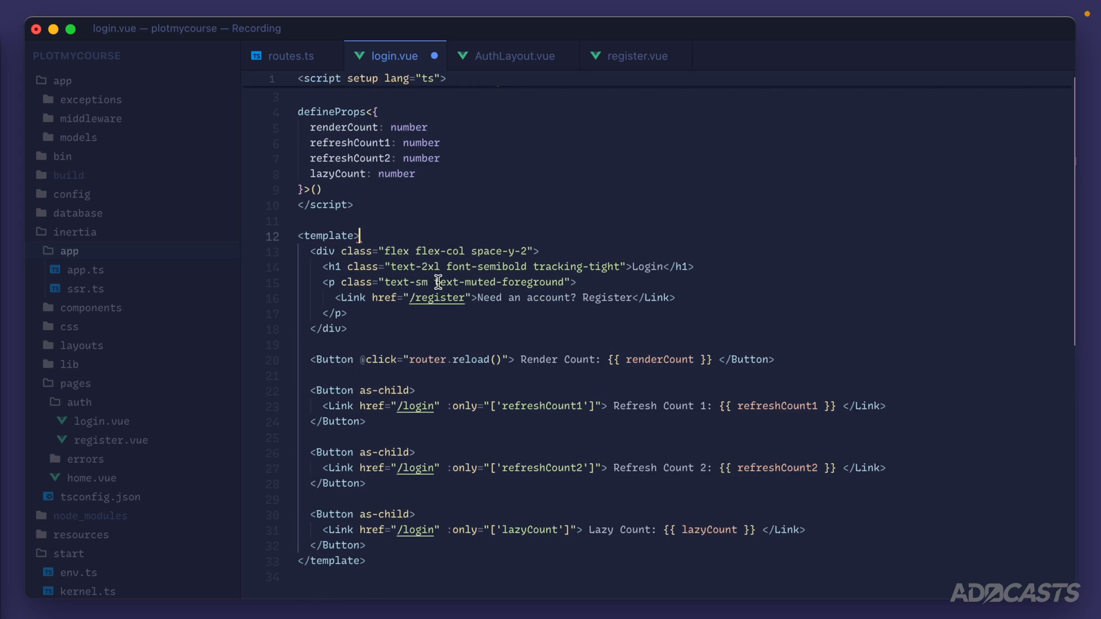
# In app.ts resolve, store resolvePageComponent's result in const page and return page
pyautogui.click(85, 269)
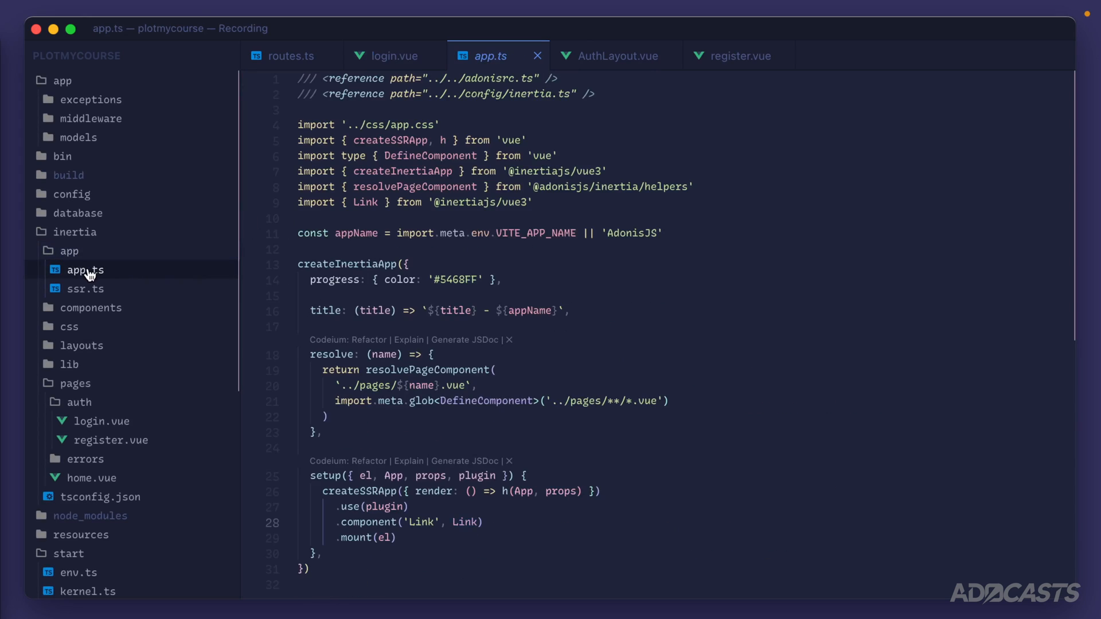
pyautogui.moveTo(326, 450)
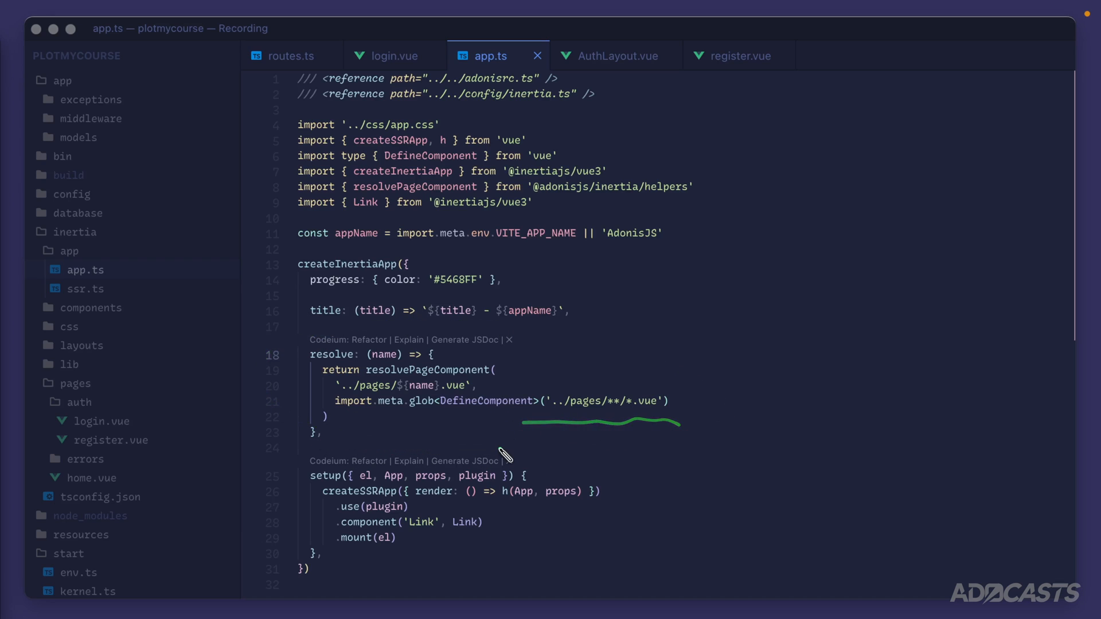
pyautogui.click(348, 413)
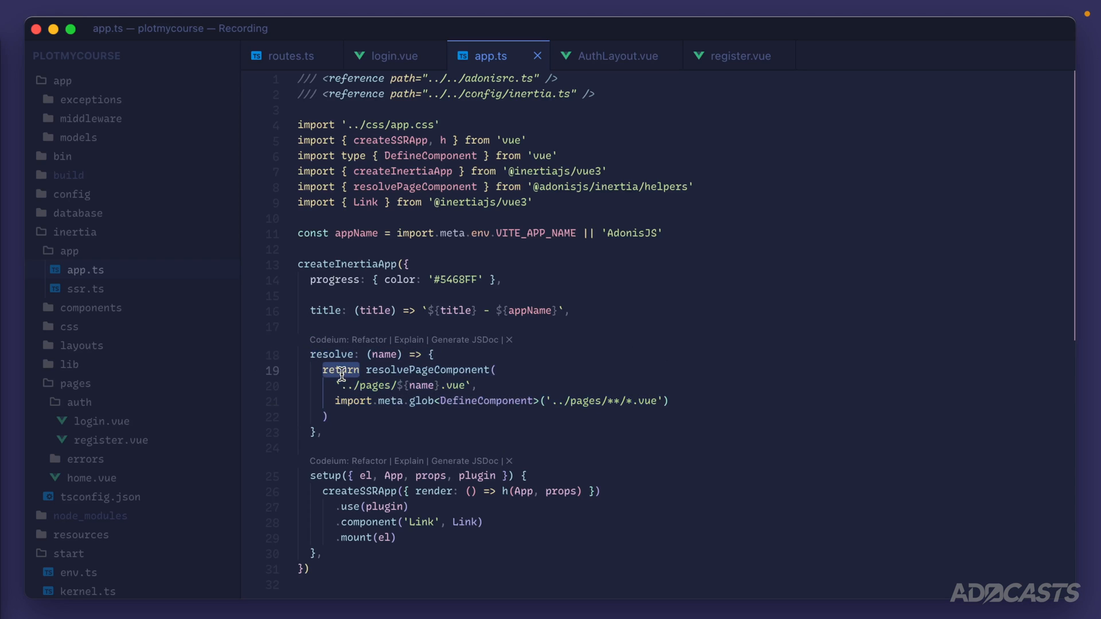
pyautogui.write('const page')
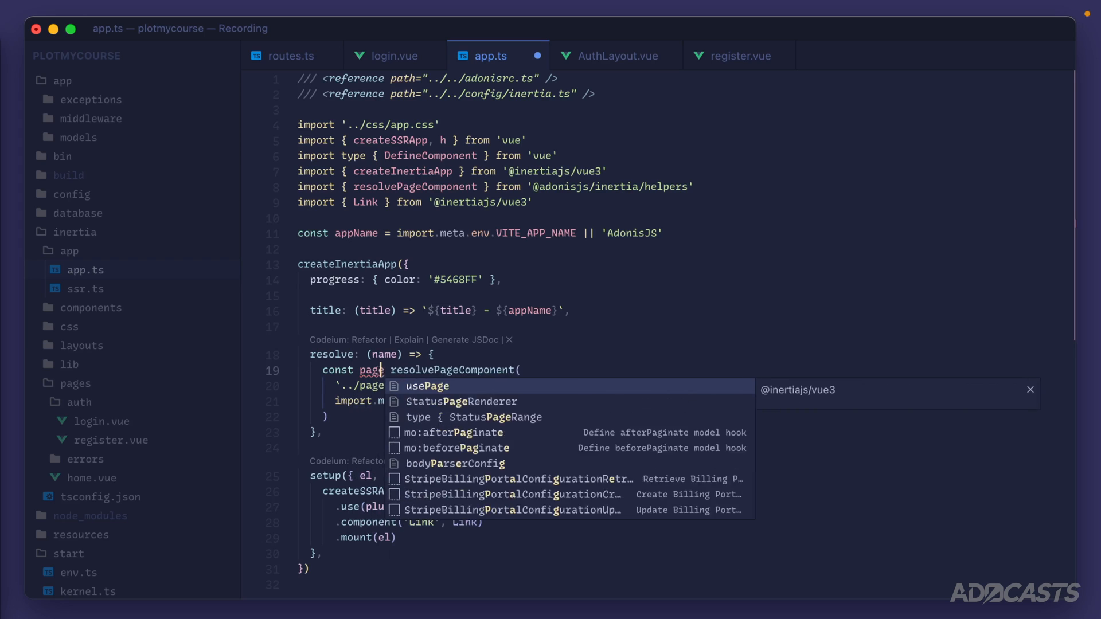
pyautogui.press('Escape')
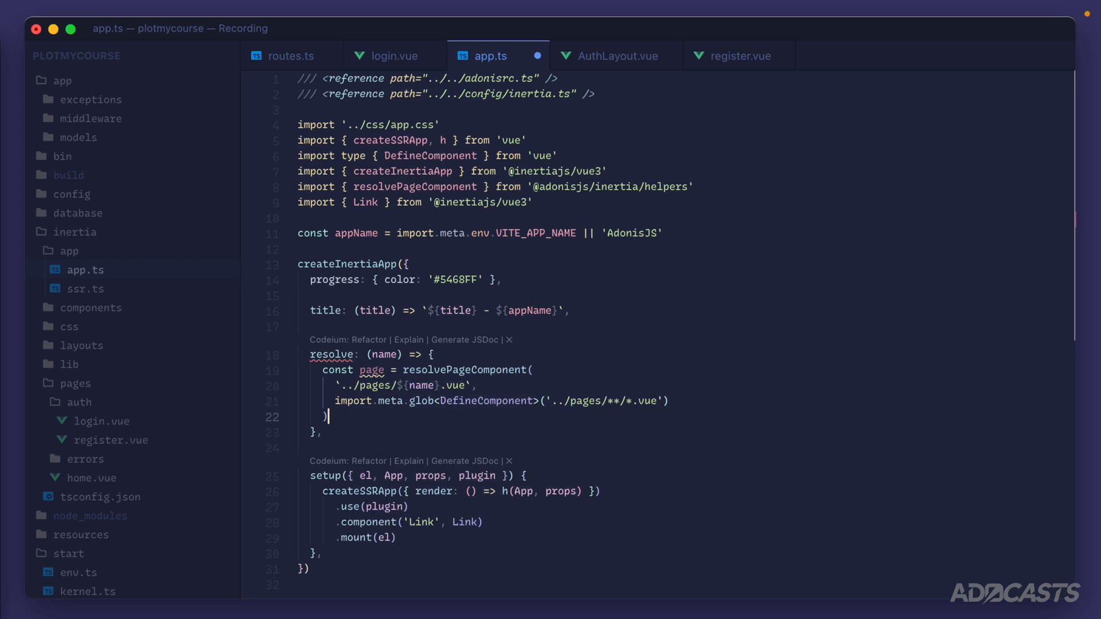
pyautogui.write('return page')
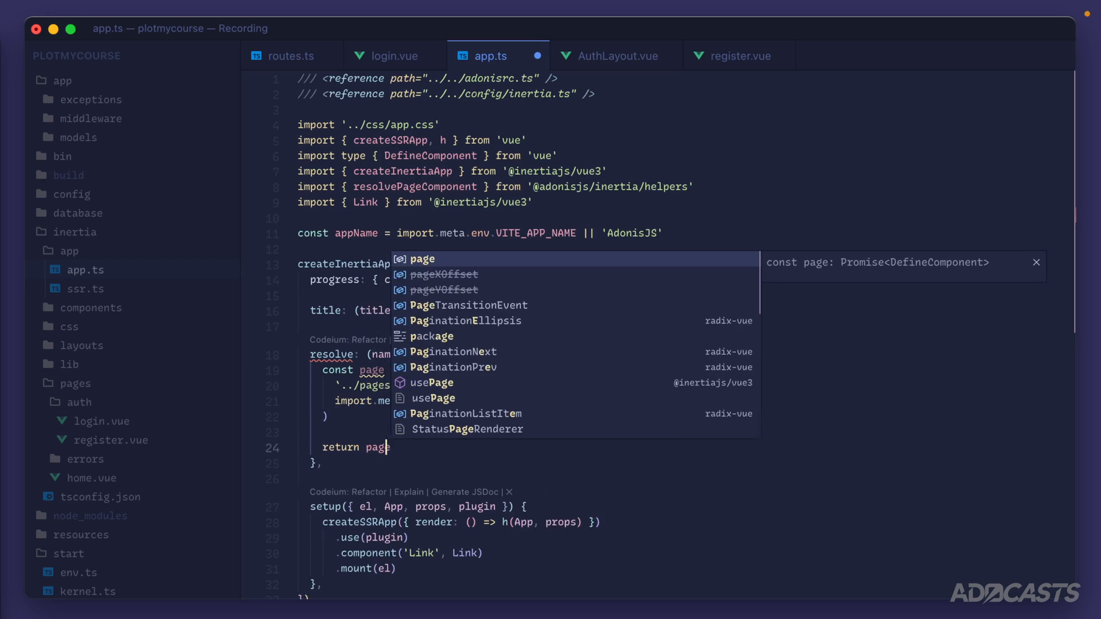
pyautogui.press('Escape')
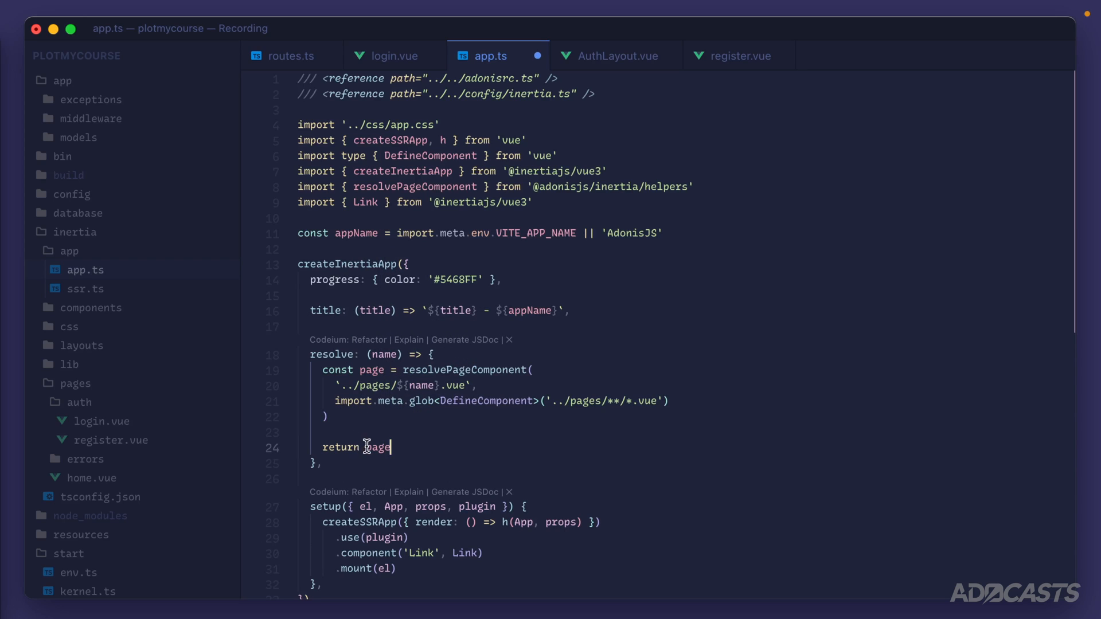
pyautogui.doubleClick(377, 447)
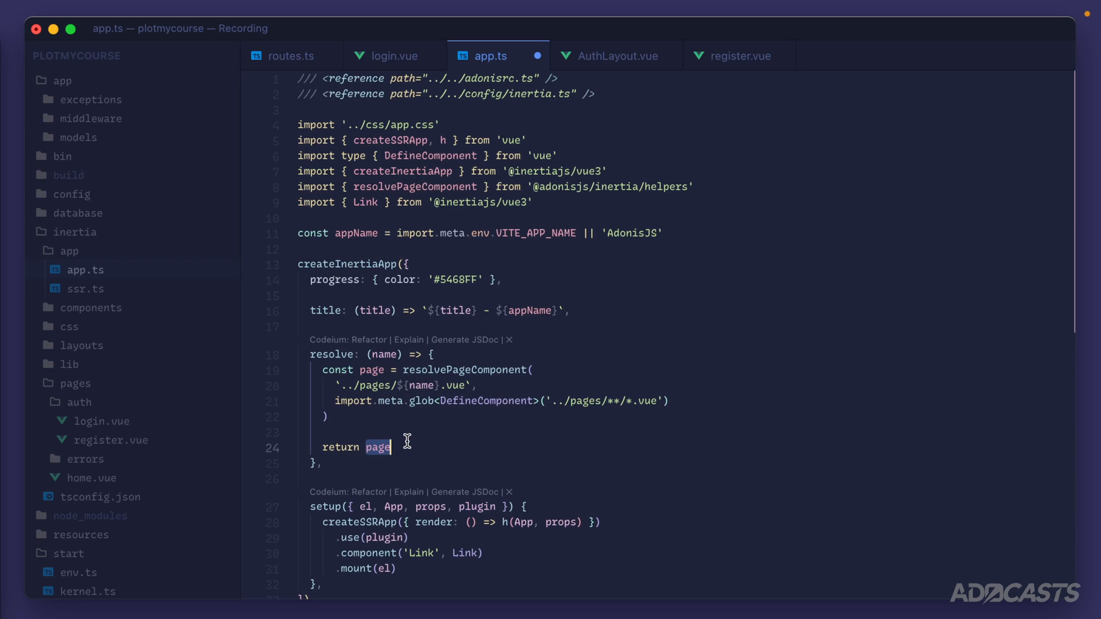
pyautogui.moveTo(523, 518)
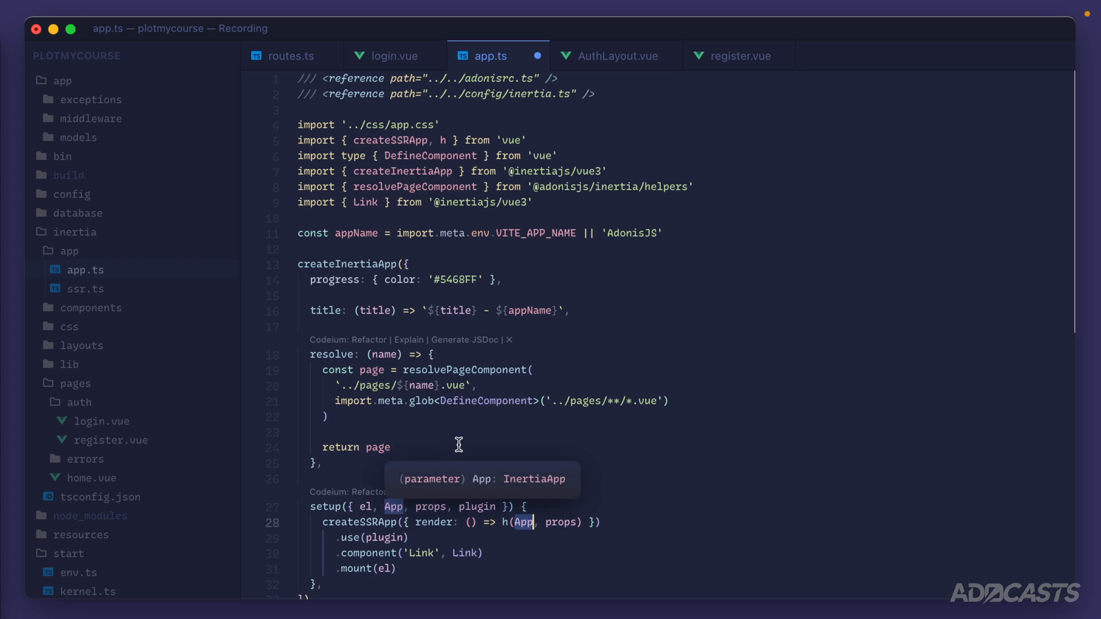
pyautogui.moveTo(376, 444)
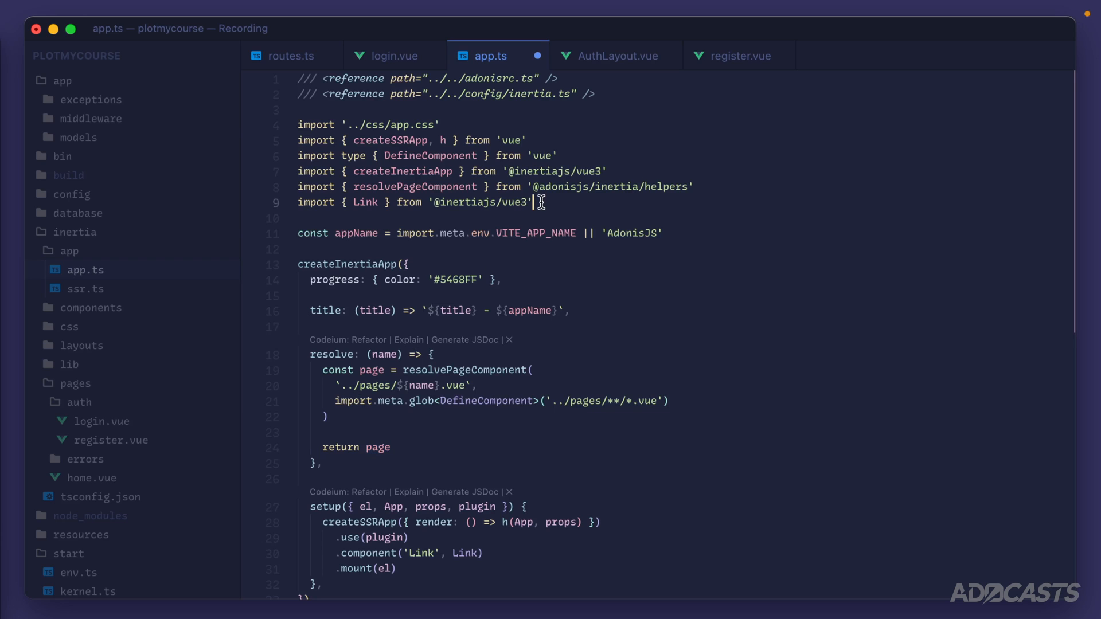
# Import AuthLayout in app.ts and set page.default.layout = AuthLayout before returning page
pyautogui.write('import')
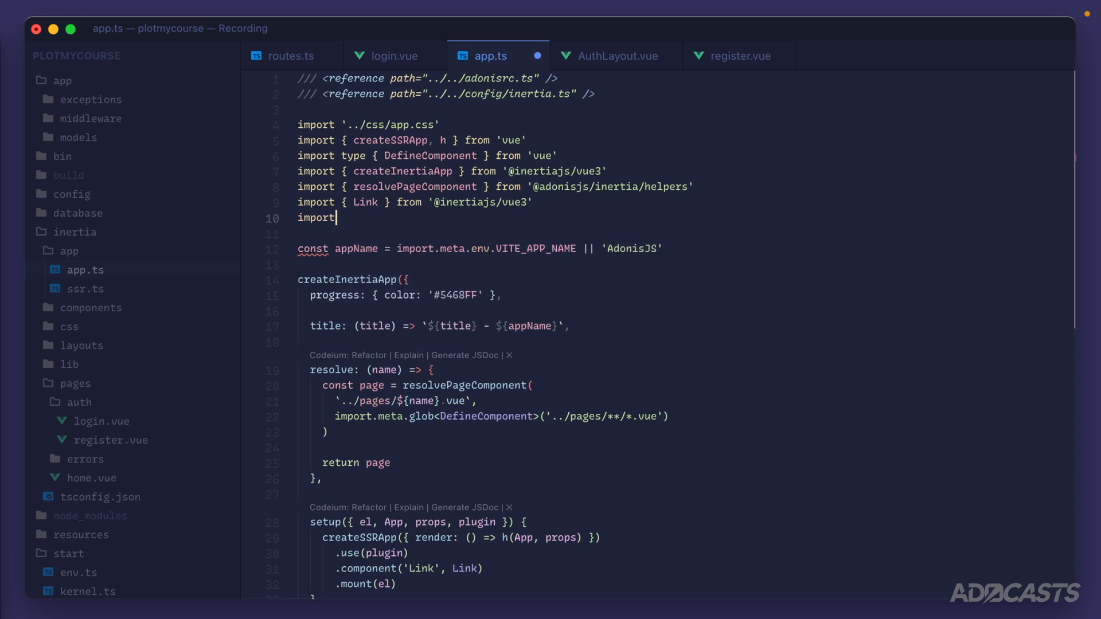
pyautogui.write("AuthLayout from '~/layotus/")
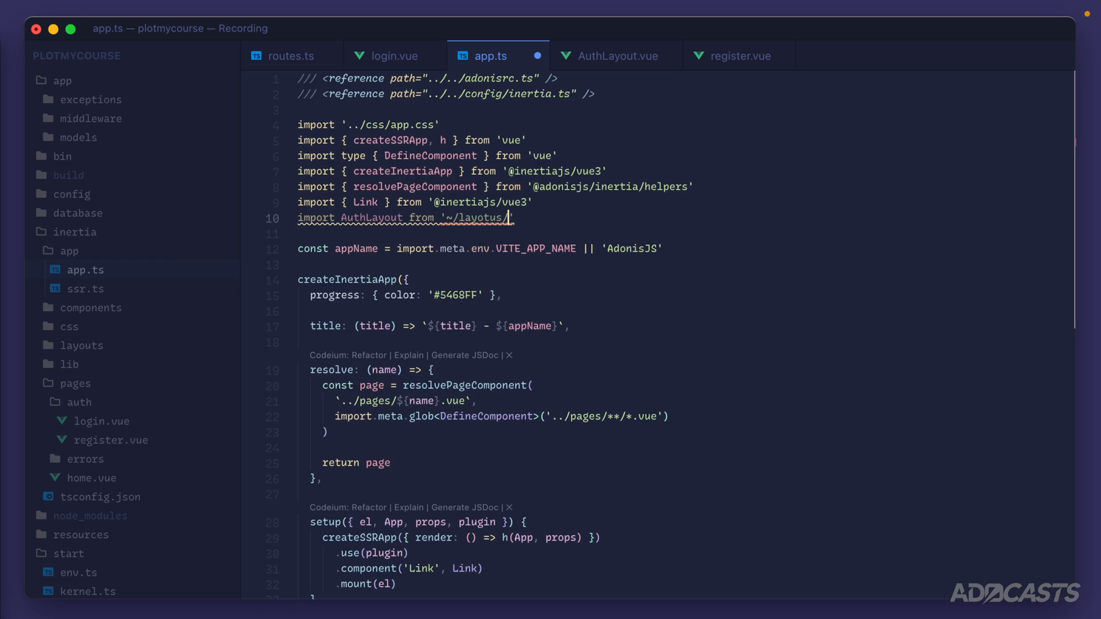
pyautogui.write("AuthLayout.vue'")
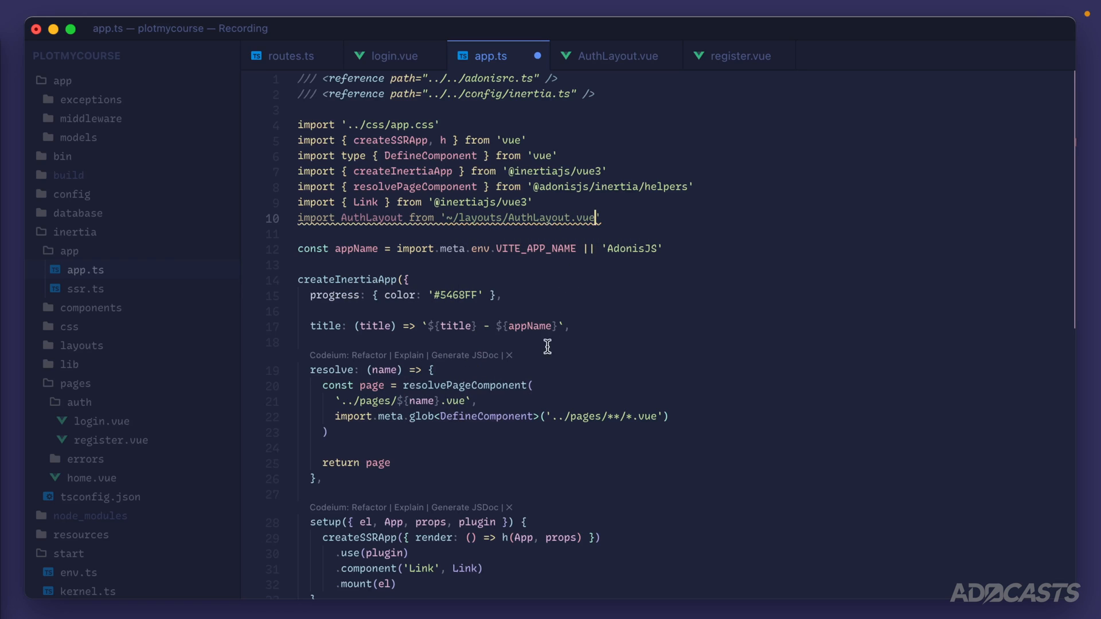
pyautogui.press('Enter')
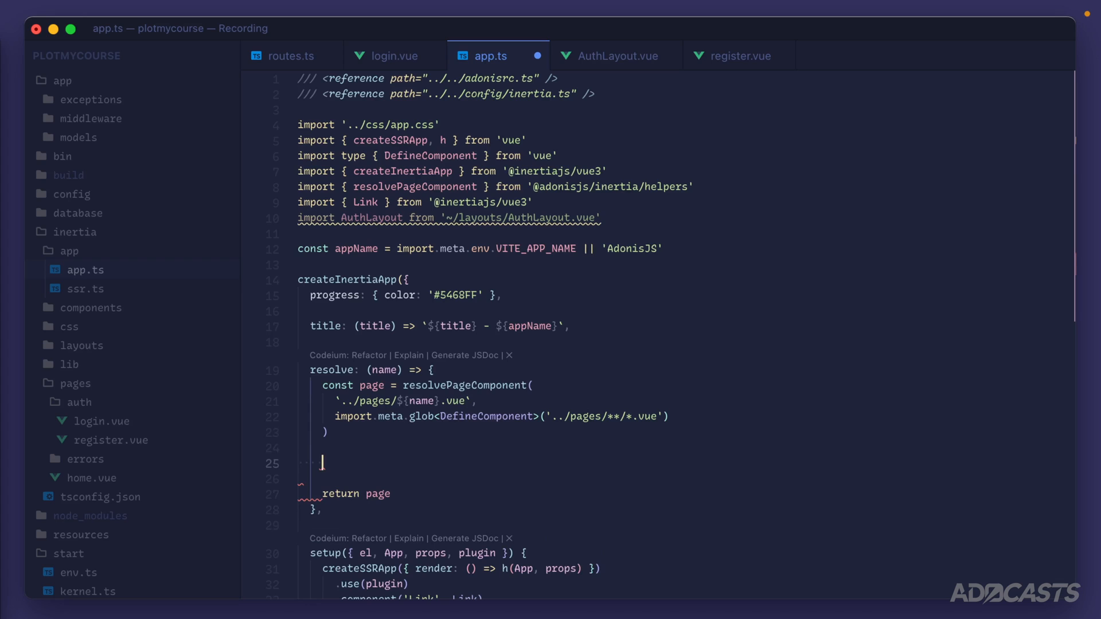
pyautogui.write('page.default')
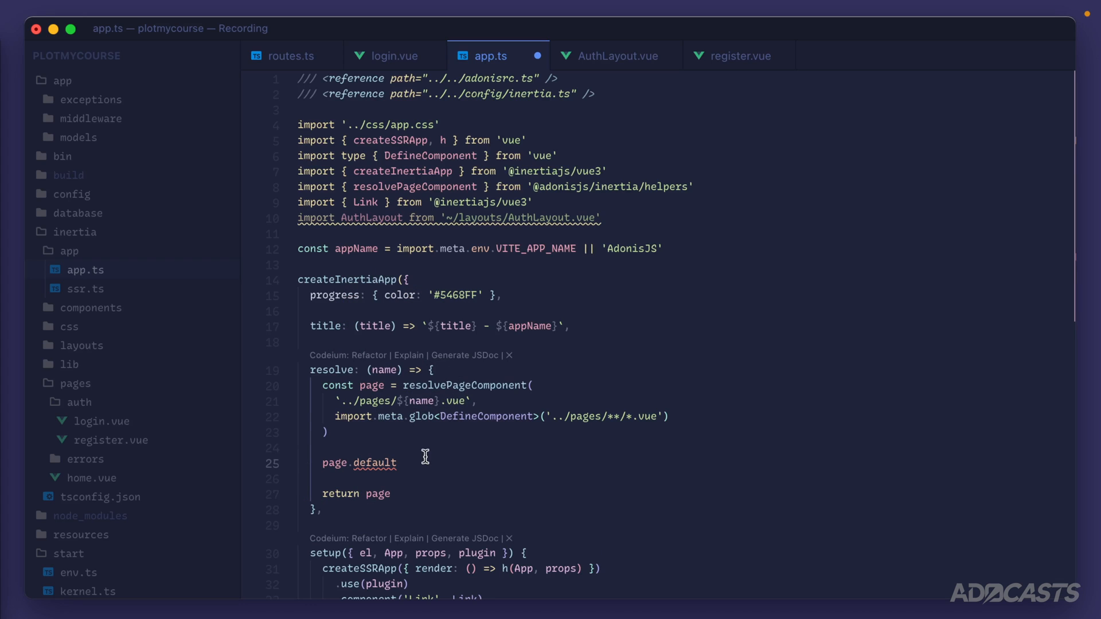
pyautogui.write('.layout')
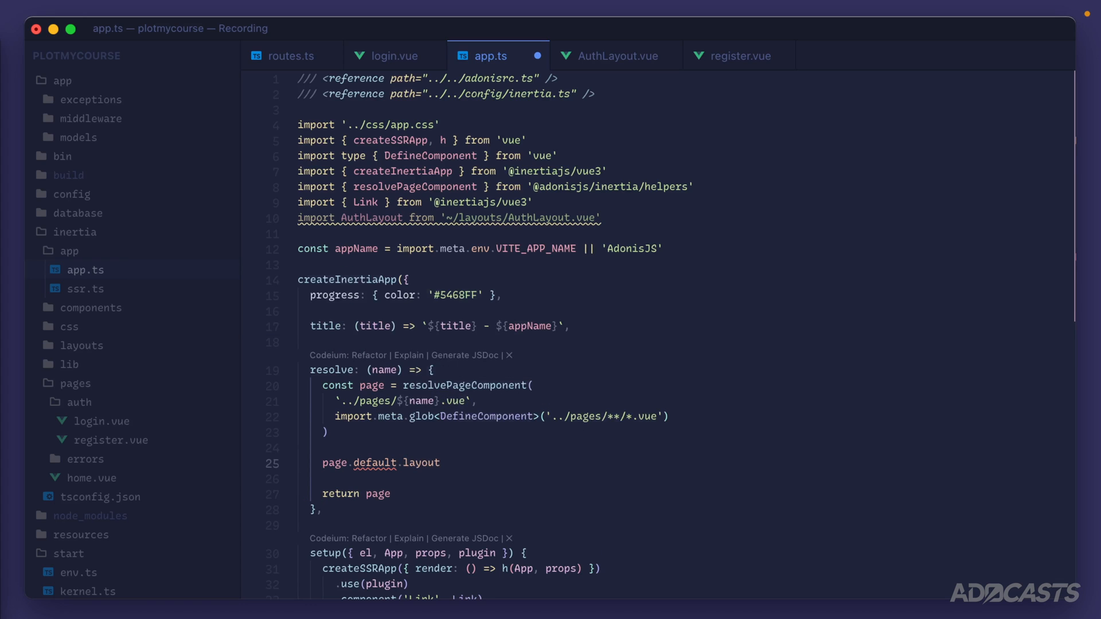
pyautogui.click(439, 463)
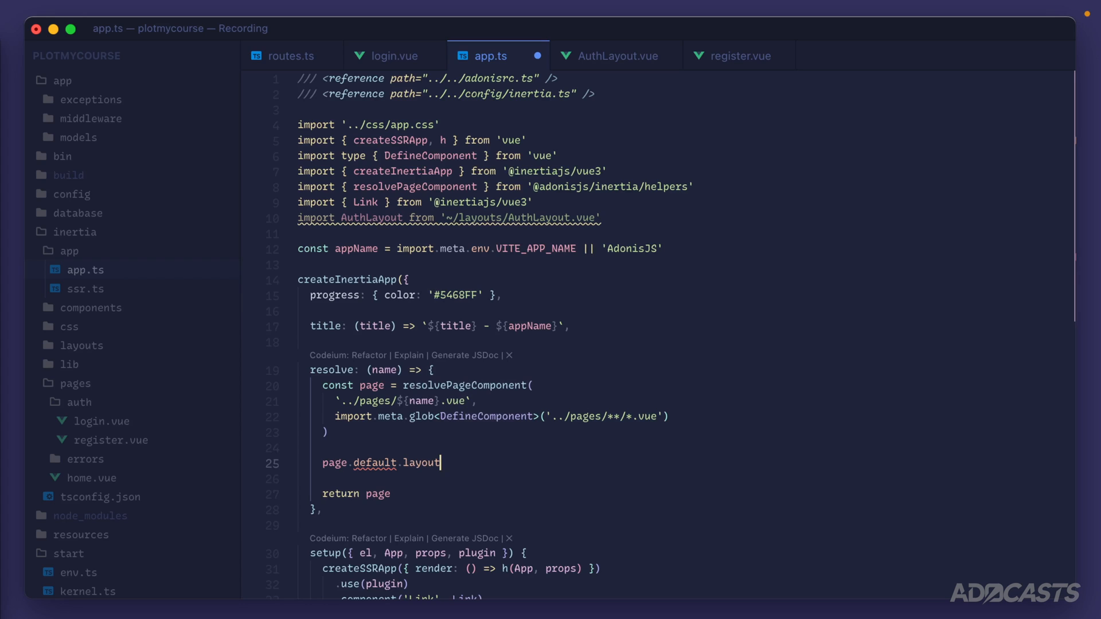
pyautogui.write('= AuthLayout')
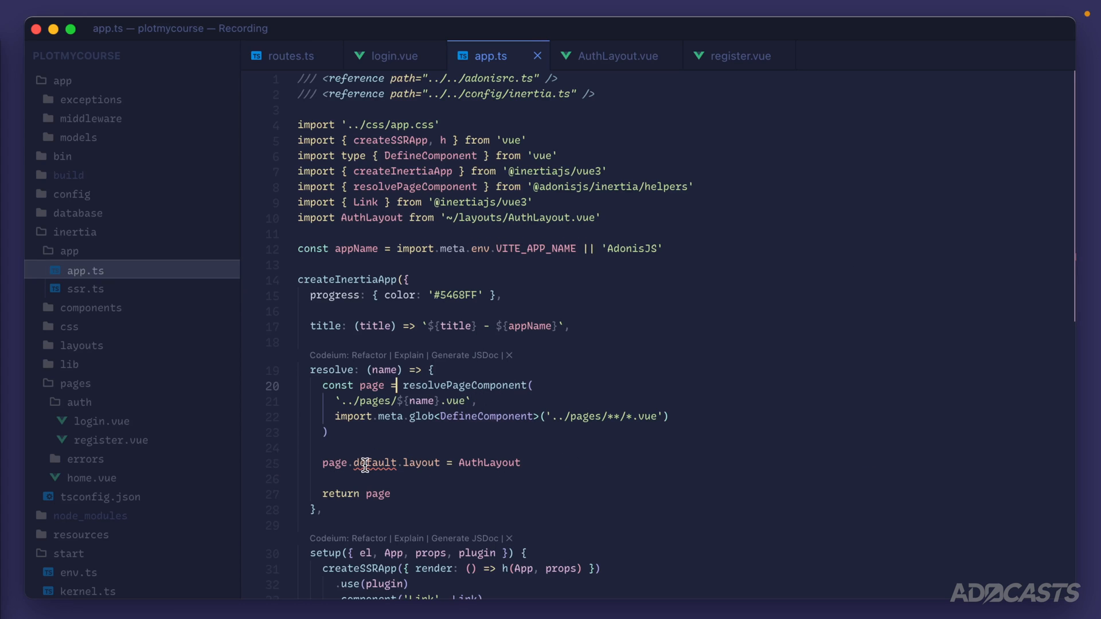
# Make resolve async and await resolvePageComponent, then save app.ts
pyautogui.click(422, 401)
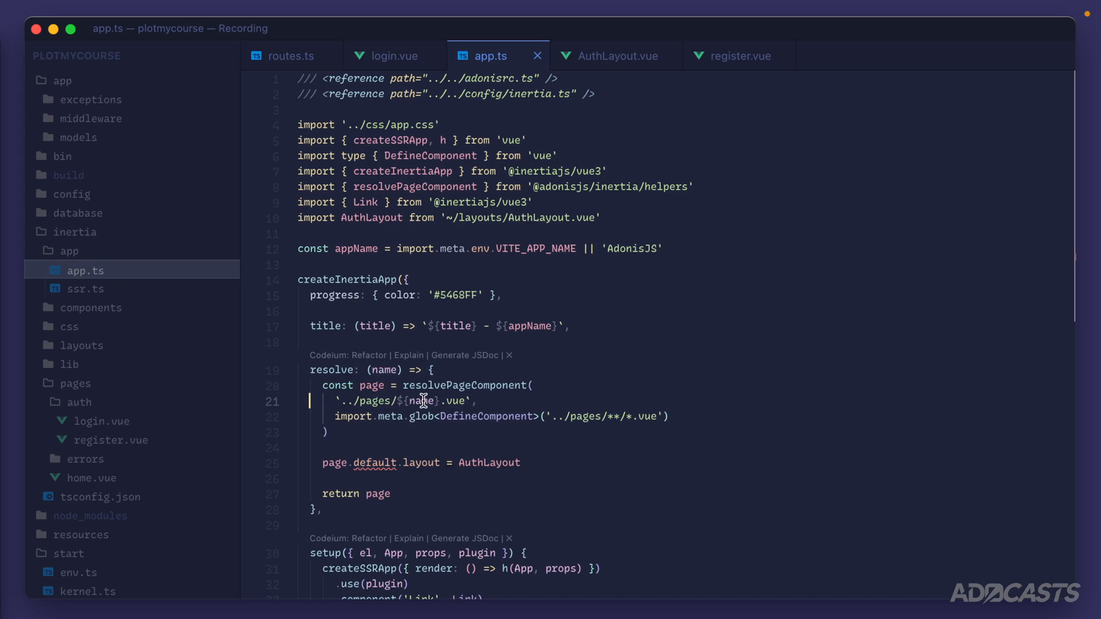
pyautogui.click(403, 386)
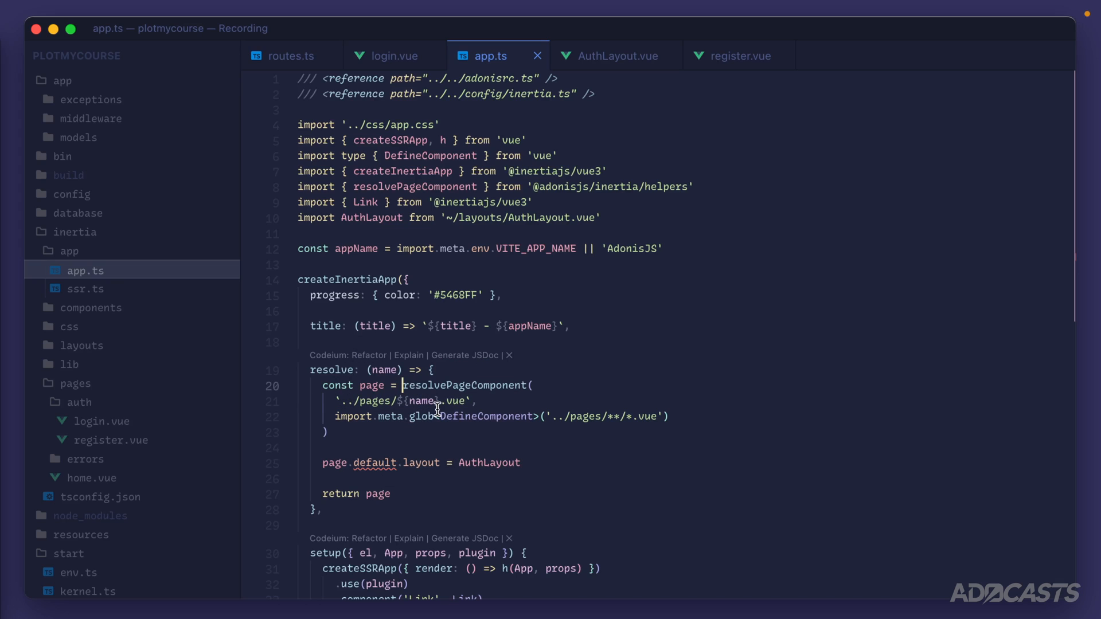
pyautogui.write('await')
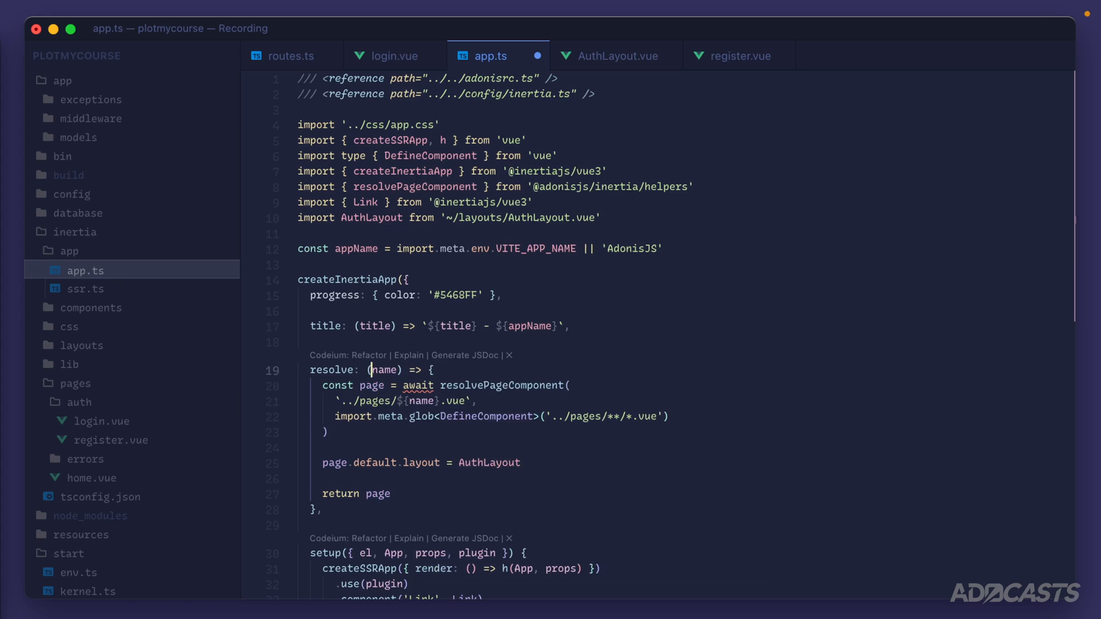
pyautogui.write('async')
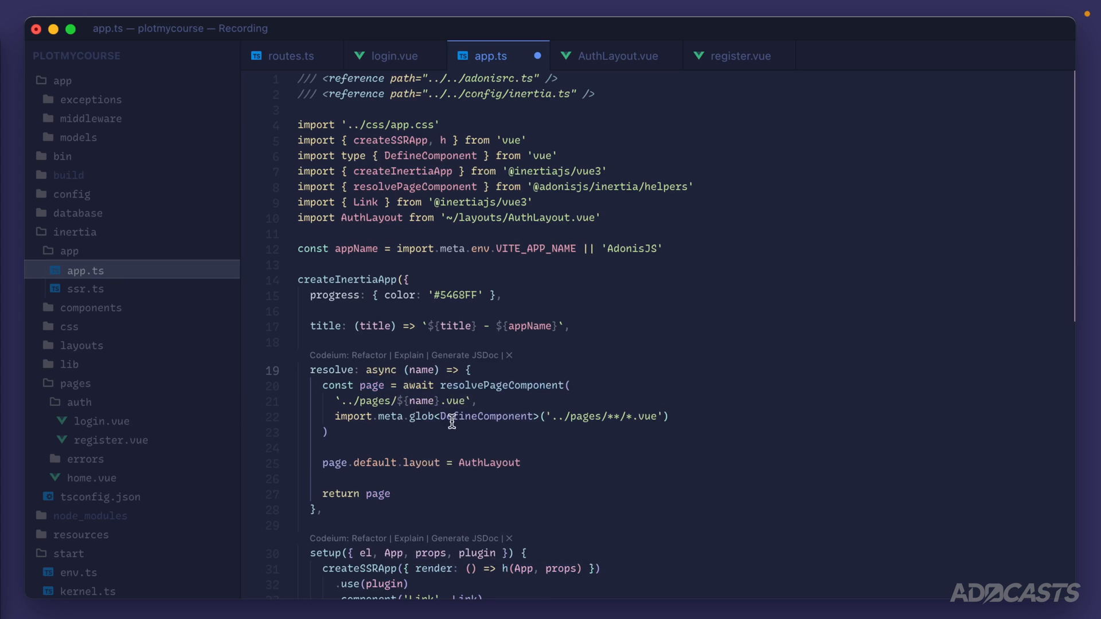
pyautogui.click(523, 463)
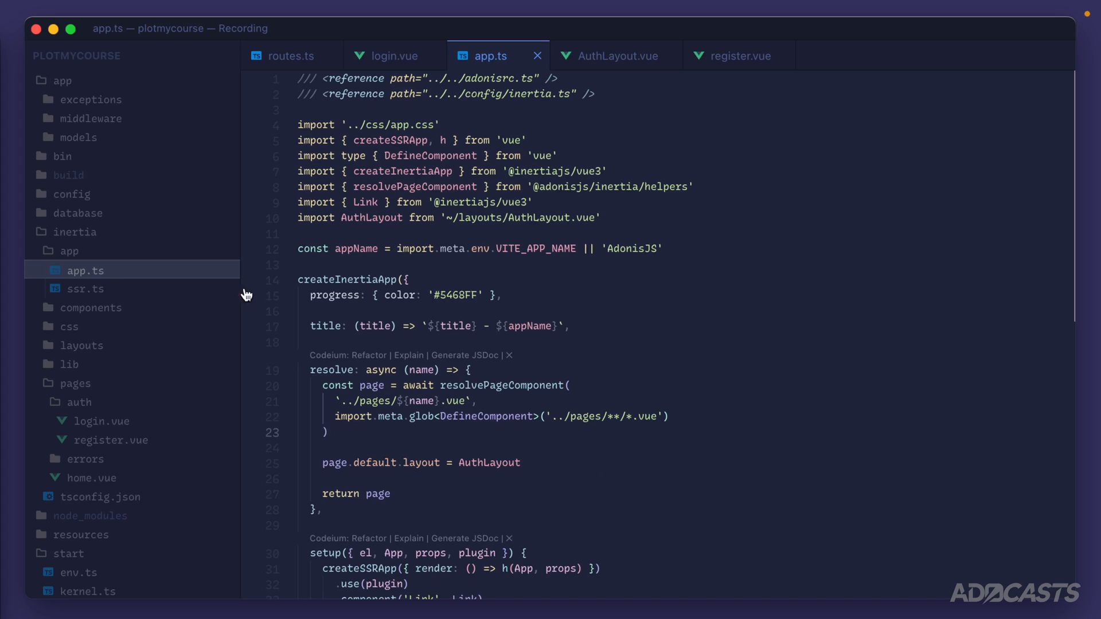
pyautogui.moveTo(86, 288)
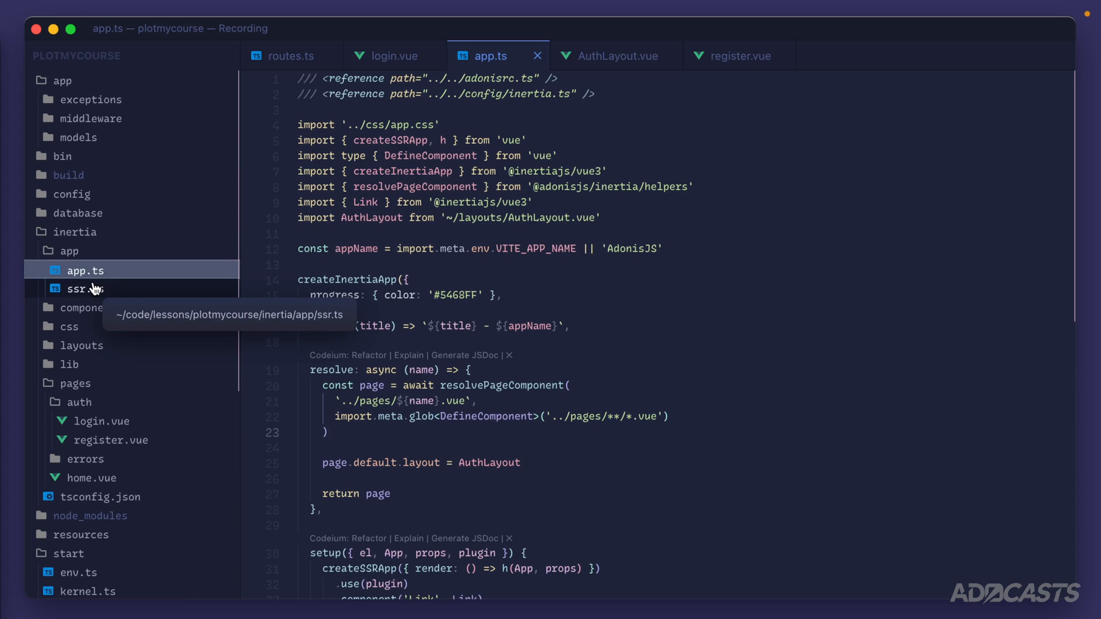
# Add the AuthLayout import to ssr.ts
pyautogui.click(85, 289)
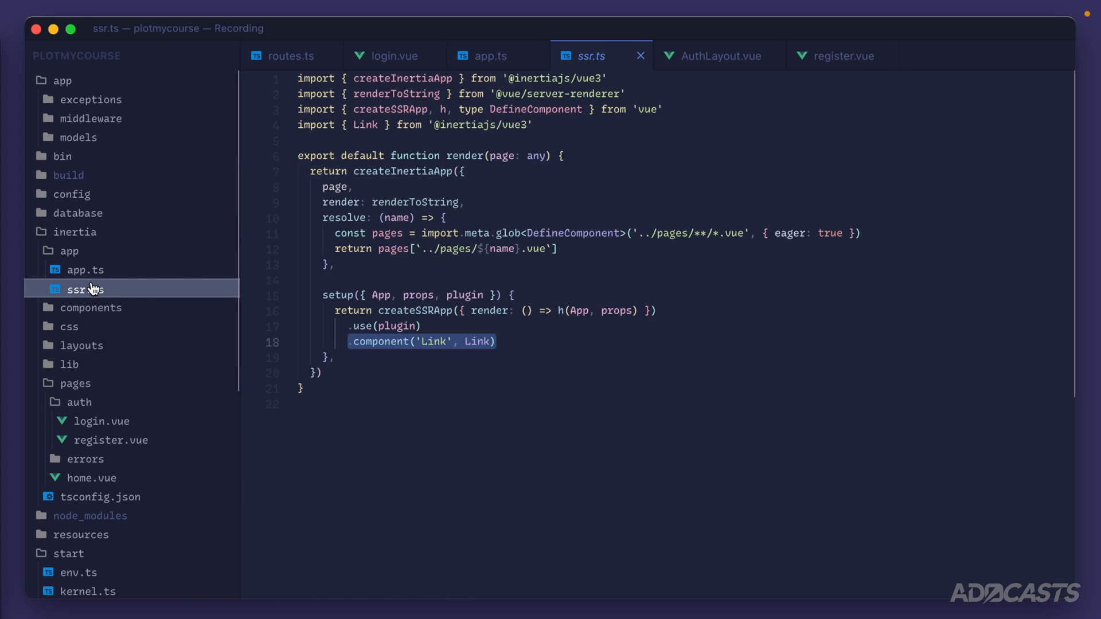
pyautogui.write('const ')
pyautogui.press('Enter')
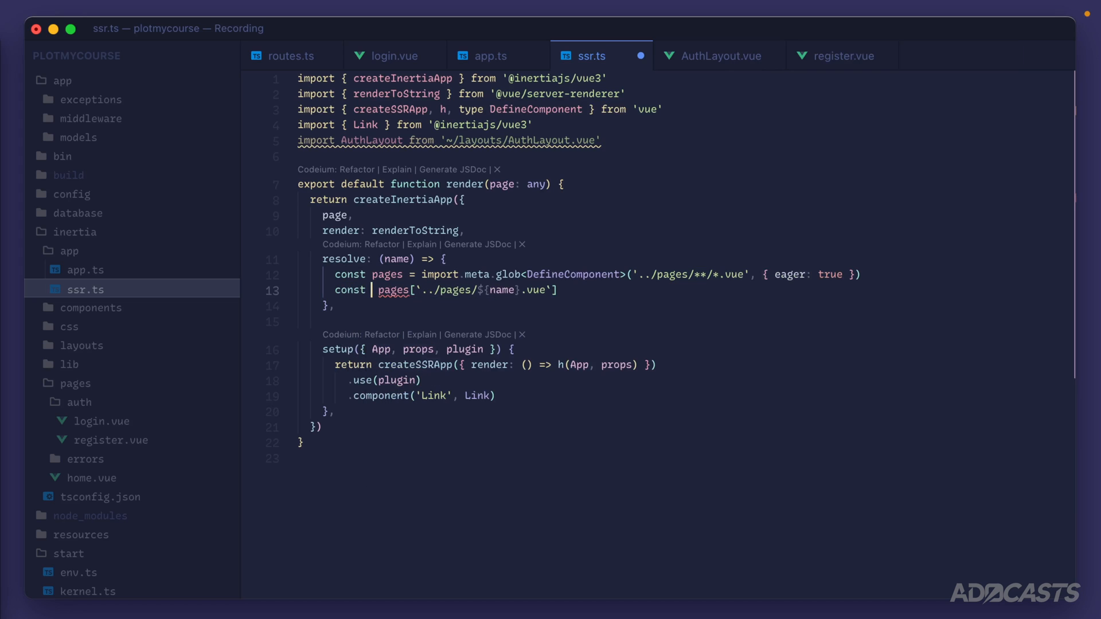
pyautogui.moveTo(524, 188)
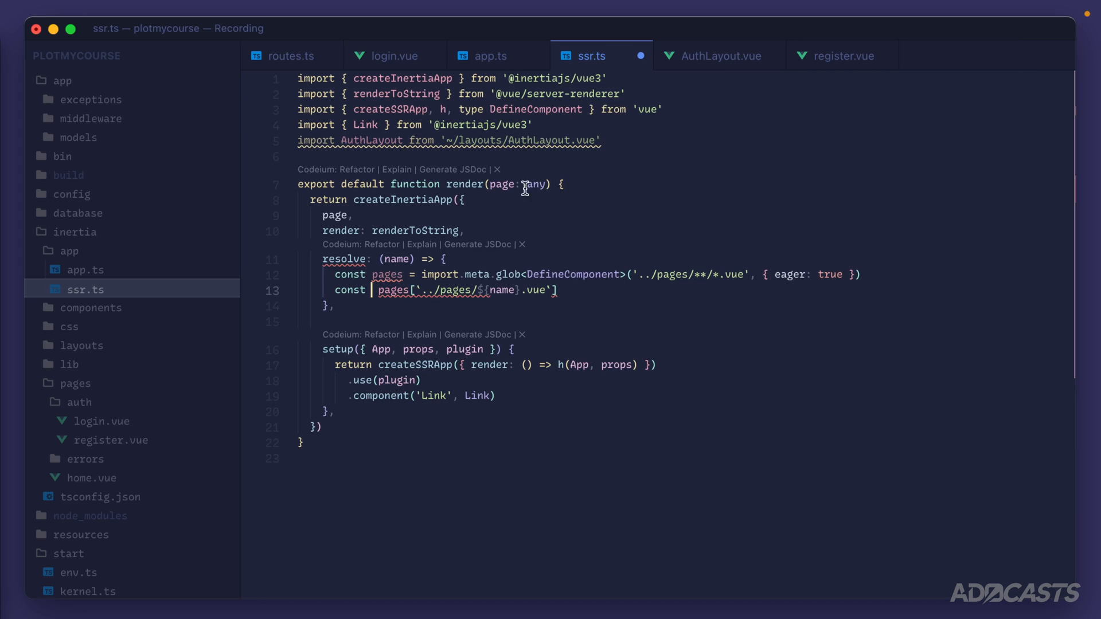
pyautogui.moveTo(511, 213)
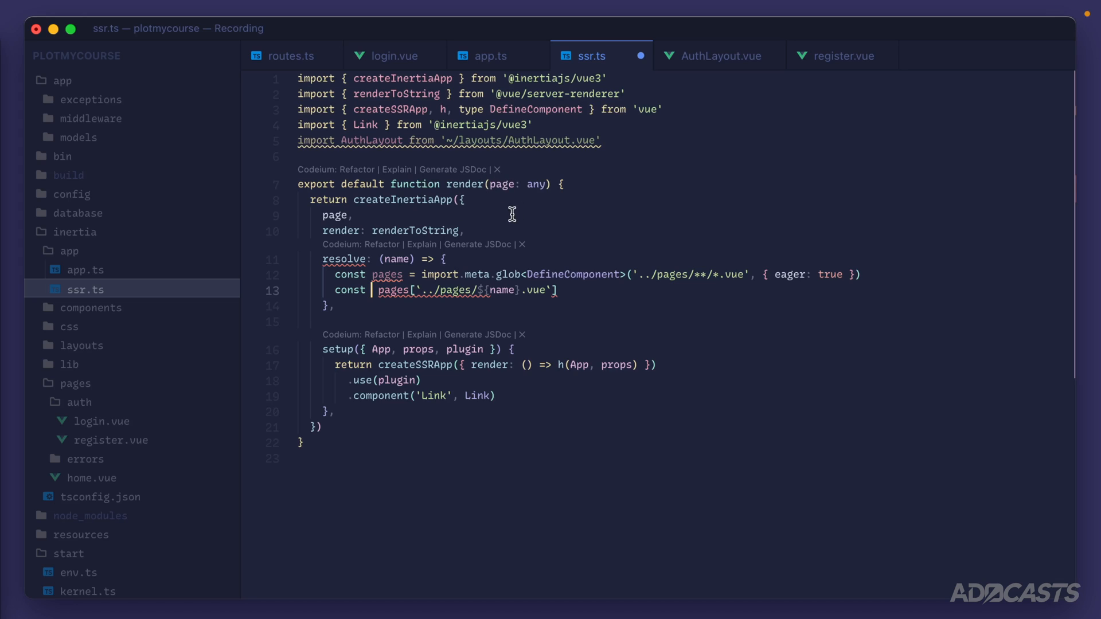
pyautogui.moveTo(399, 316)
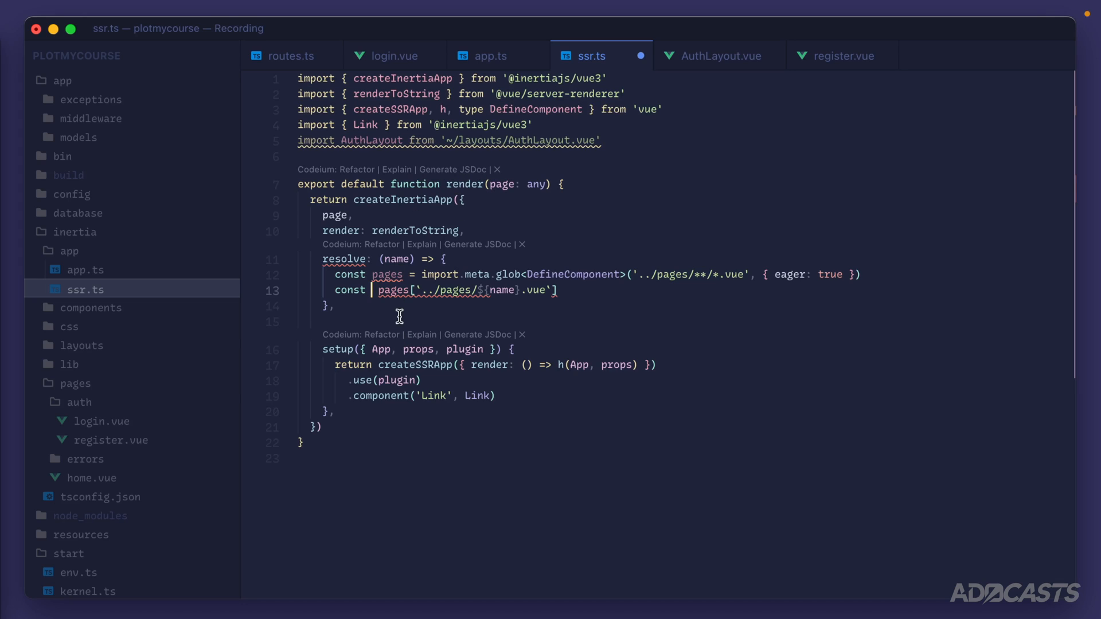
# Store the page lookup in resolvedPaged and set resolvedPaged.default.layout = AuthLayout before returning it
pyautogui.write('resolvedPaged =')
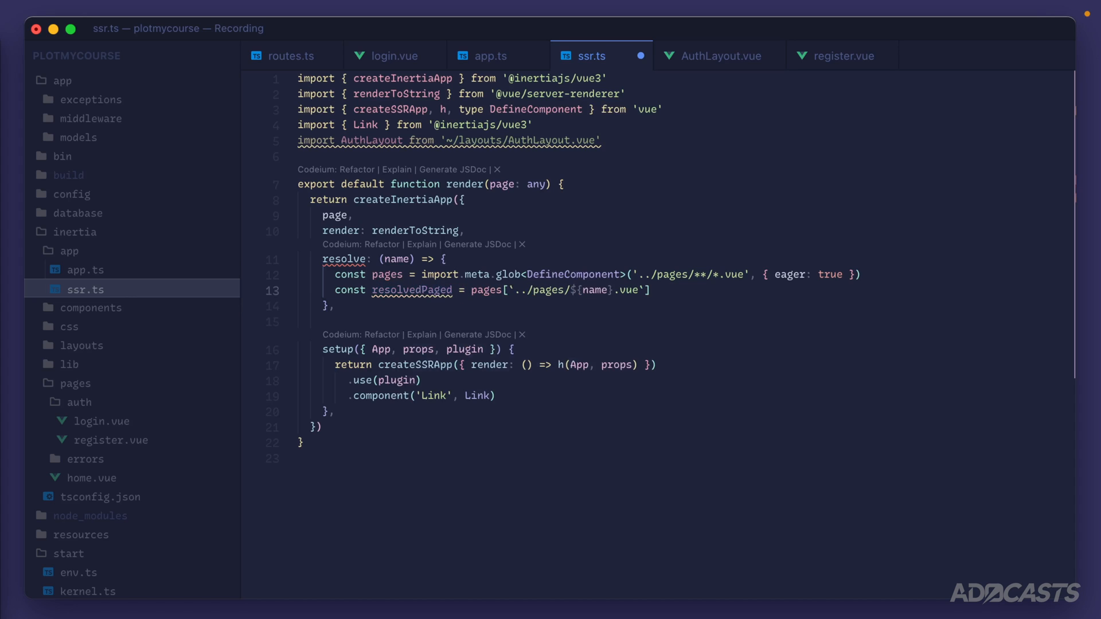
pyautogui.press('enter')
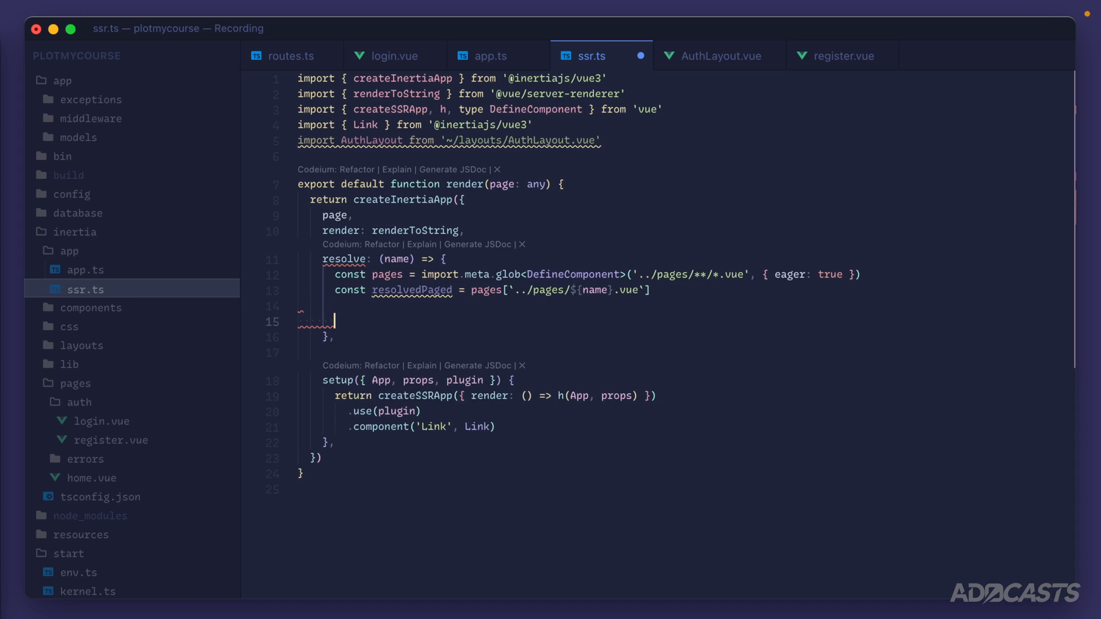
pyautogui.write('resolvedPage')
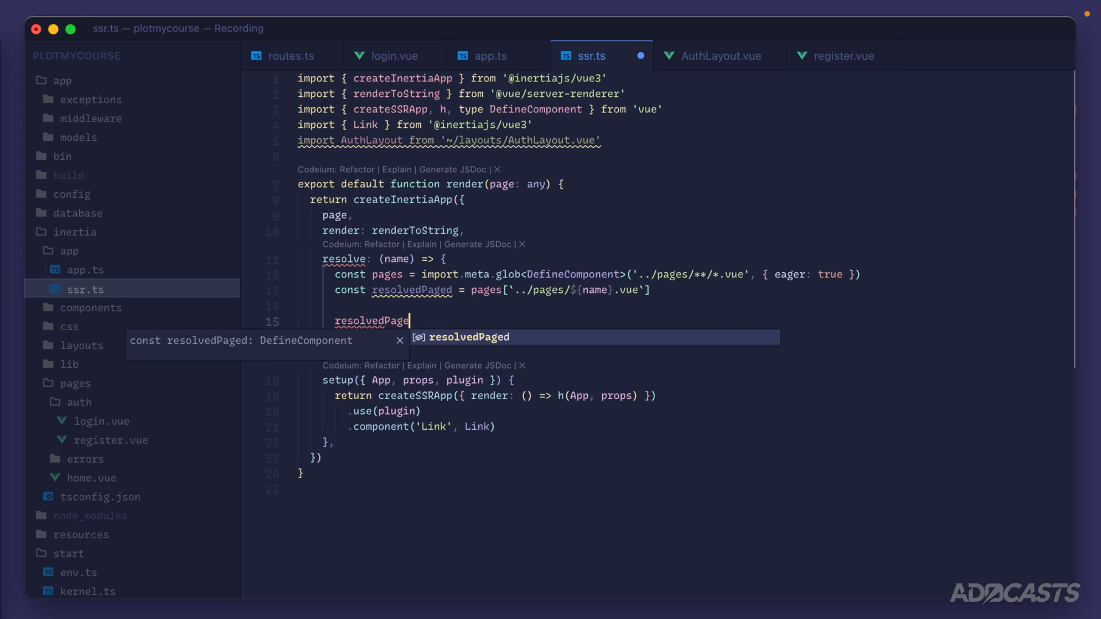
pyautogui.write('d.default.layout')
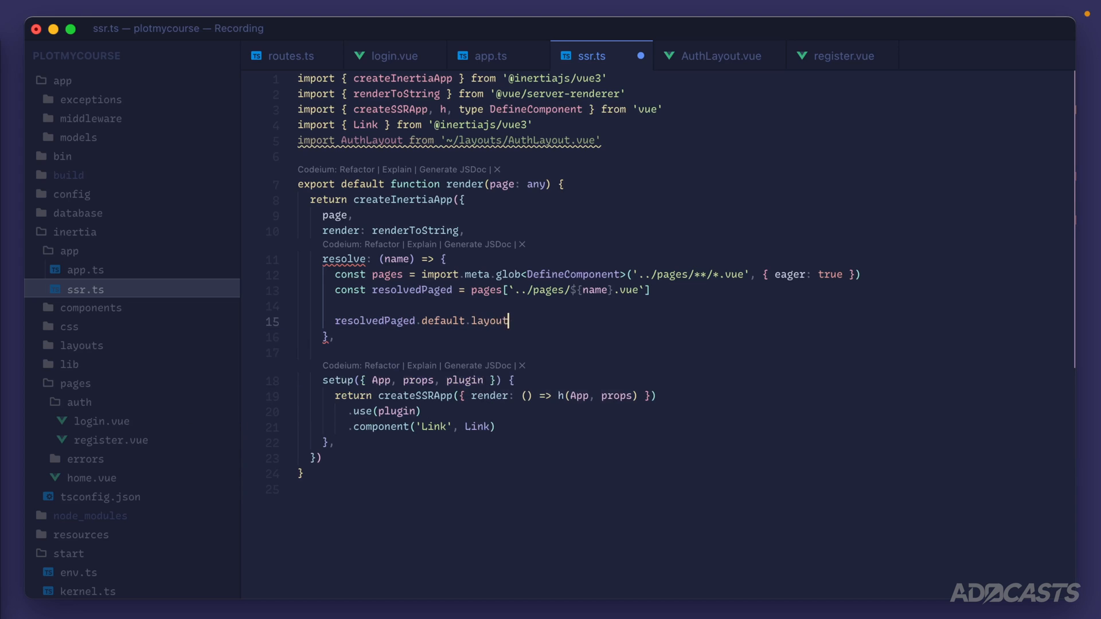
pyautogui.write('= AuthLayout')
pyautogui.write('return resolvedPaged')
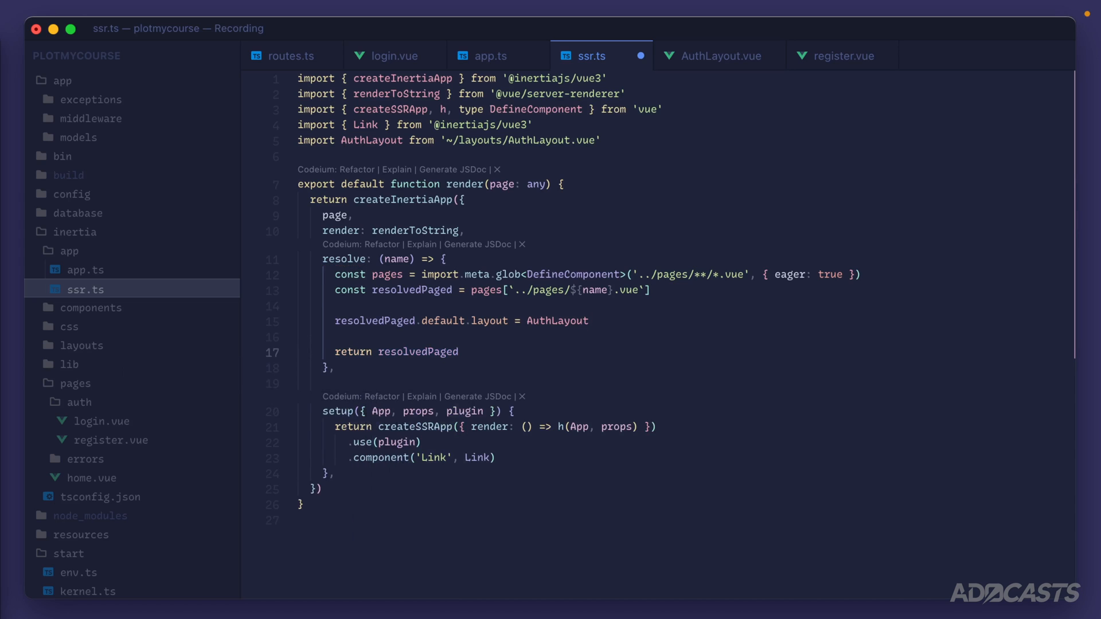
pyautogui.click(457, 351)
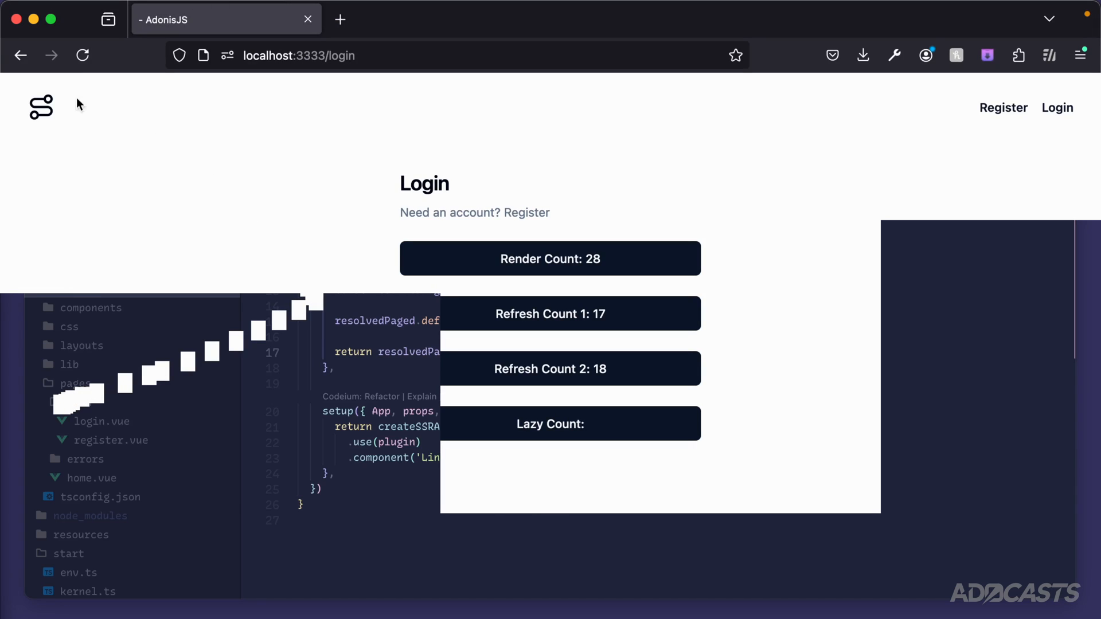
# Reload localhost:3333/login and follow the Register link to the register page
pyautogui.click(82, 55)
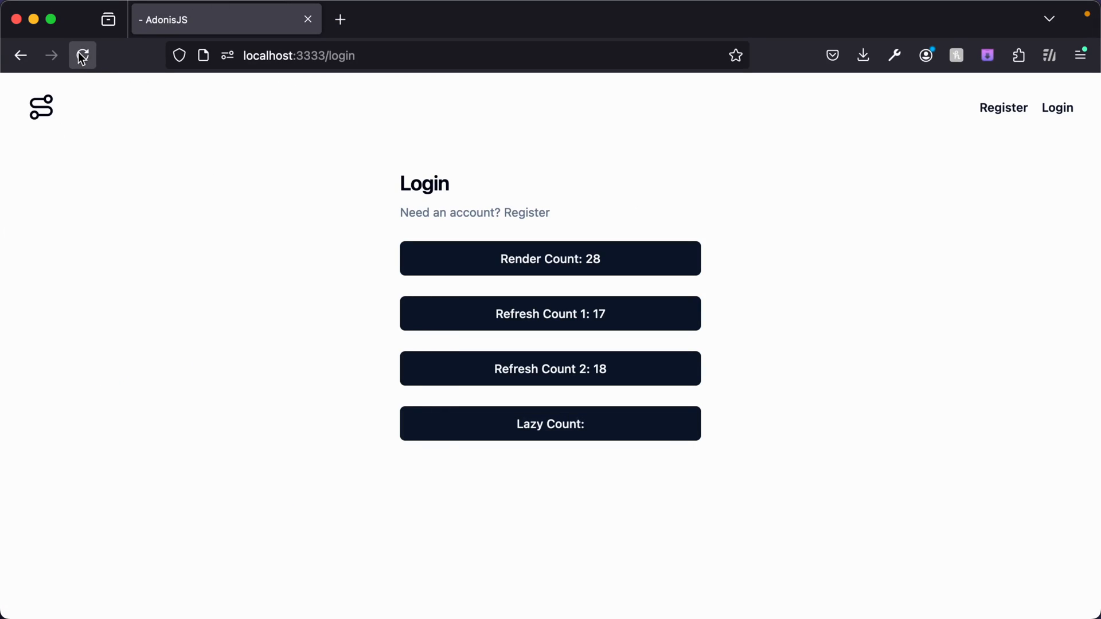
pyautogui.click(82, 56)
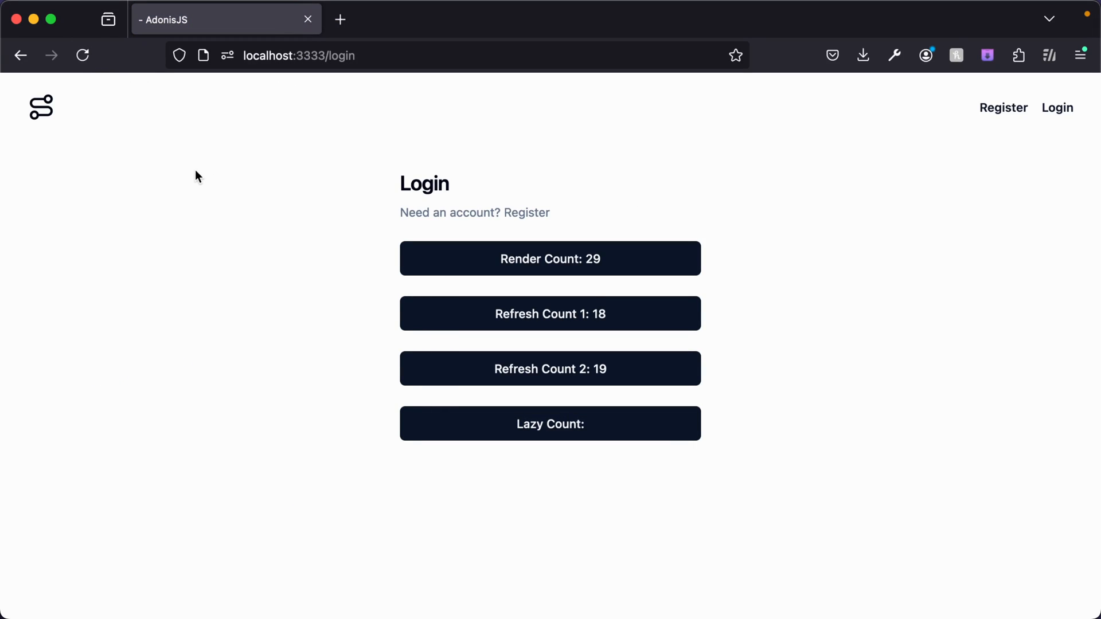
pyautogui.moveTo(293, 207)
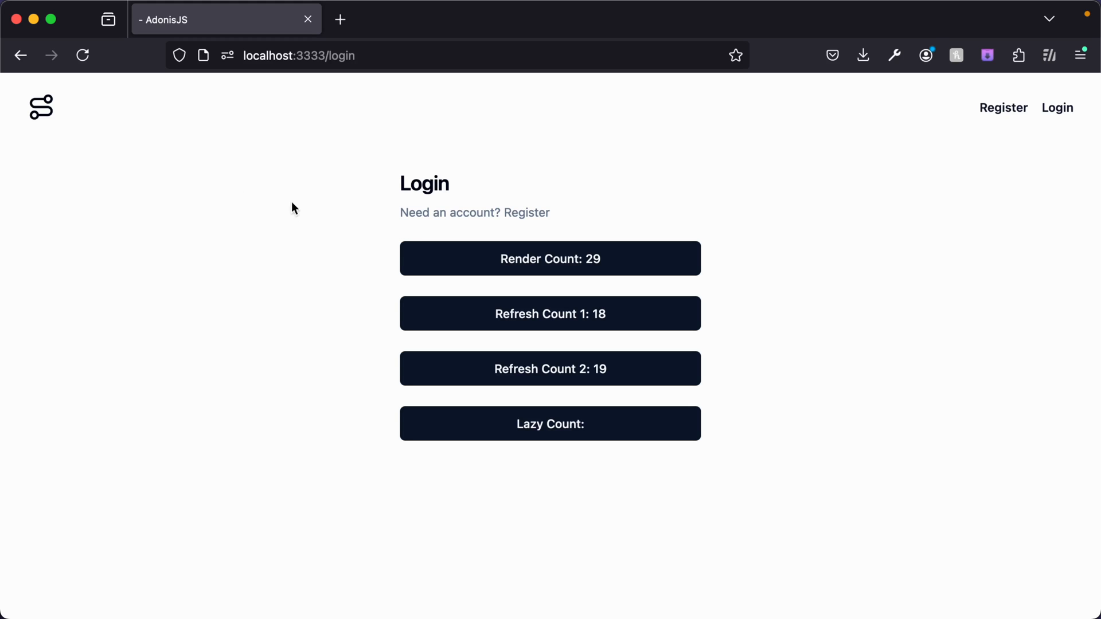
pyautogui.moveTo(526, 215)
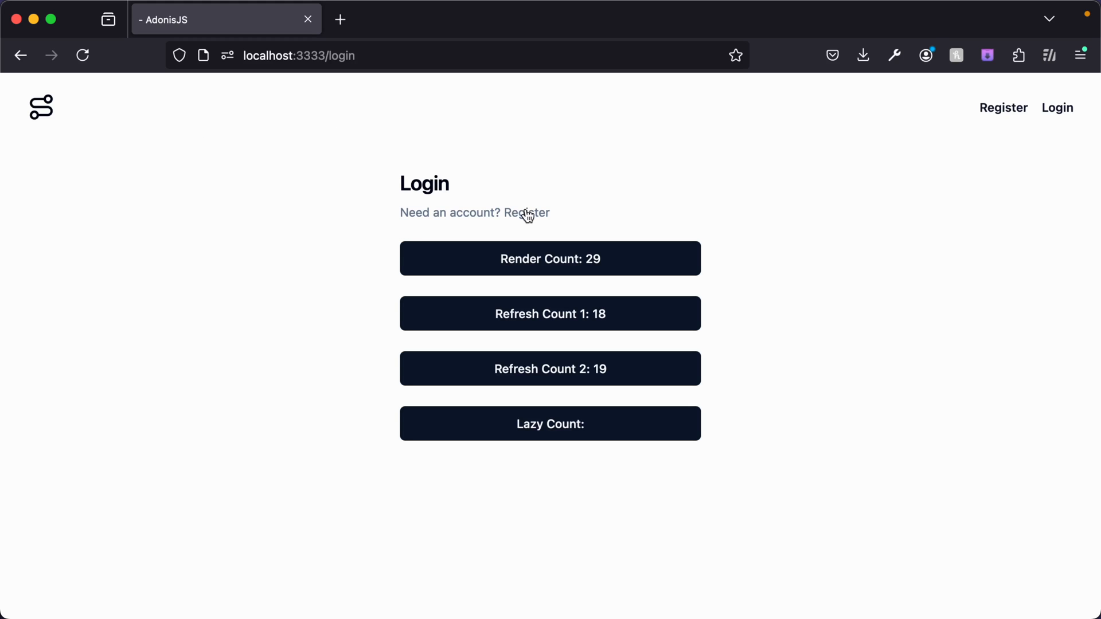
pyautogui.click(522, 213)
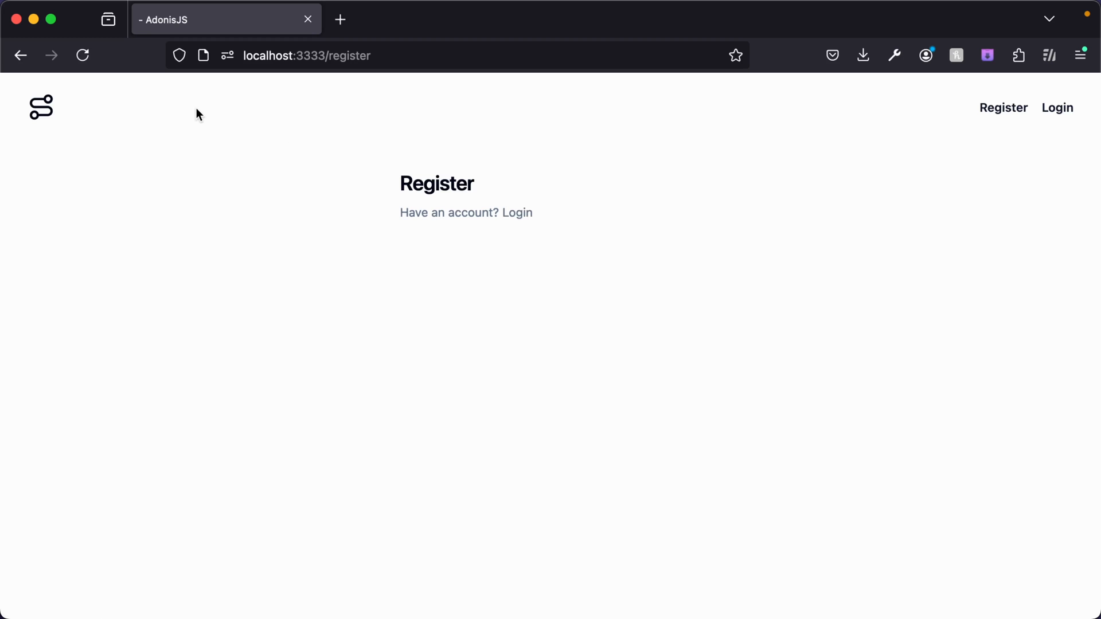
pyautogui.moveTo(132, 98)
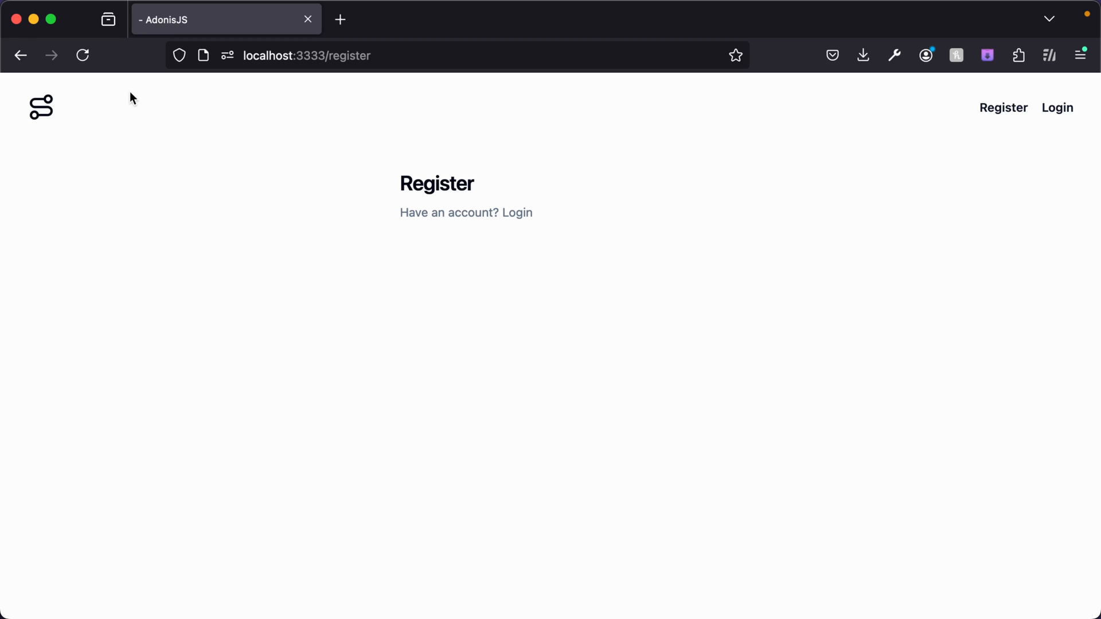
pyautogui.moveTo(216, 141)
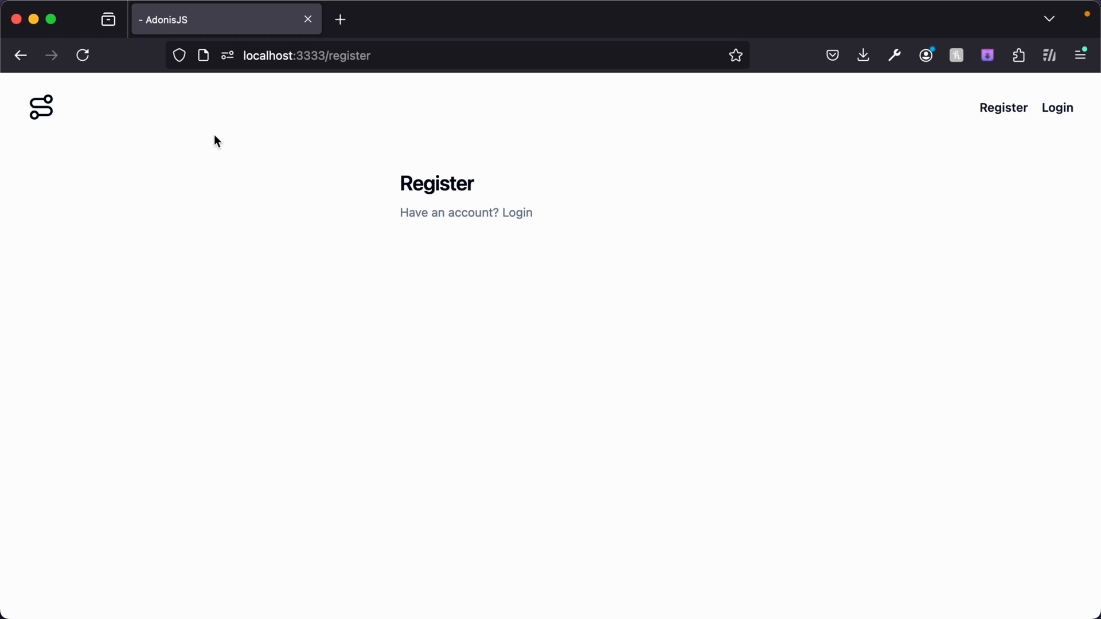
pyautogui.moveTo(239, 167)
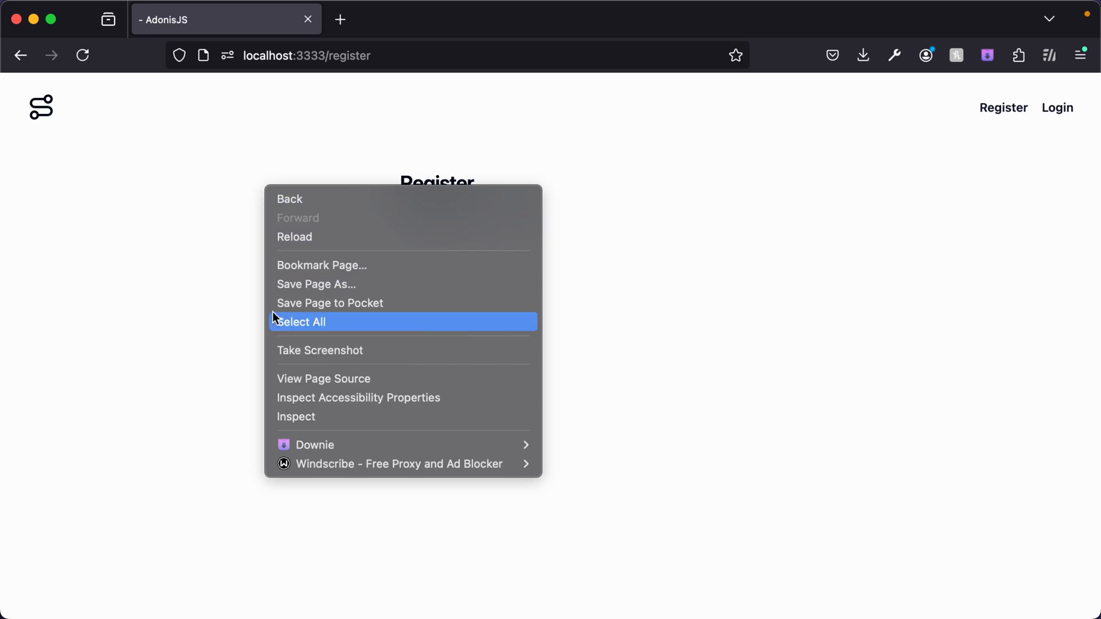
# Expand Root > Inertia > AuthLayout in Vue devtools to see Register nested inside AuthLayout
pyautogui.click(296, 416)
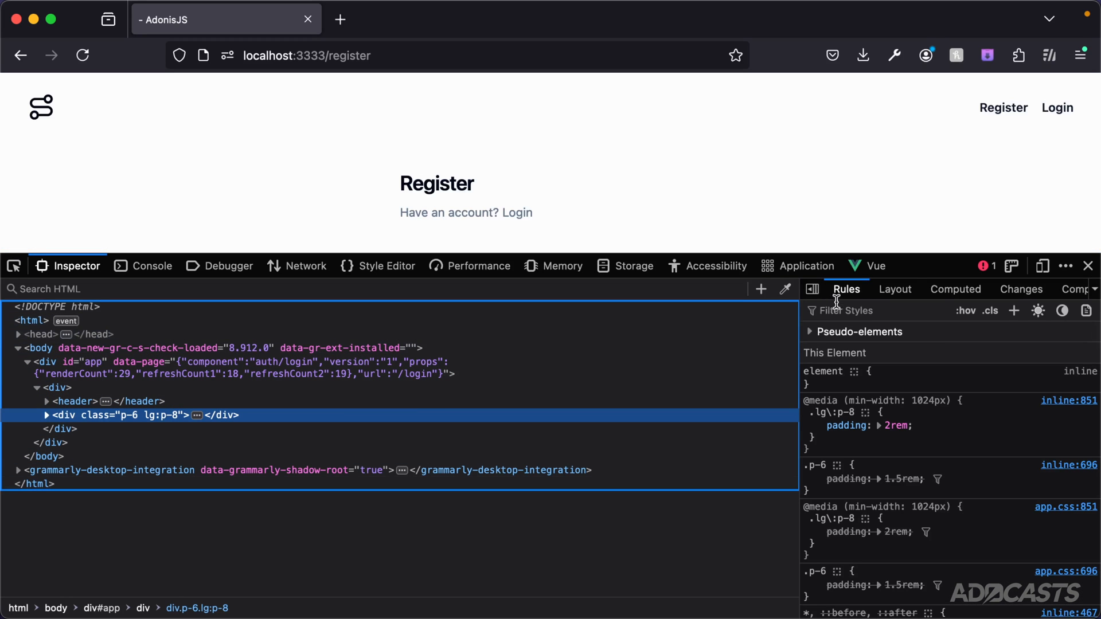
pyautogui.click(874, 265)
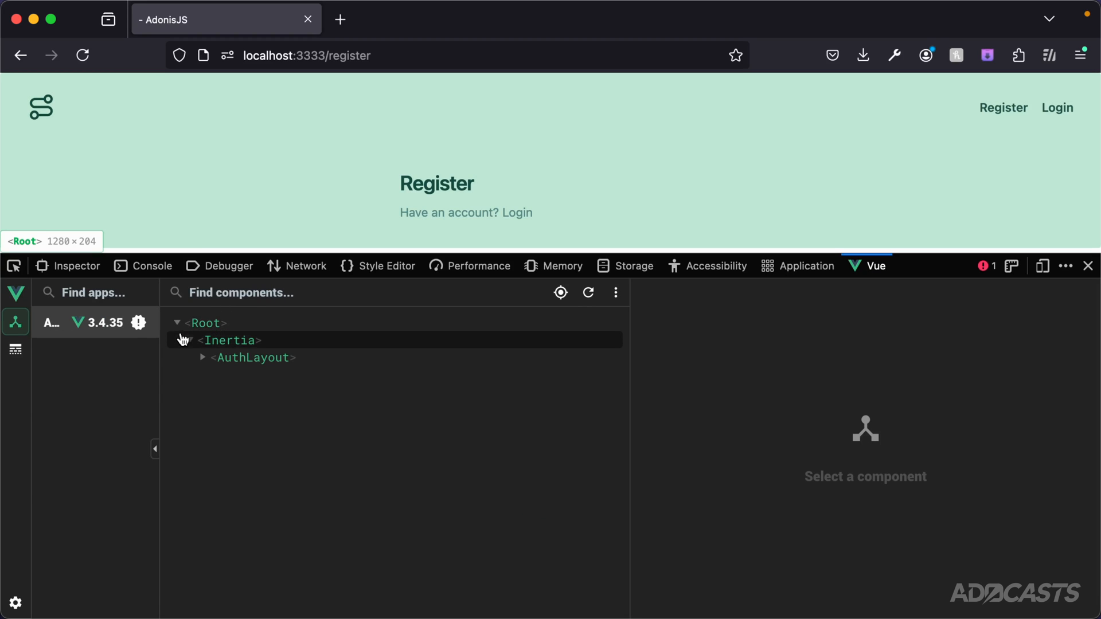
pyautogui.click(253, 357)
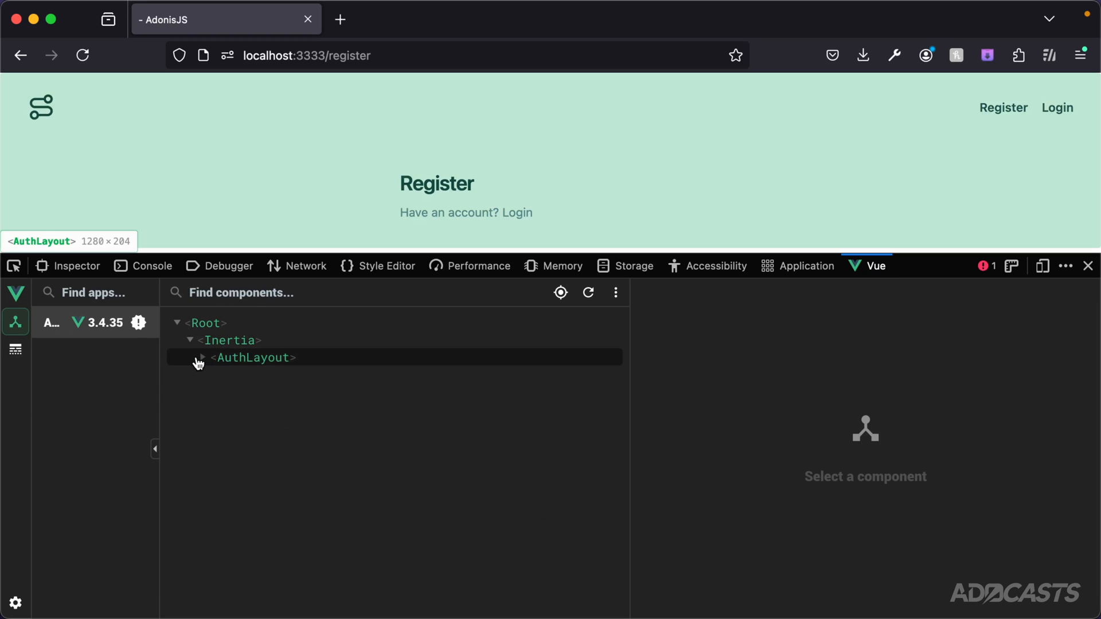
pyautogui.click(202, 357)
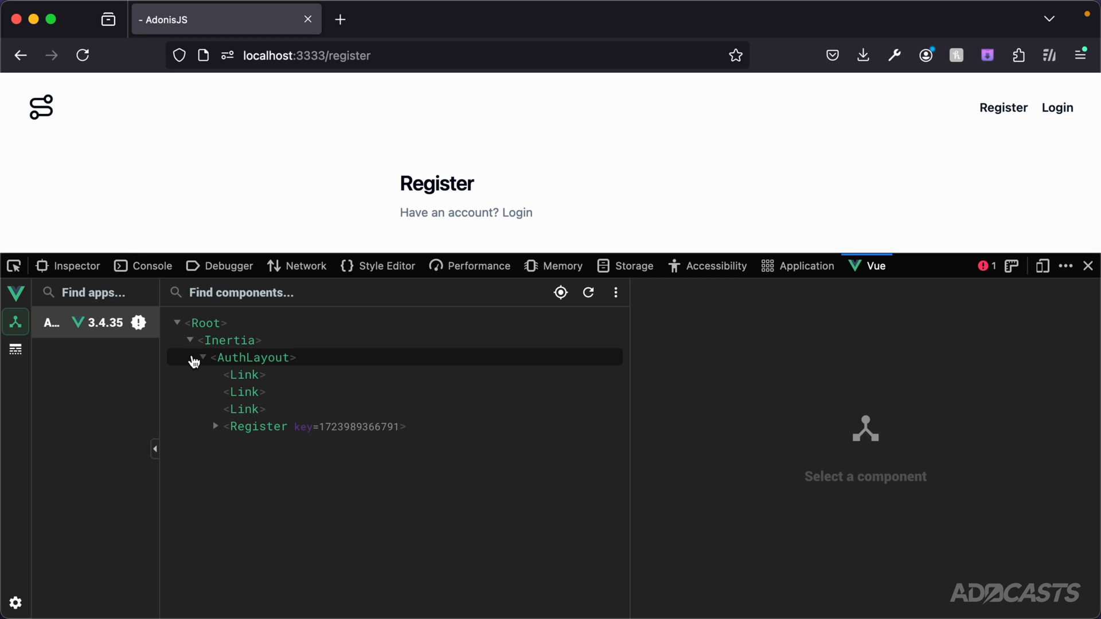
pyautogui.moveTo(33, 19)
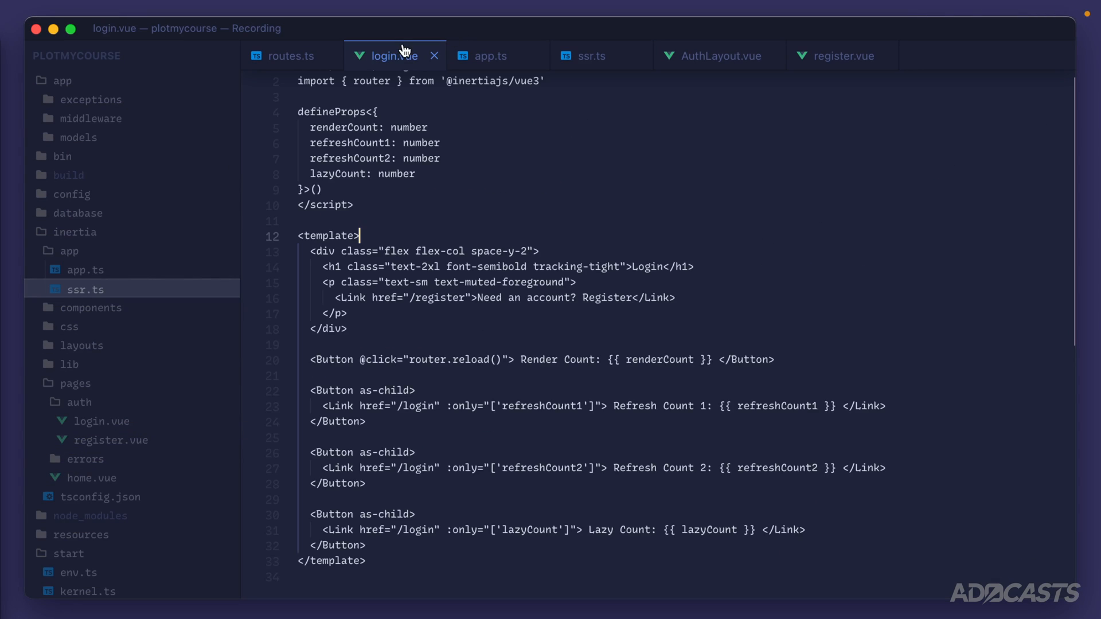
pyautogui.scroll(3)
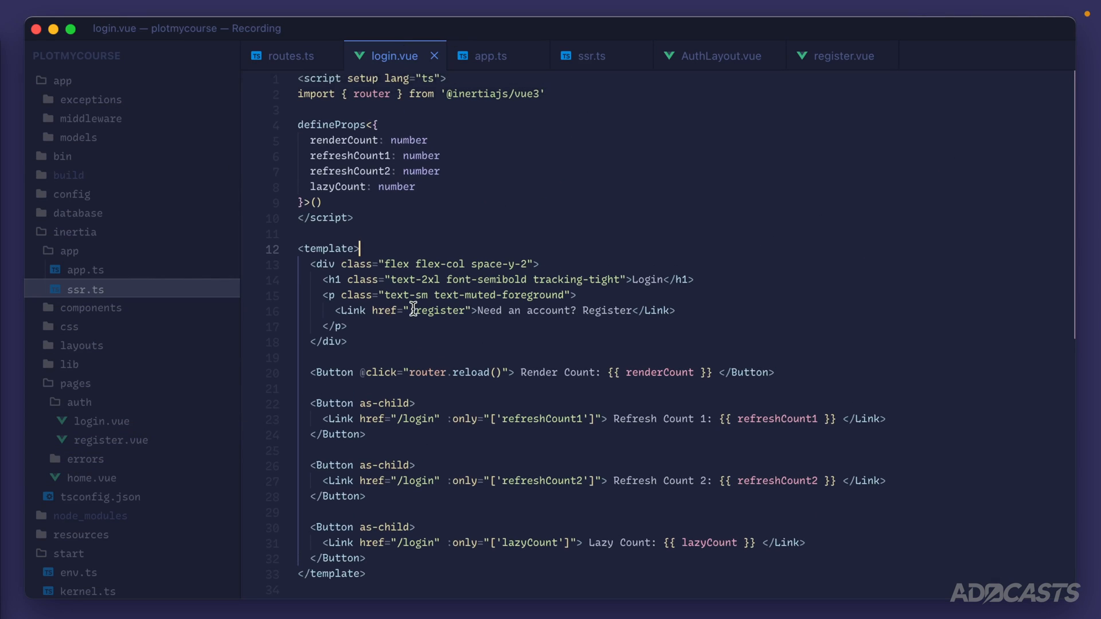